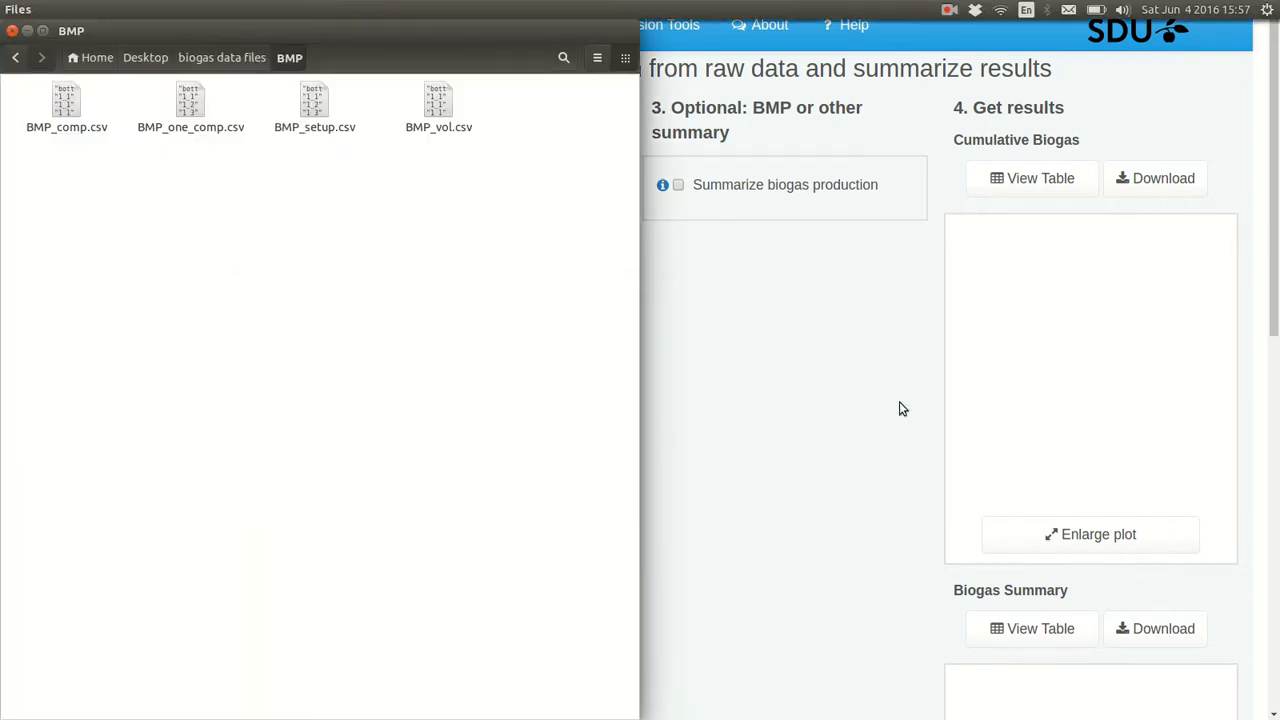
- Point out the BMP_vol.csv and BMP_comp.csv files, then bring the volume spreadsheet forward
click(438, 105)
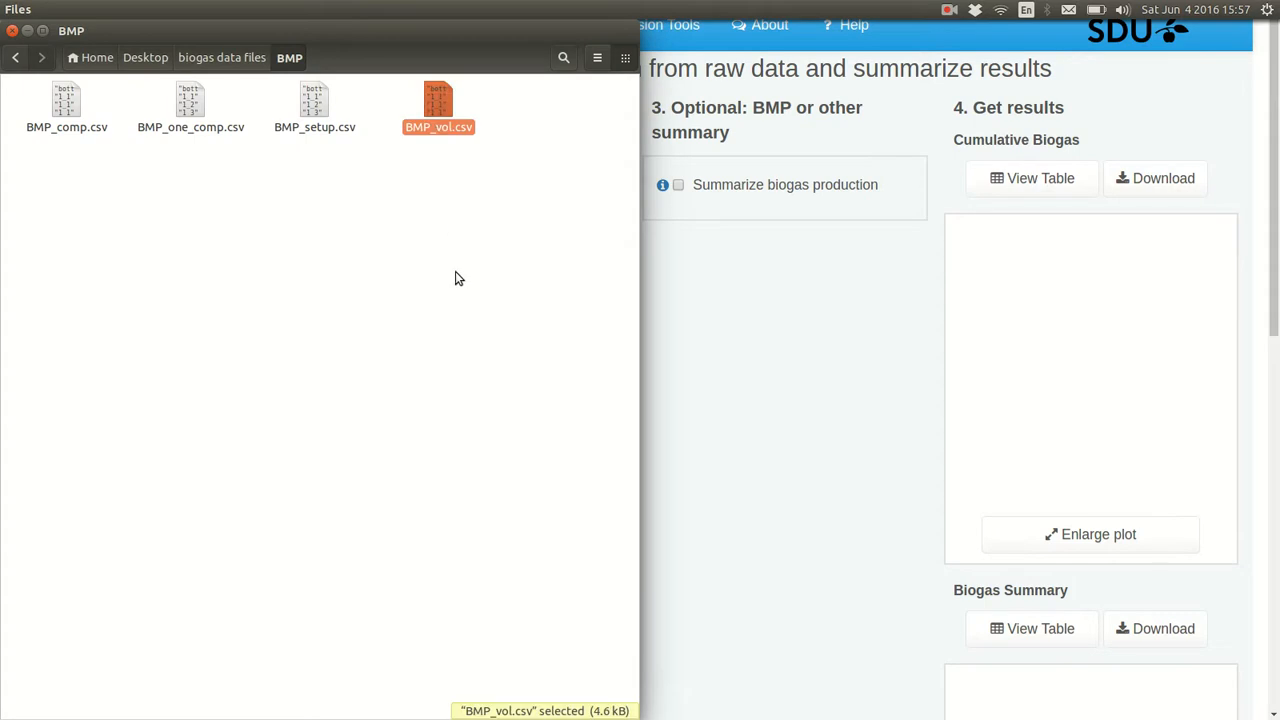
mouse_move(310, 271)
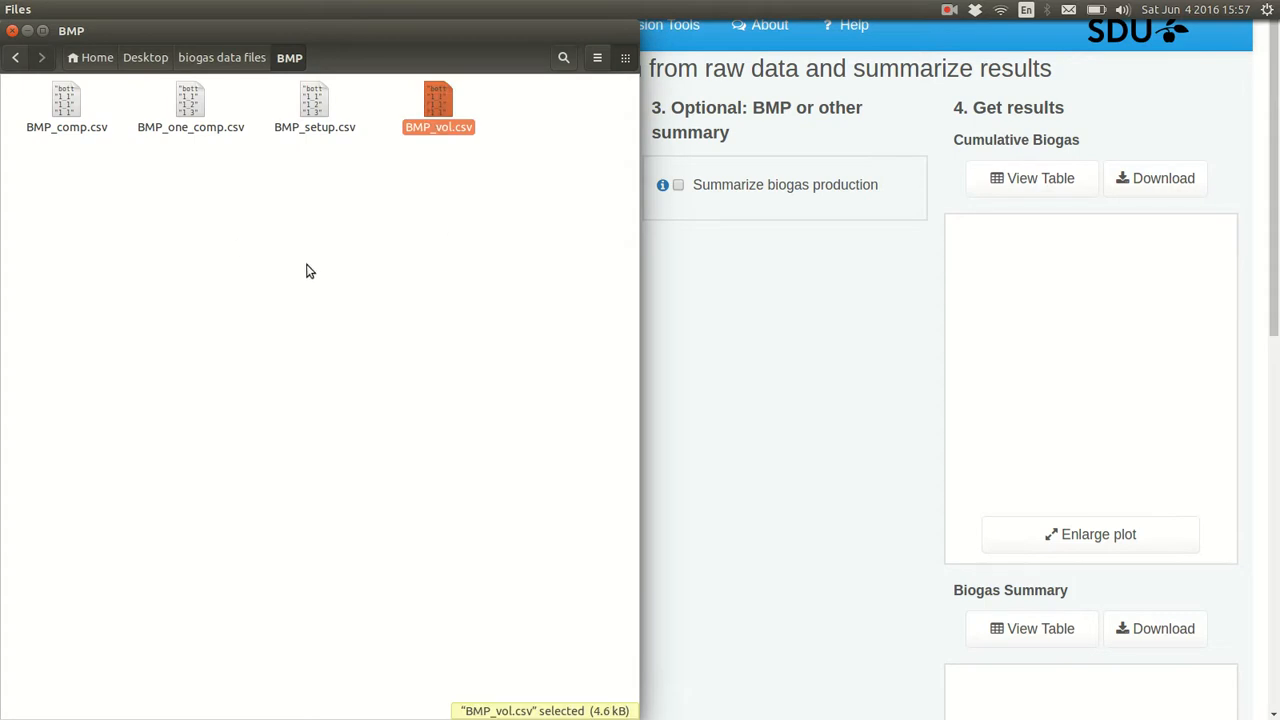
mouse_move(107, 229)
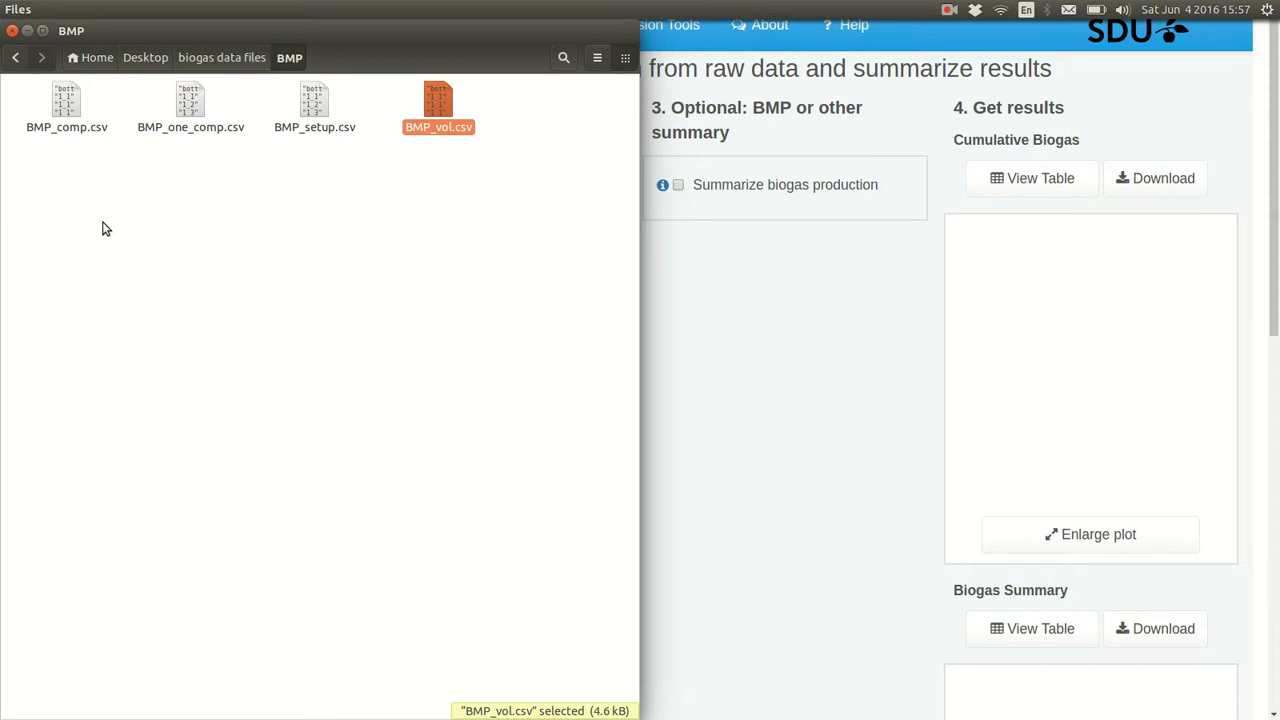
click(67, 107)
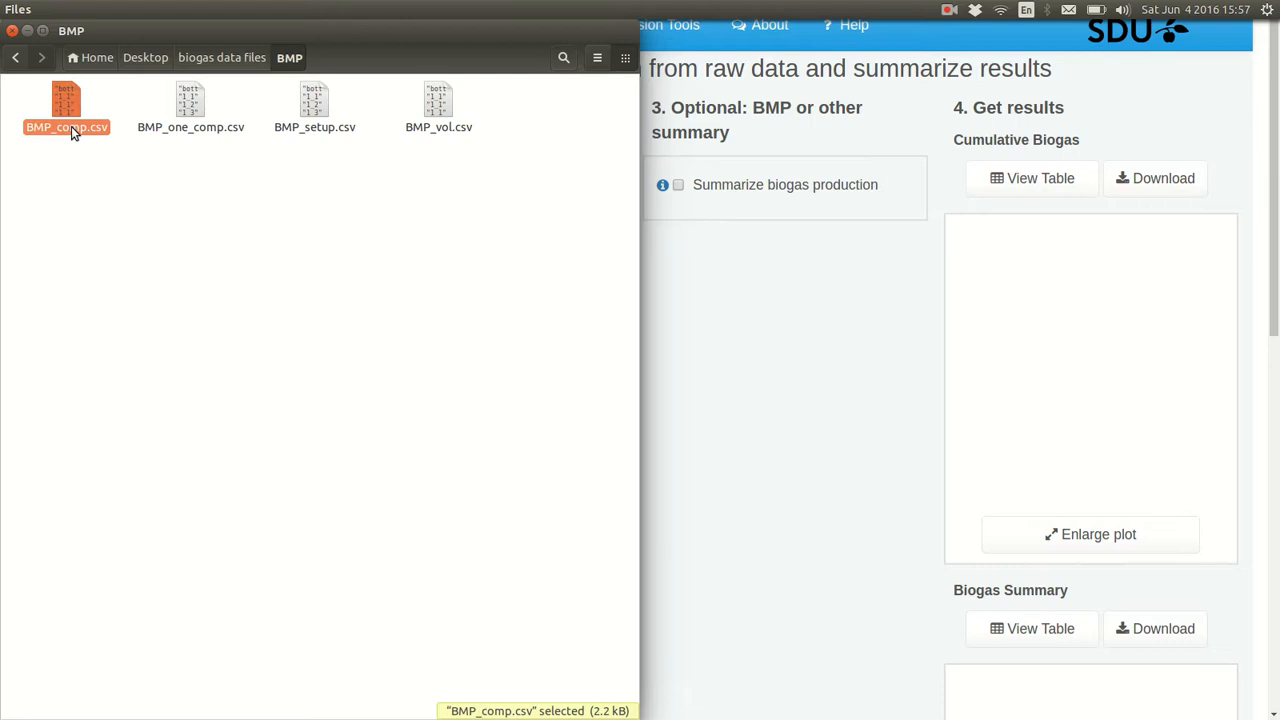
mouse_move(385, 268)
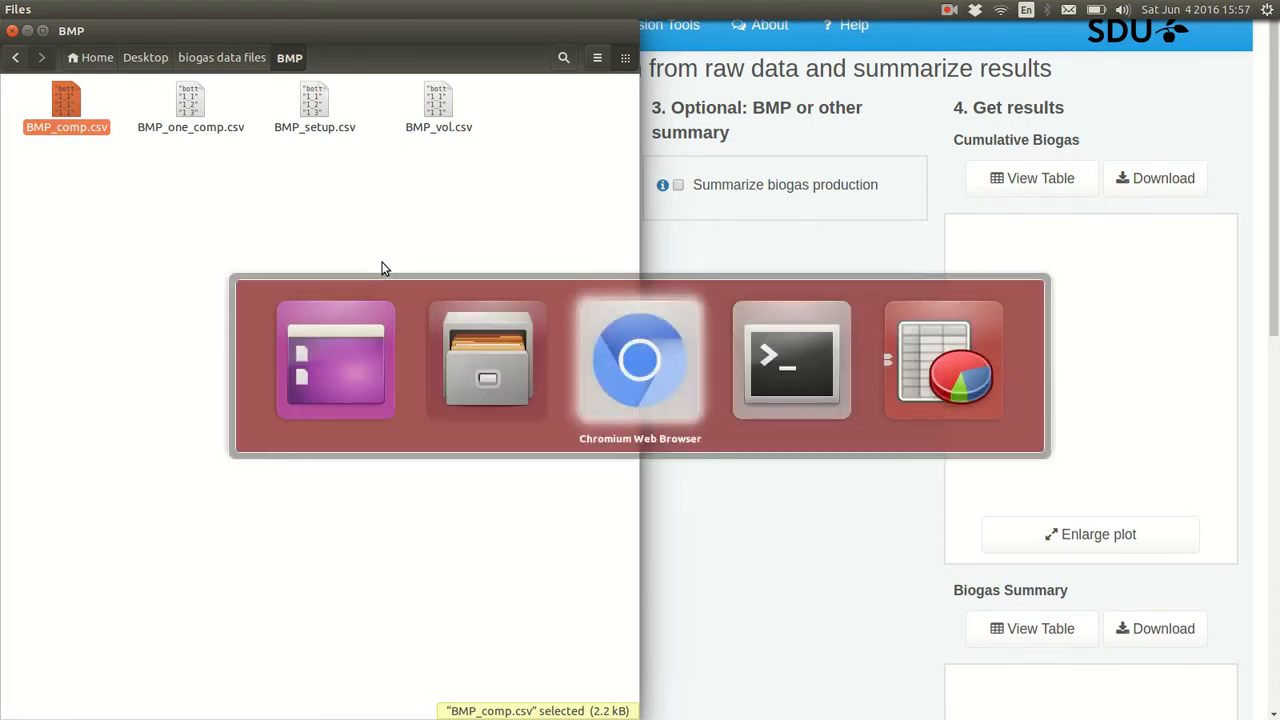
click(942, 359)
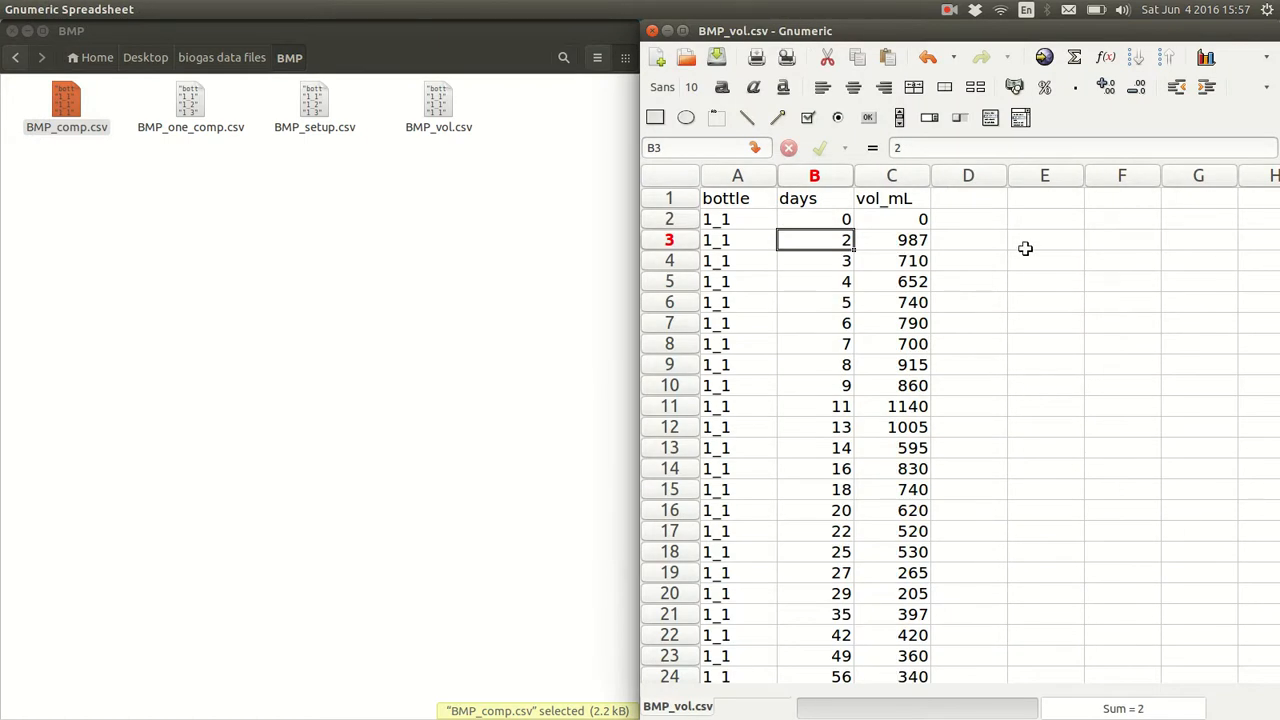
- Review the bottle, days and vol_mL columns, including volumes 740 and 1140
click(737, 197)
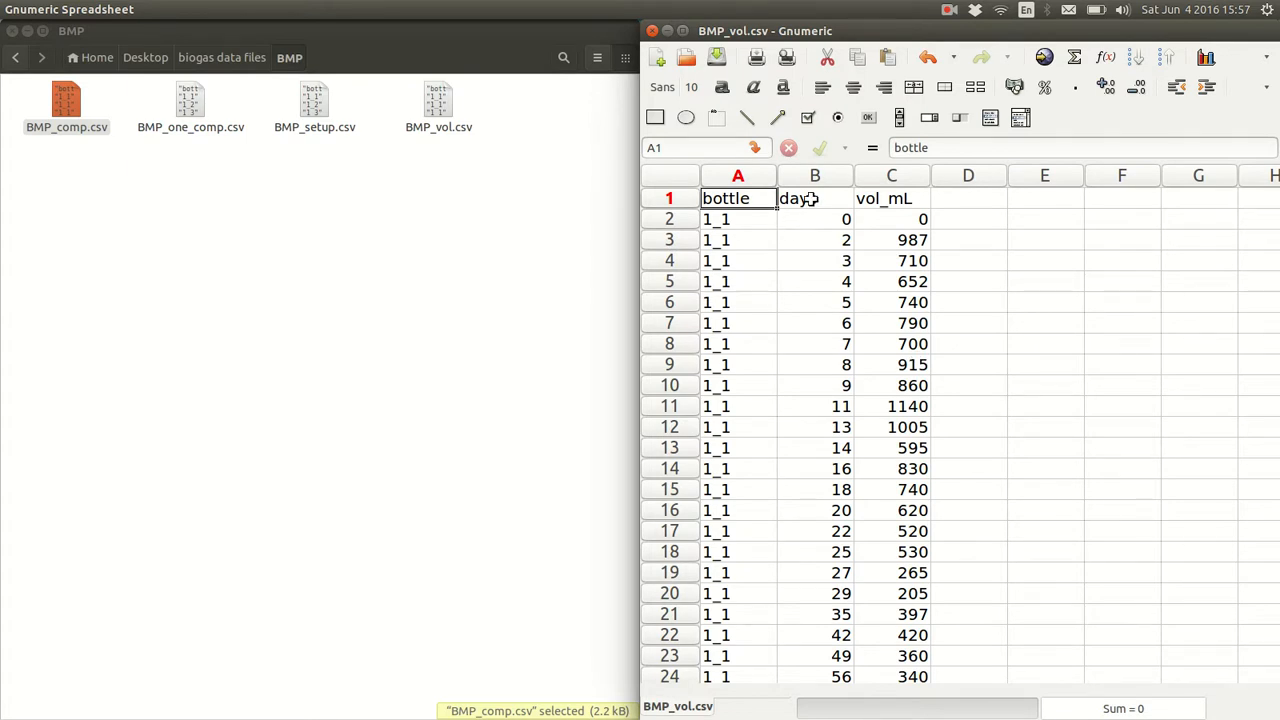
click(814, 198)
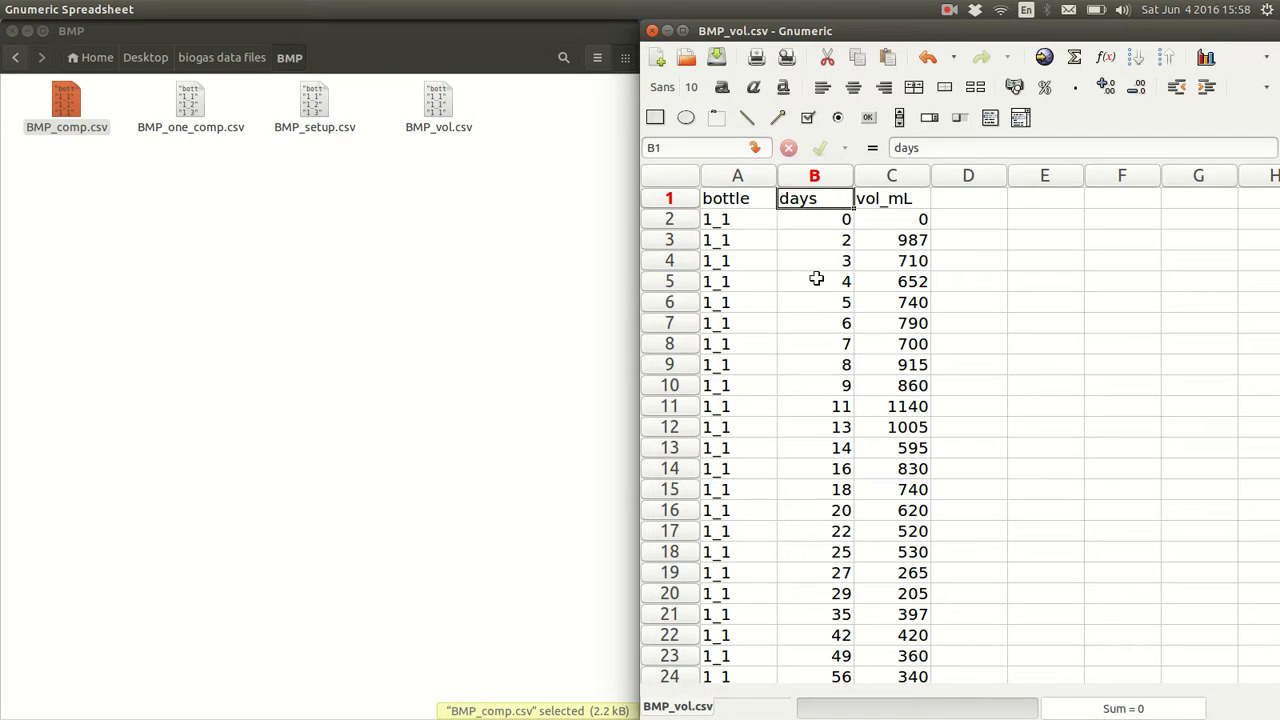
click(891, 198)
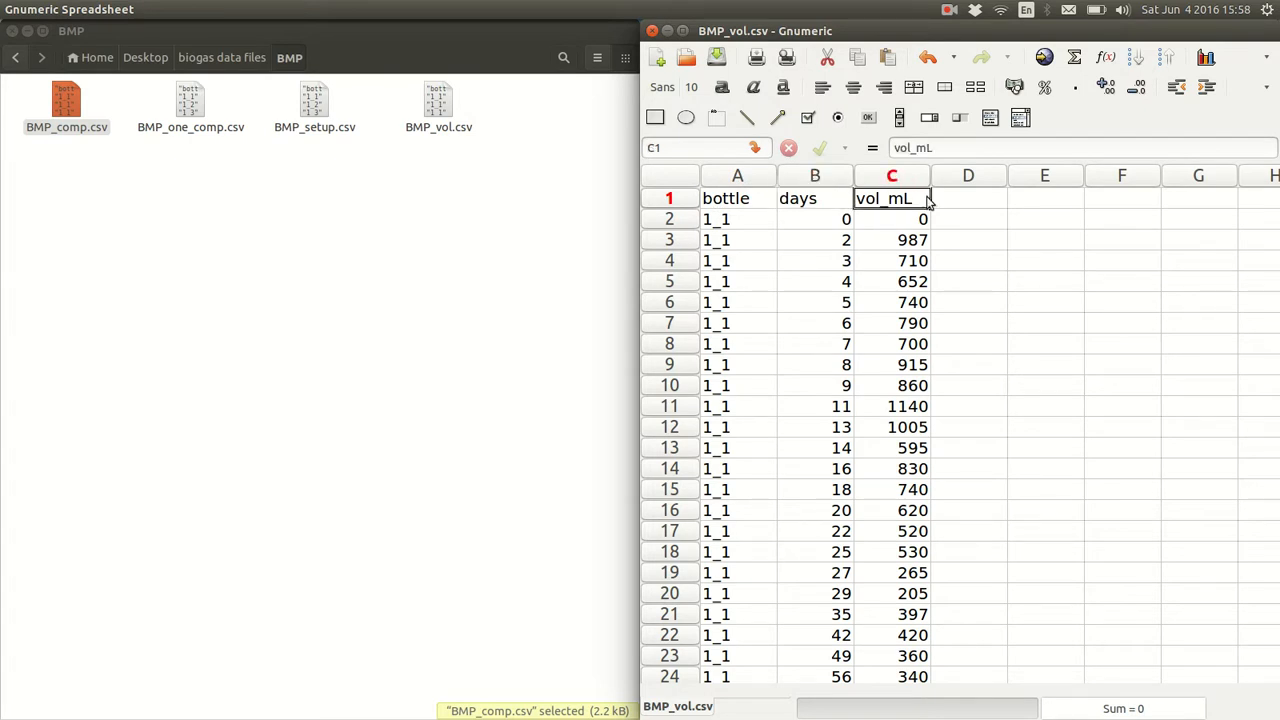
mouse_move(1031, 238)
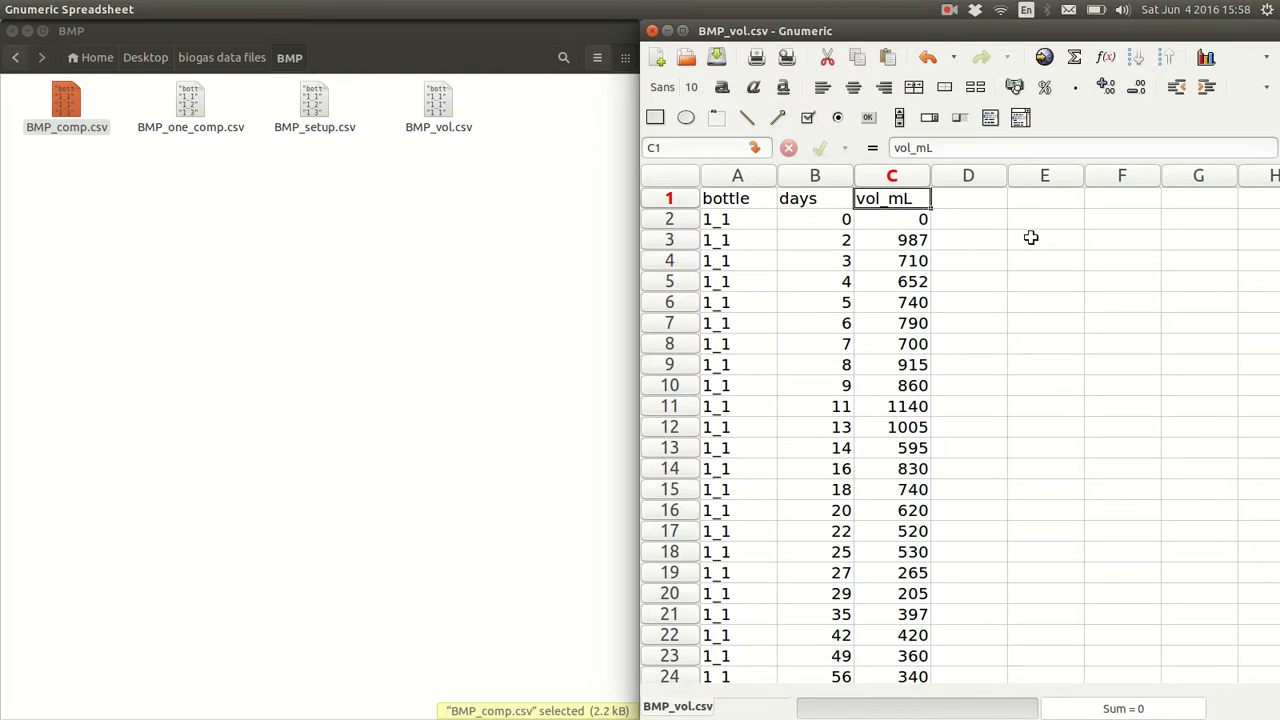
mouse_move(911, 311)
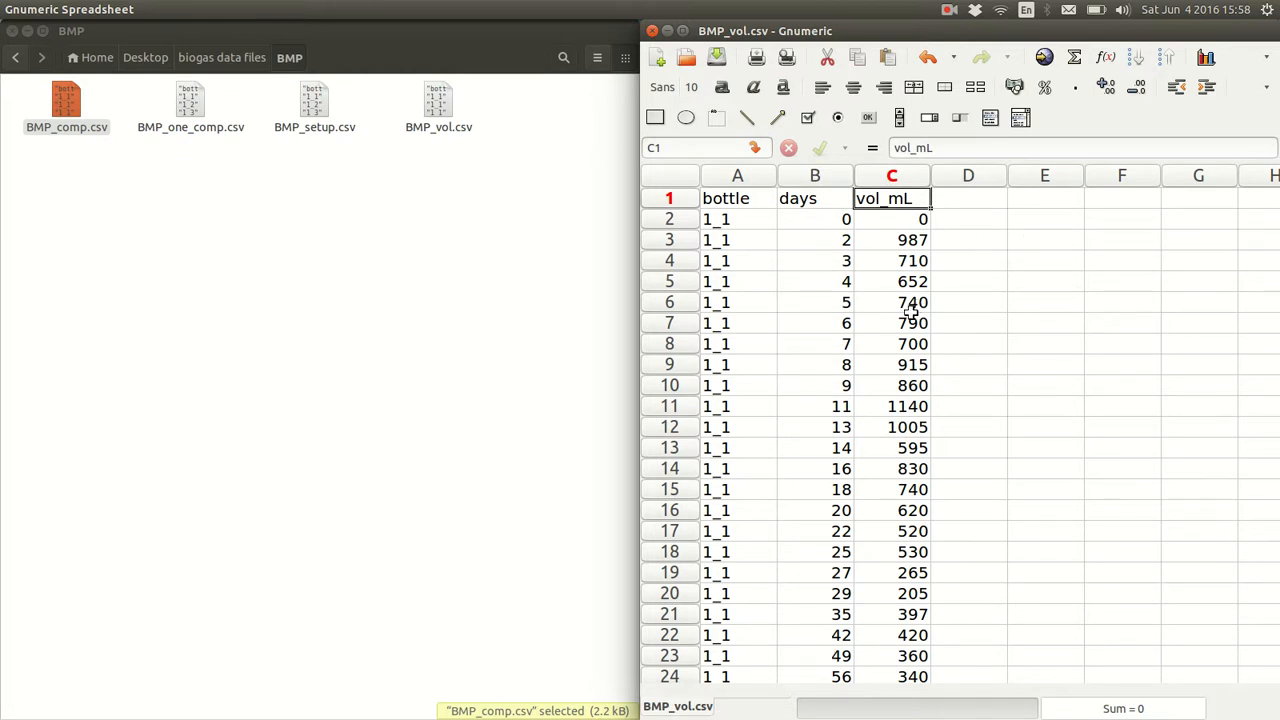
click(891, 302)
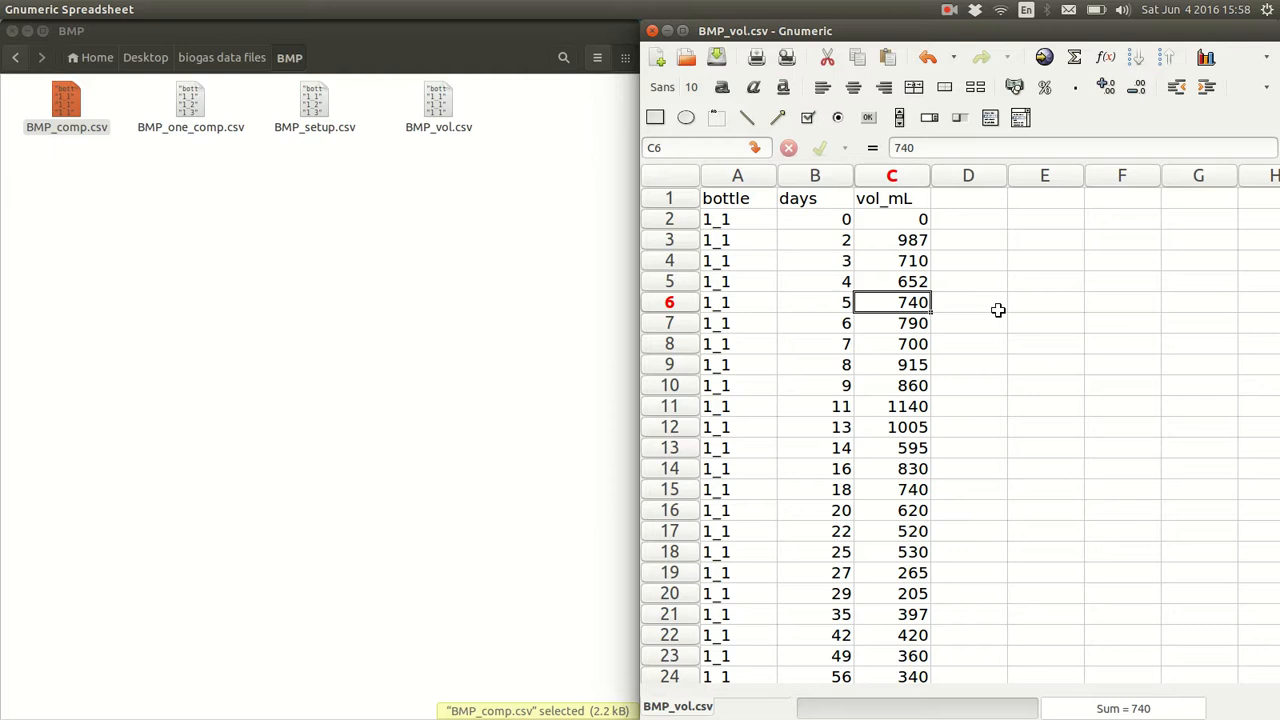
mouse_move(835, 302)
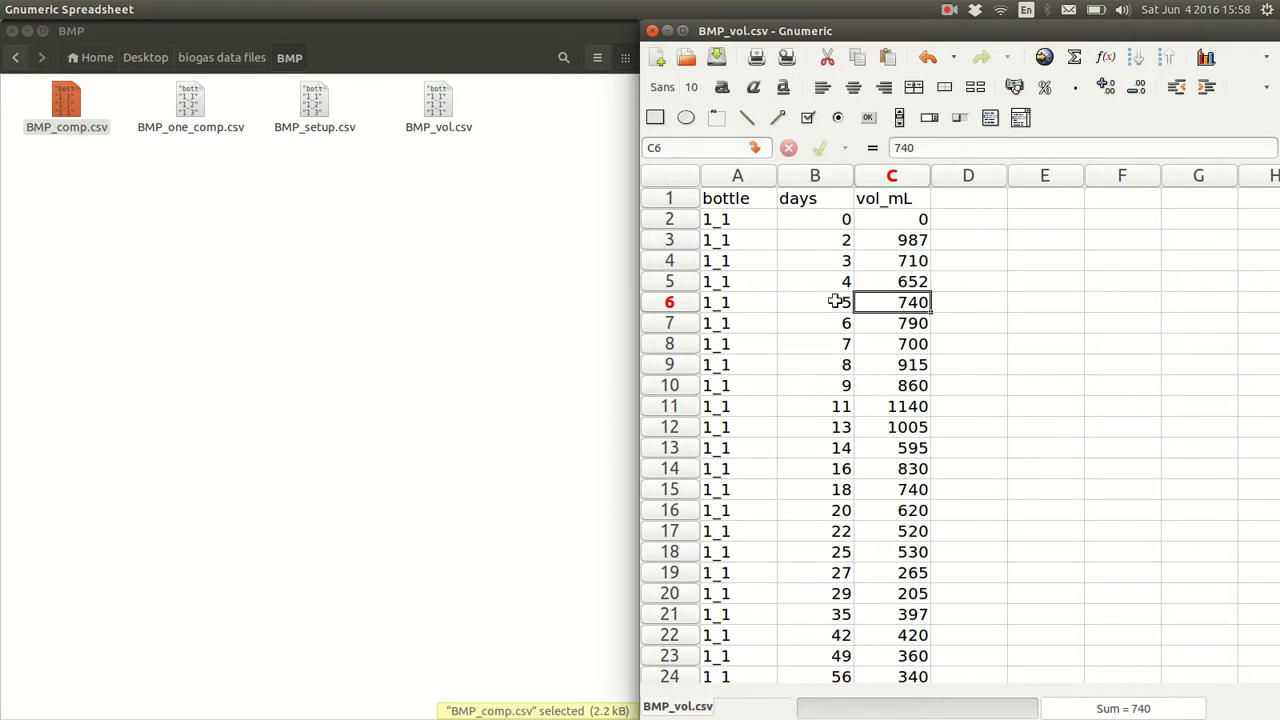
click(814, 281)
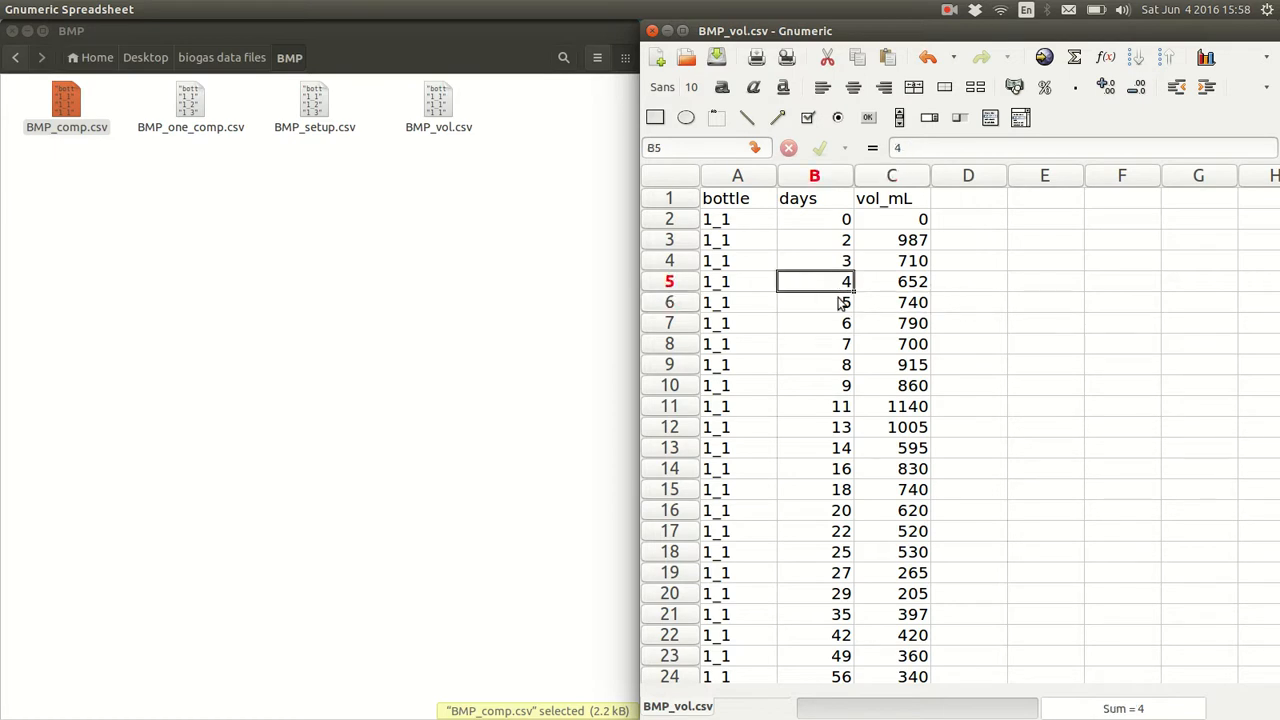
click(891, 302)
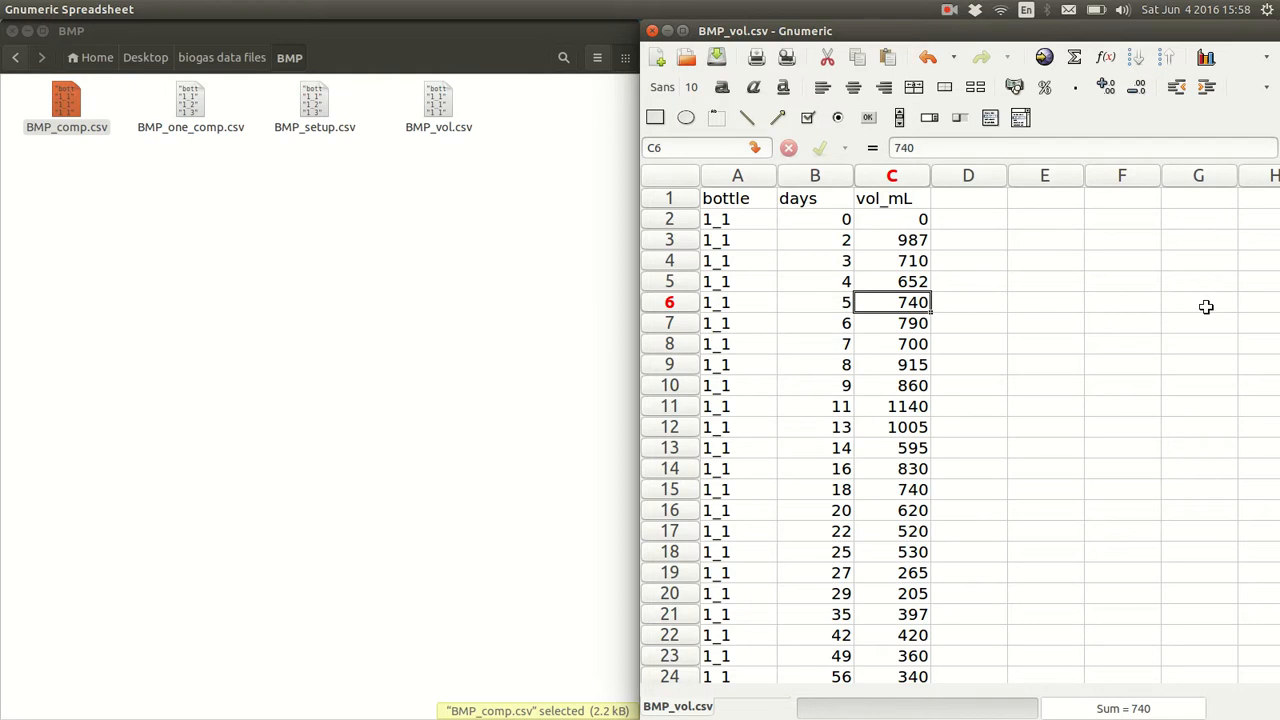
mouse_move(913, 395)
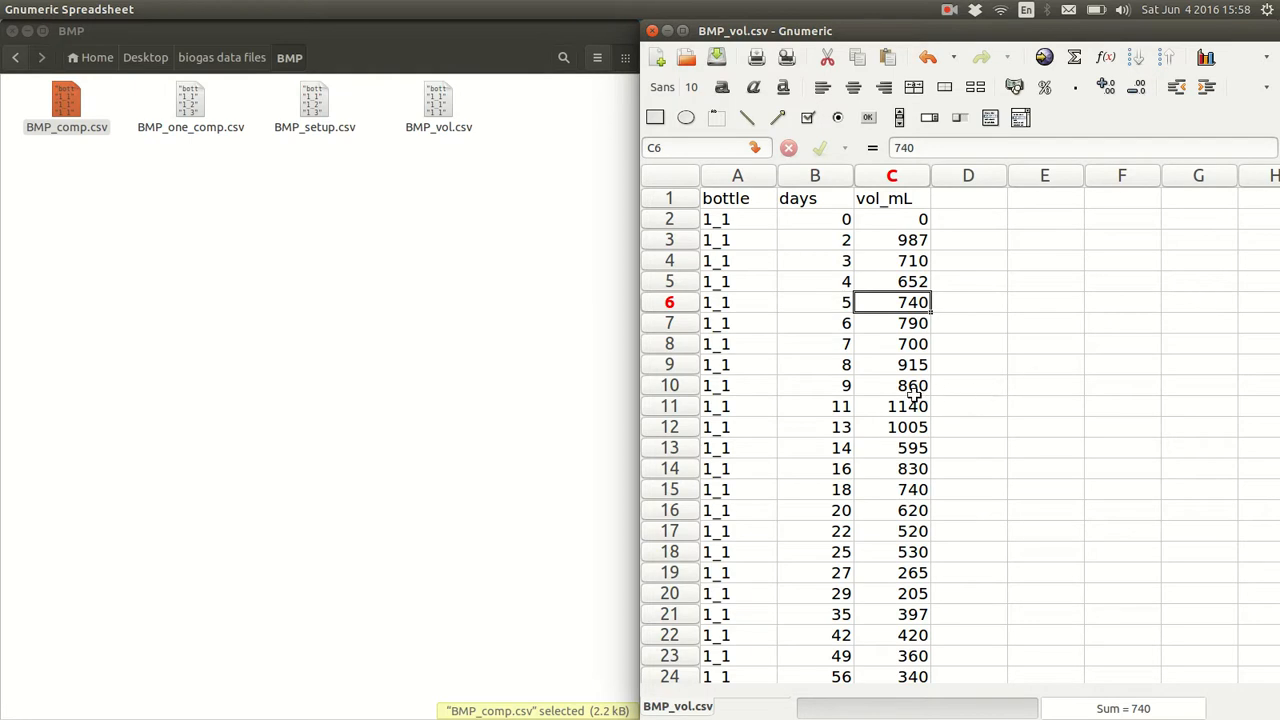
click(891, 405)
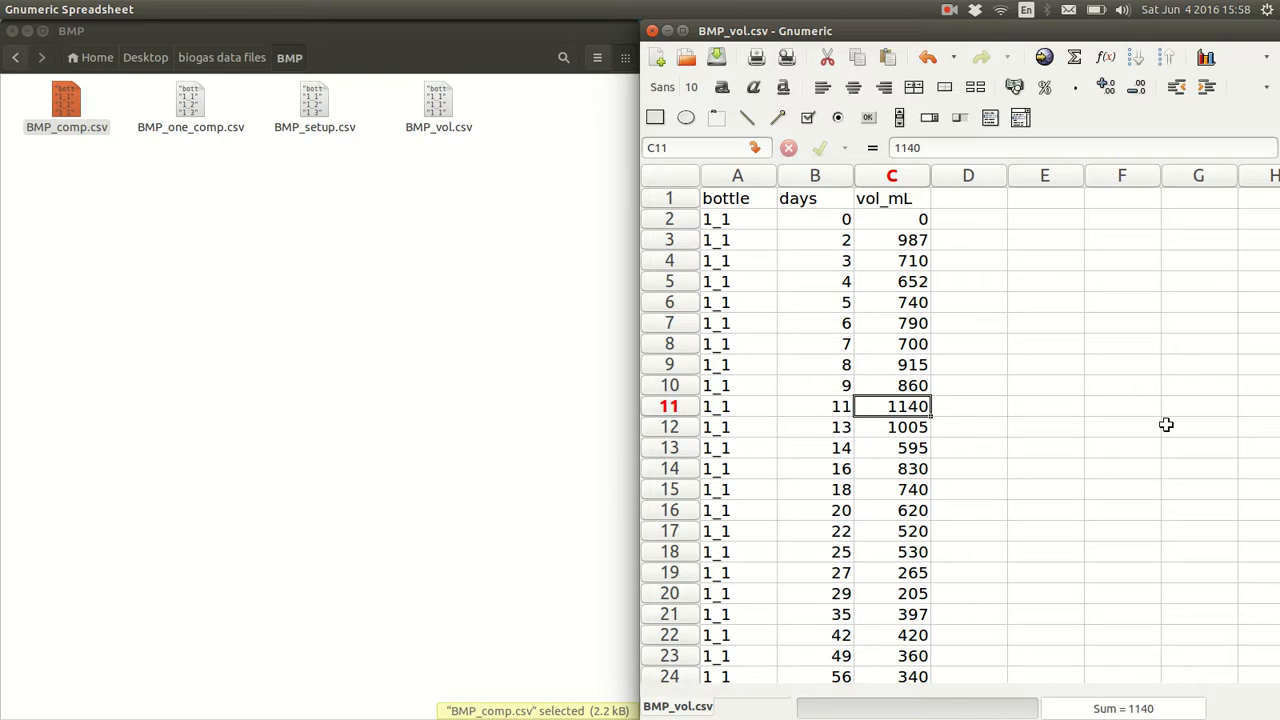
mouse_move(866, 276)
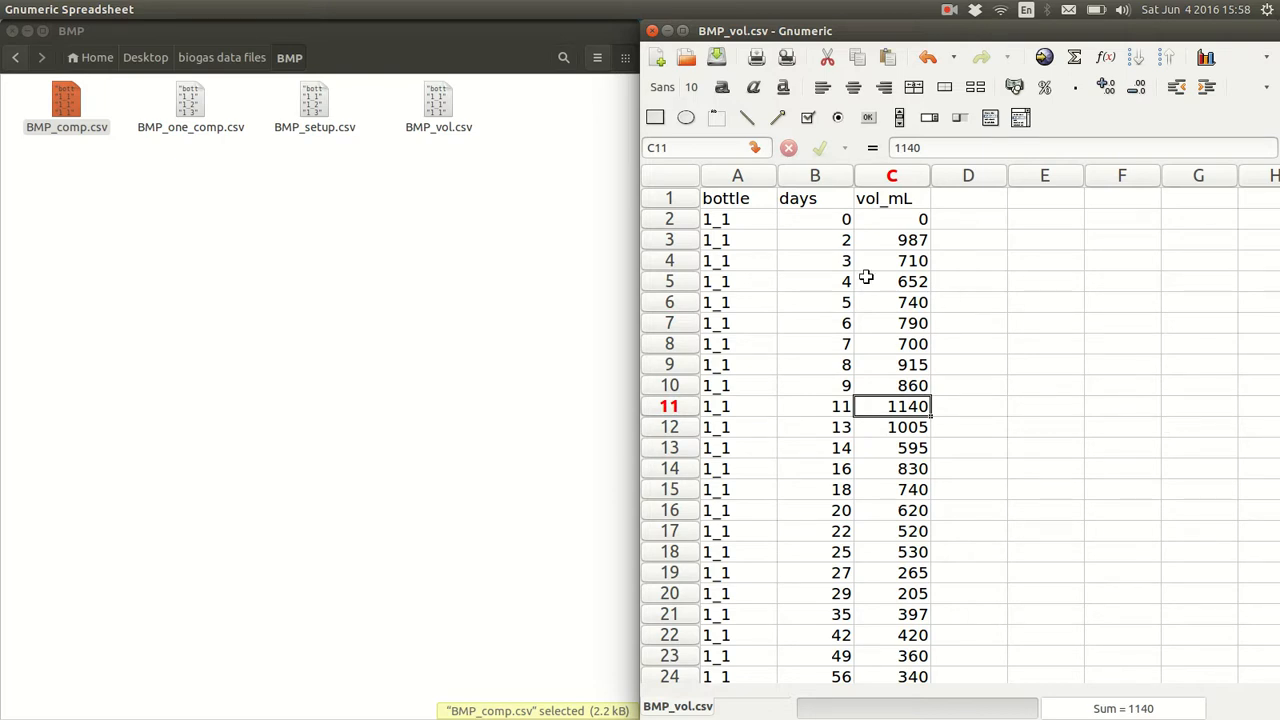
click(737, 302)
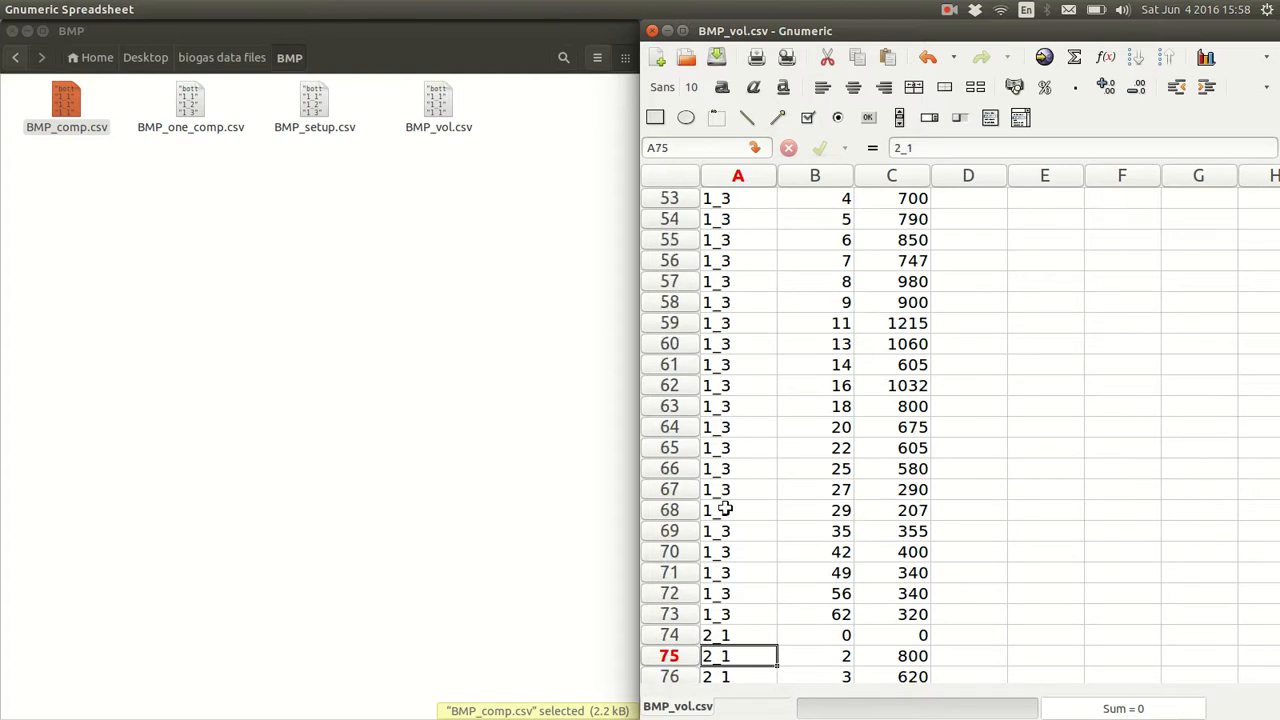
scroll(down, 3)
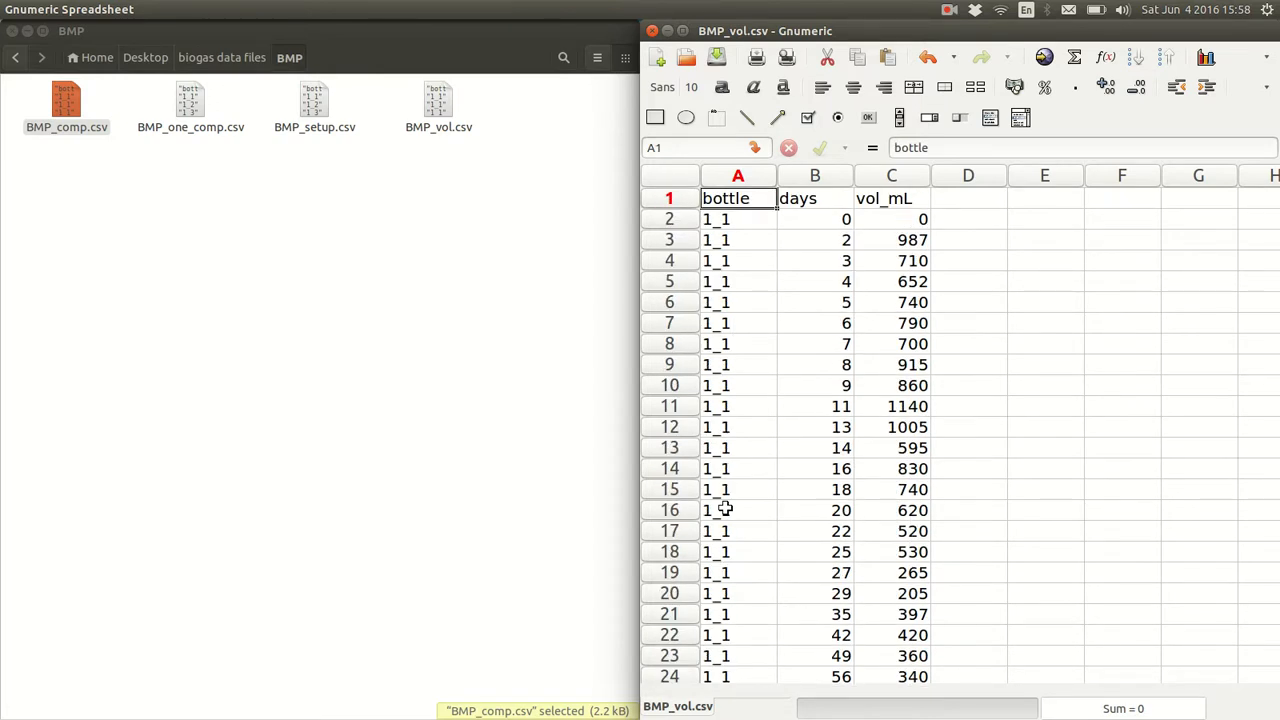
mouse_move(973, 220)
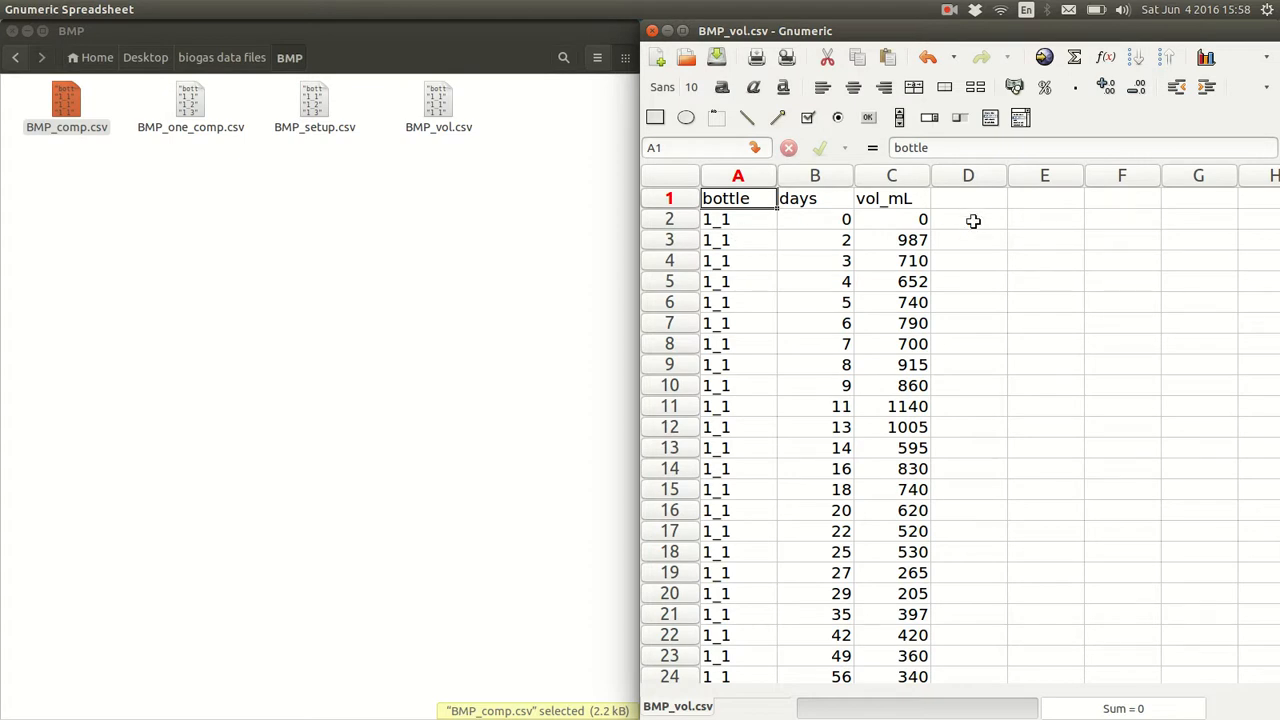
mouse_move(1010, 329)
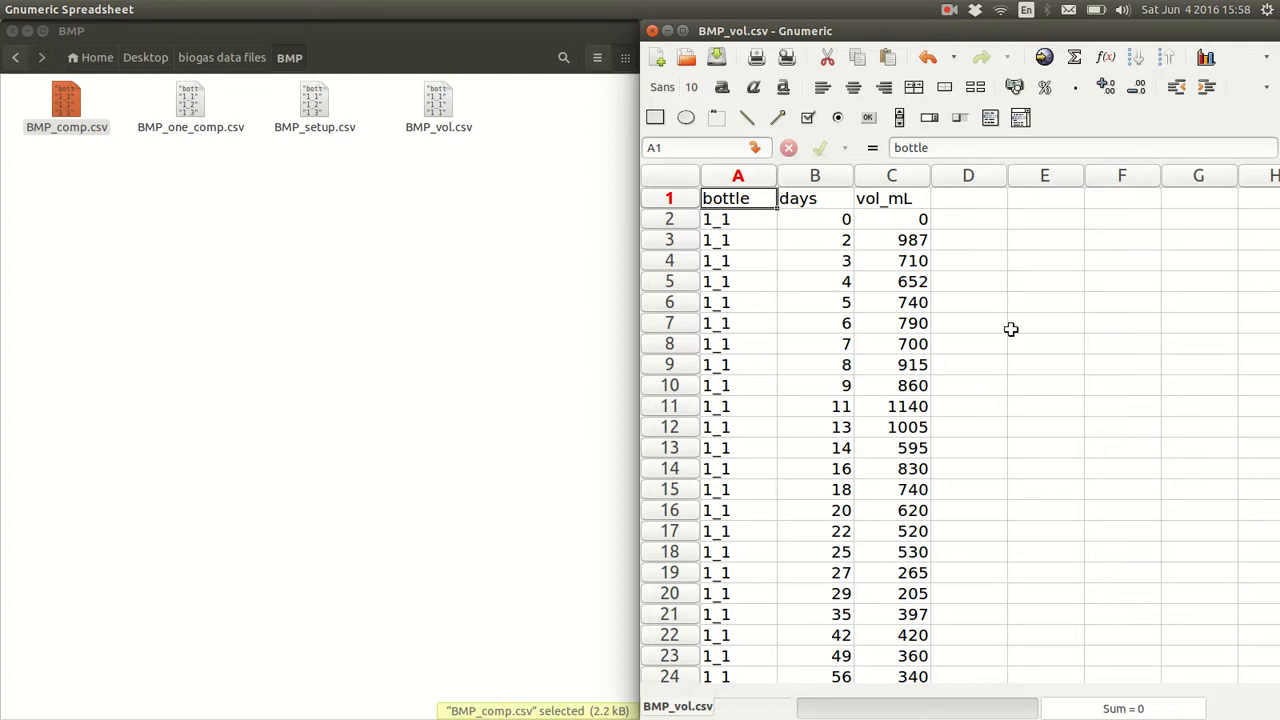
mouse_move(763, 288)
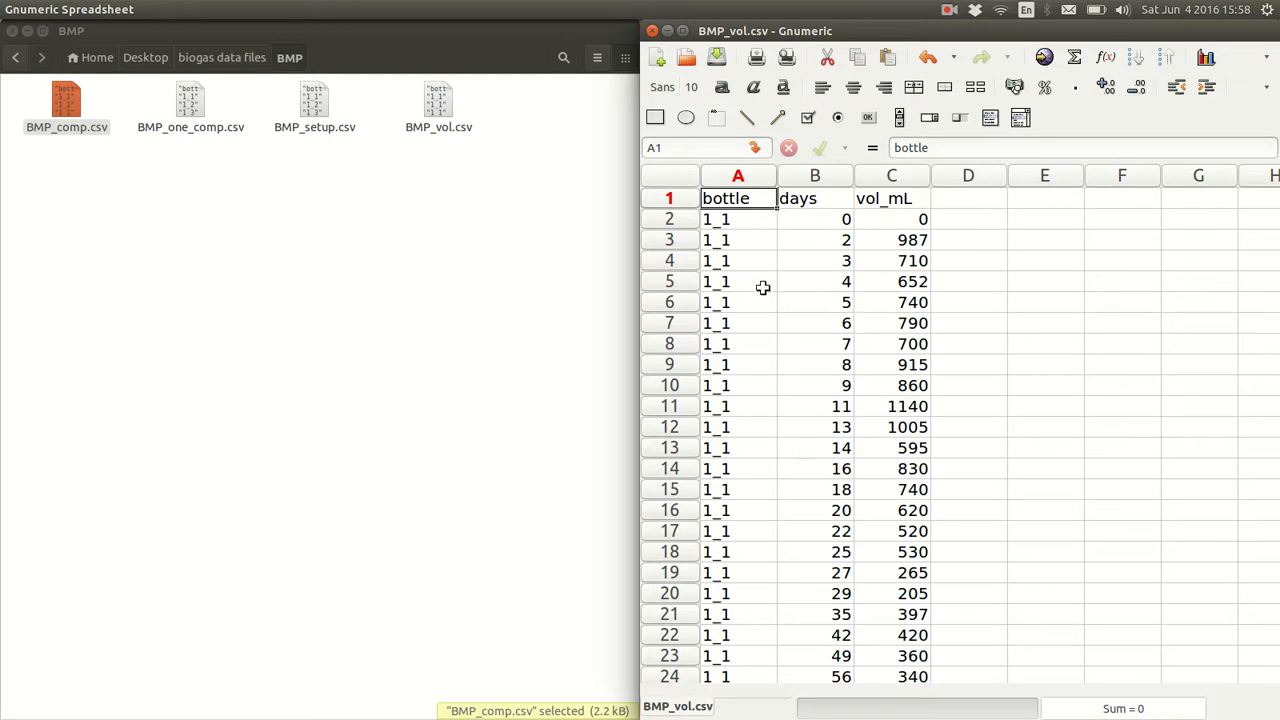
mouse_move(869, 244)
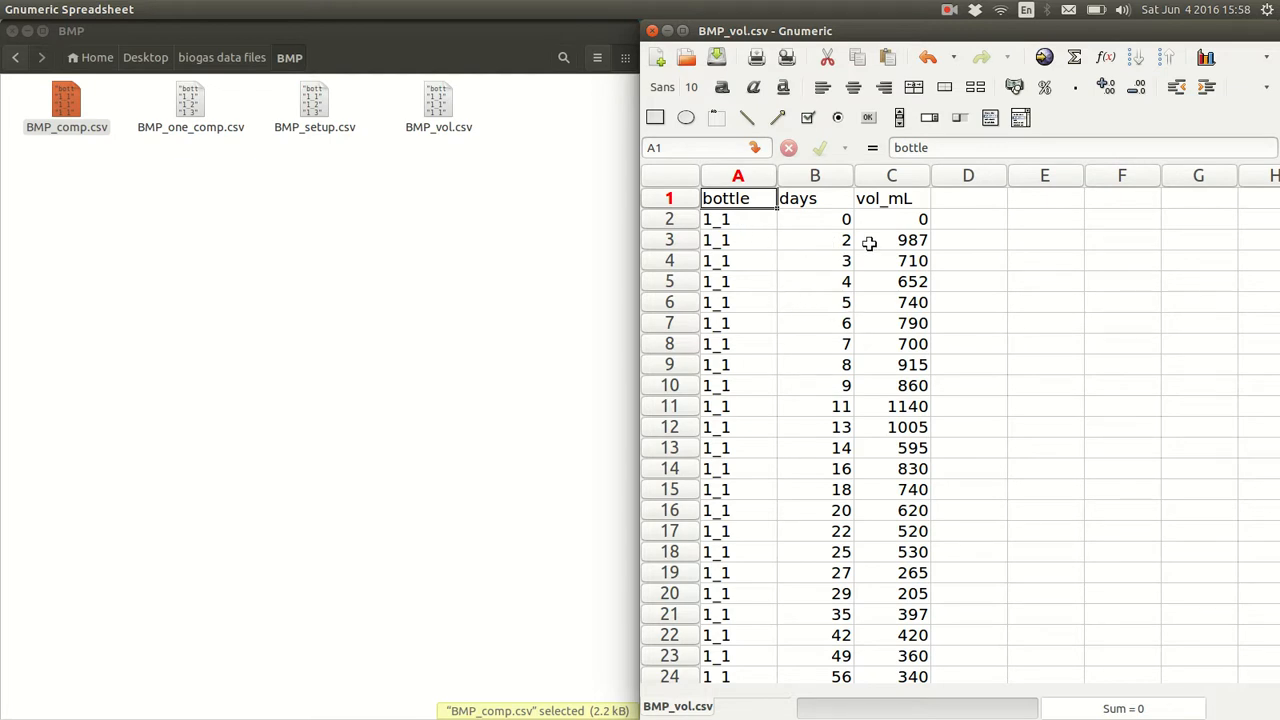
mouse_move(962, 237)
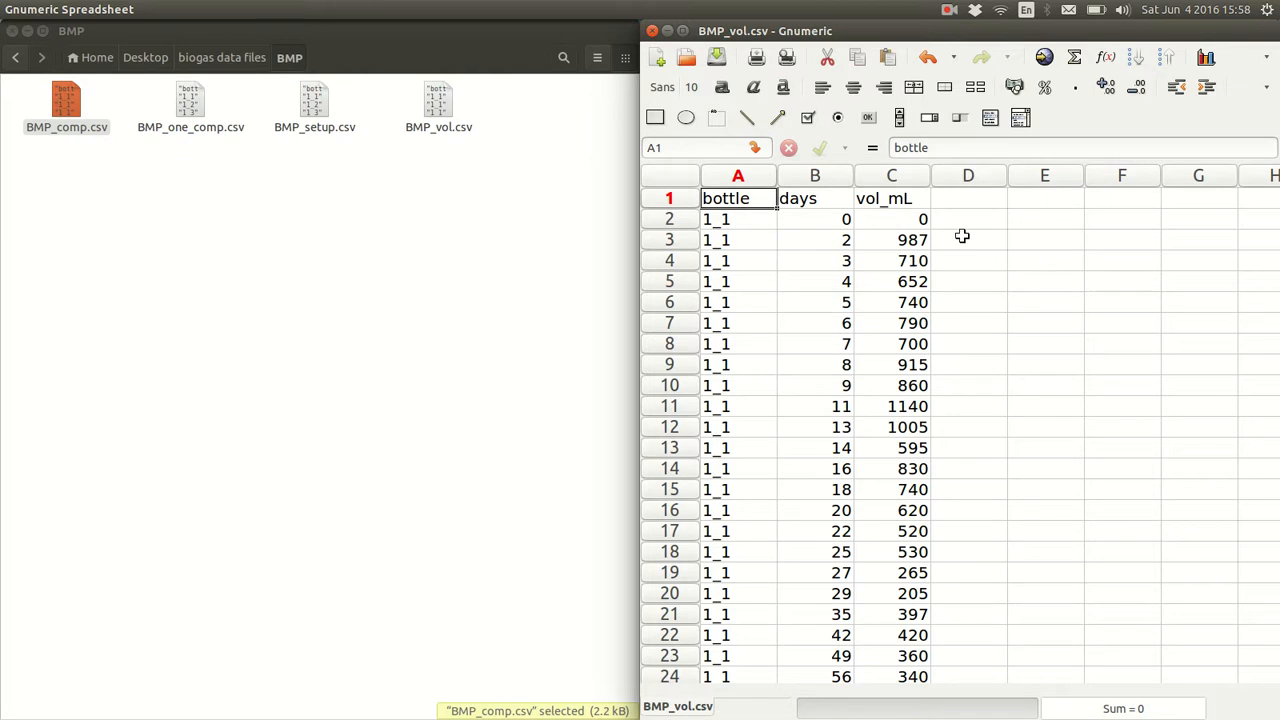
mouse_move(825, 187)
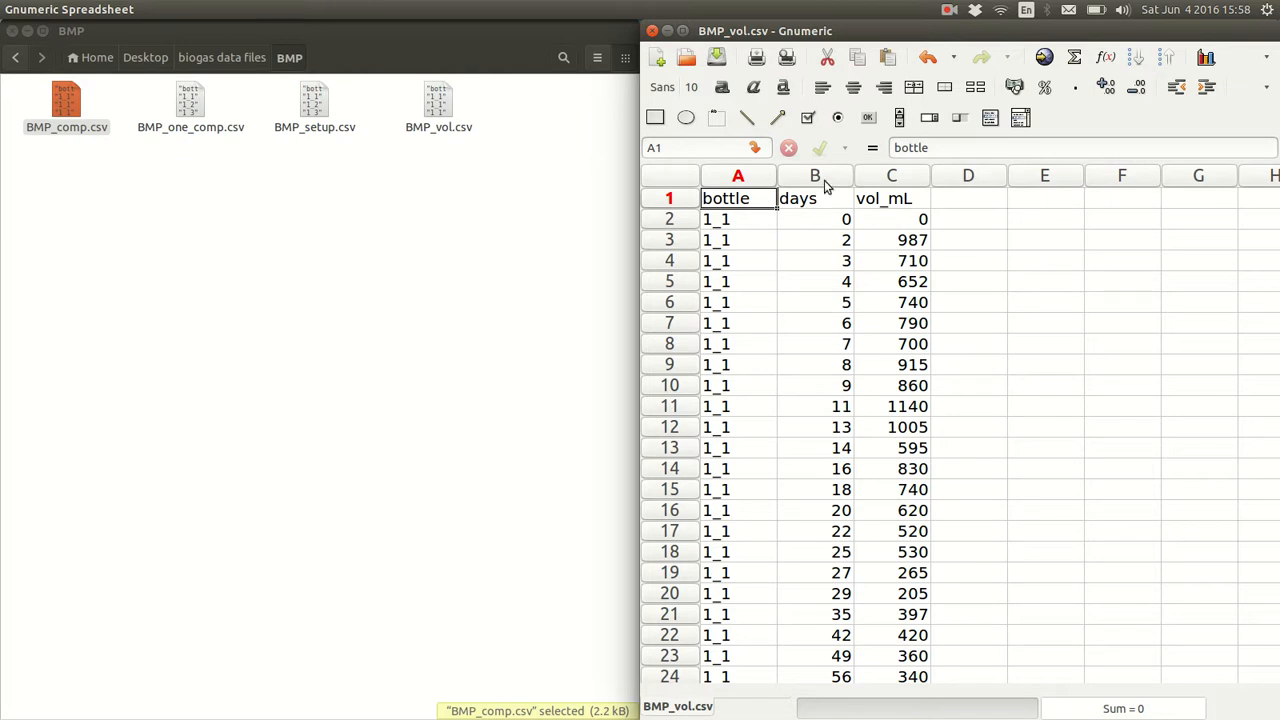
mouse_move(822, 219)
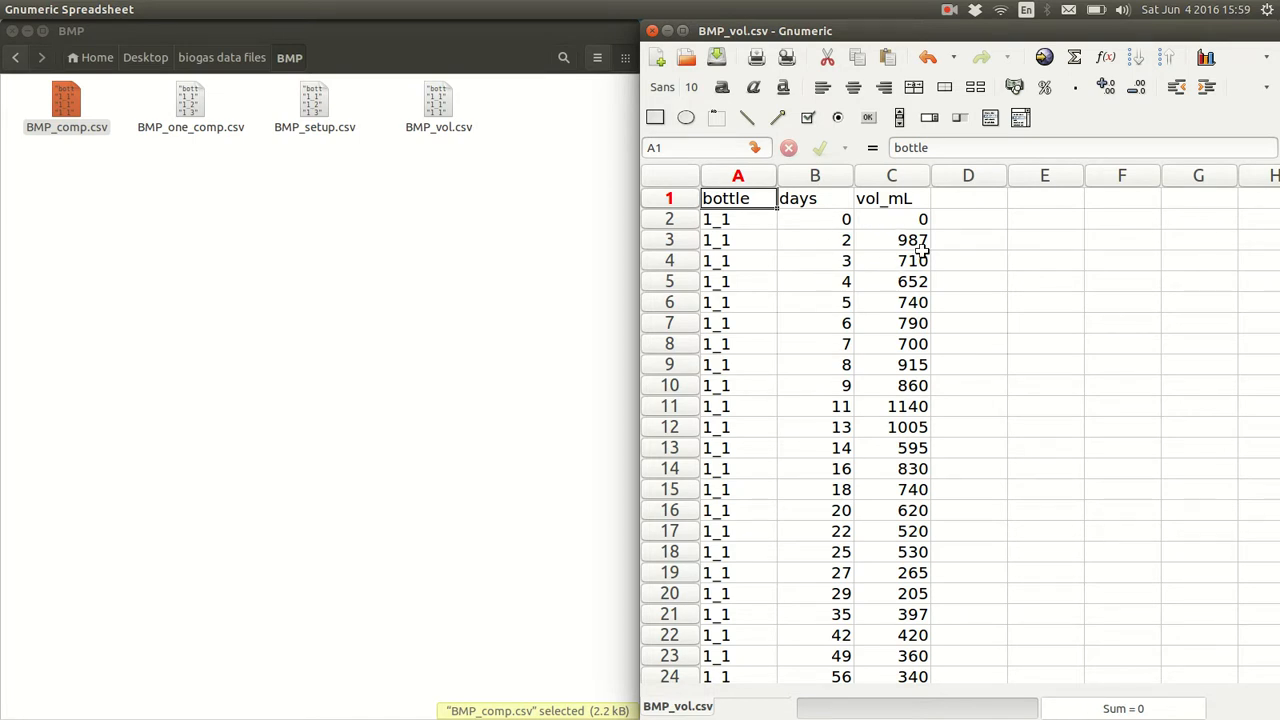
mouse_move(828, 243)
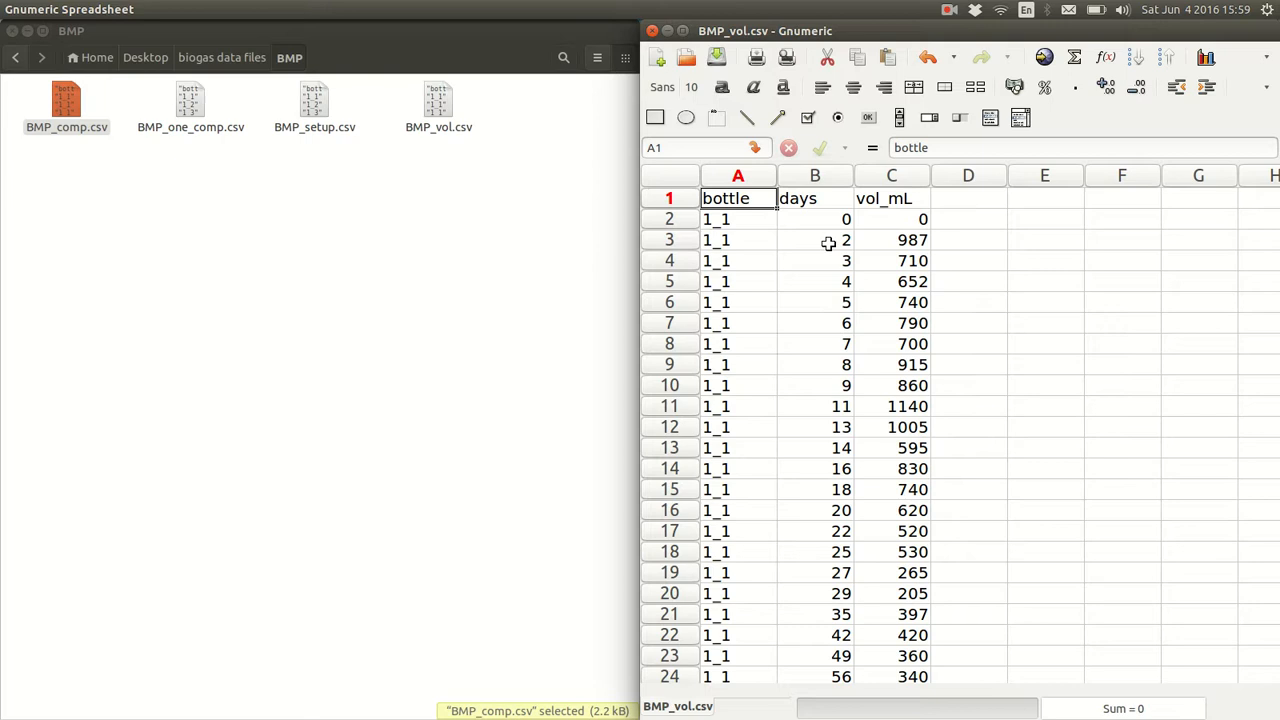
mouse_move(1075, 260)
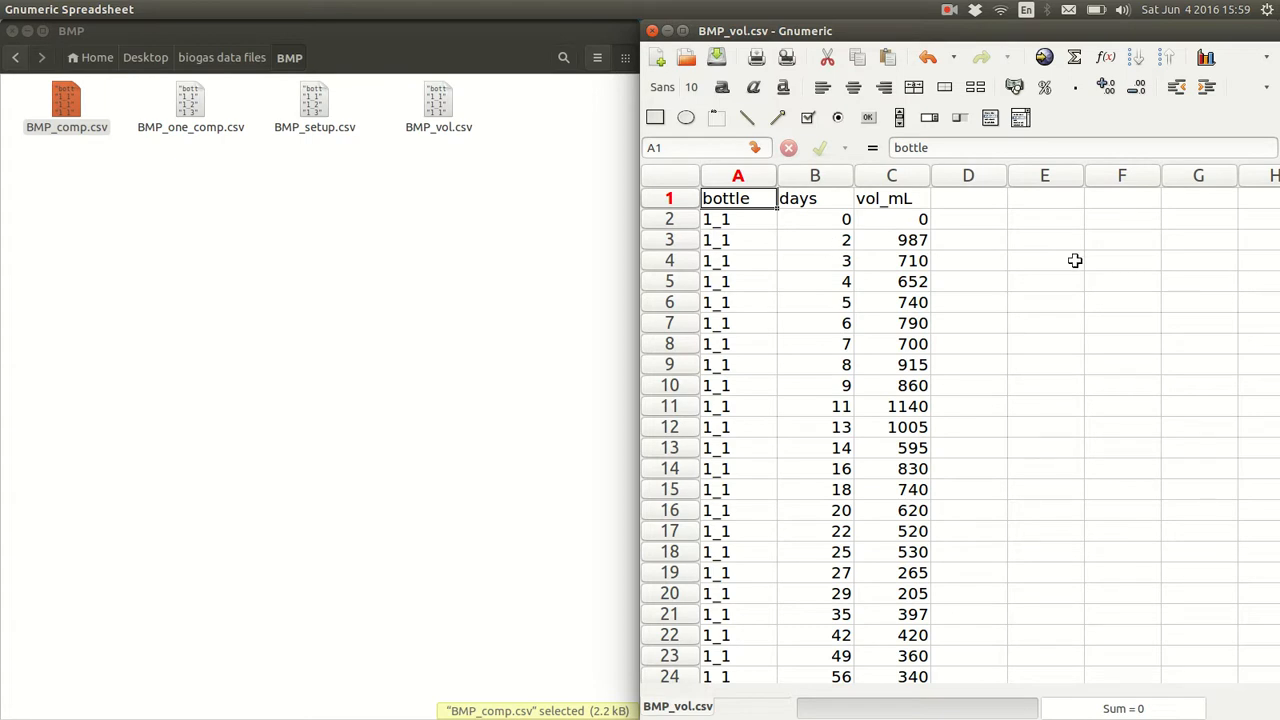
mouse_move(1105, 236)
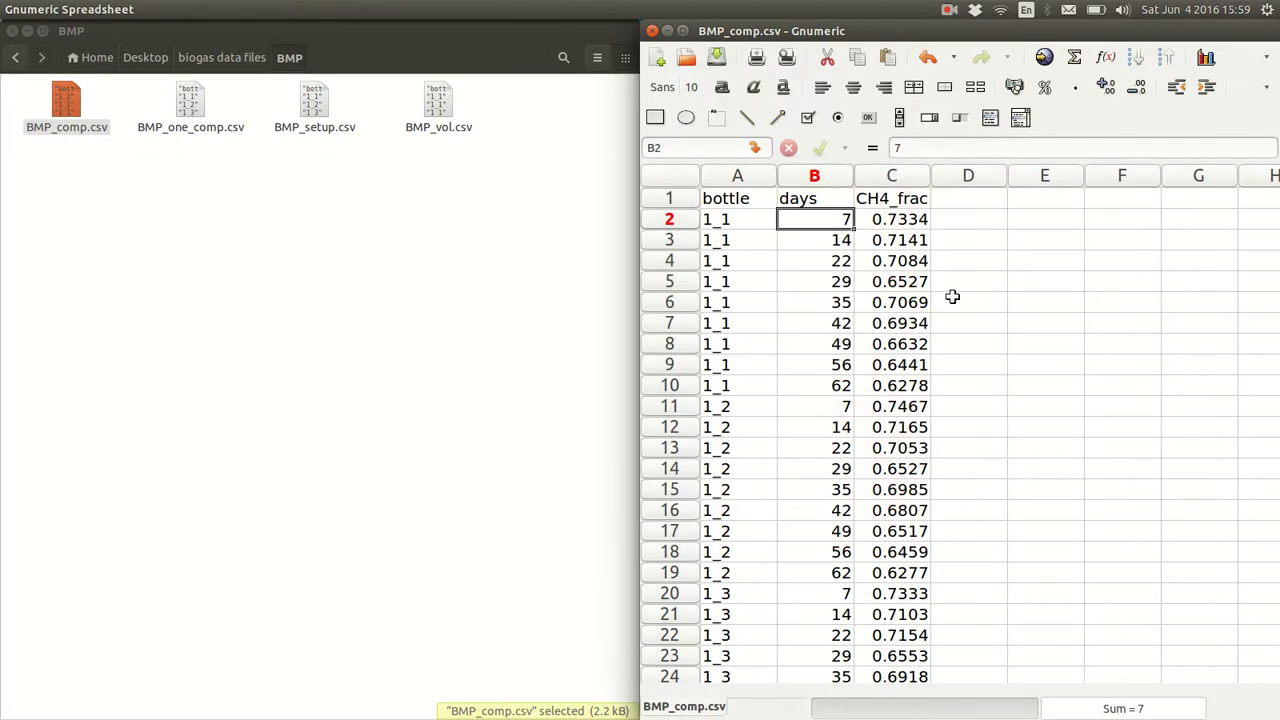
mouse_move(768, 330)
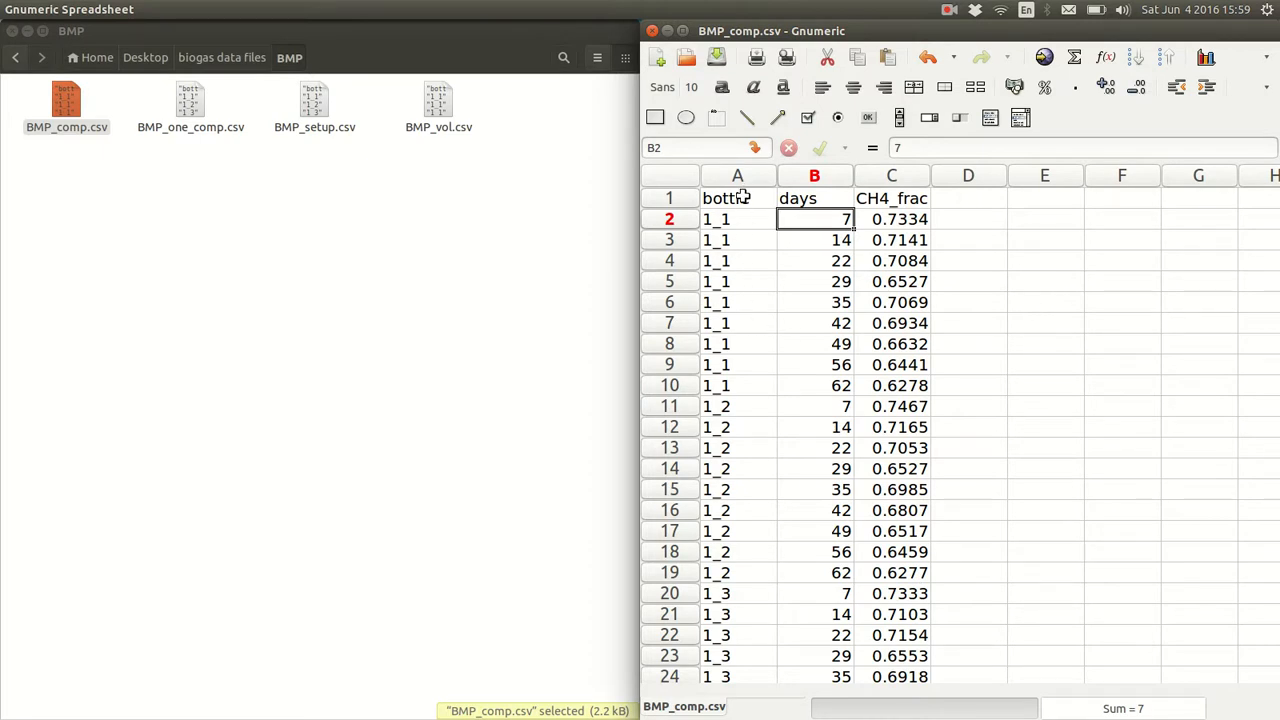
mouse_move(828, 197)
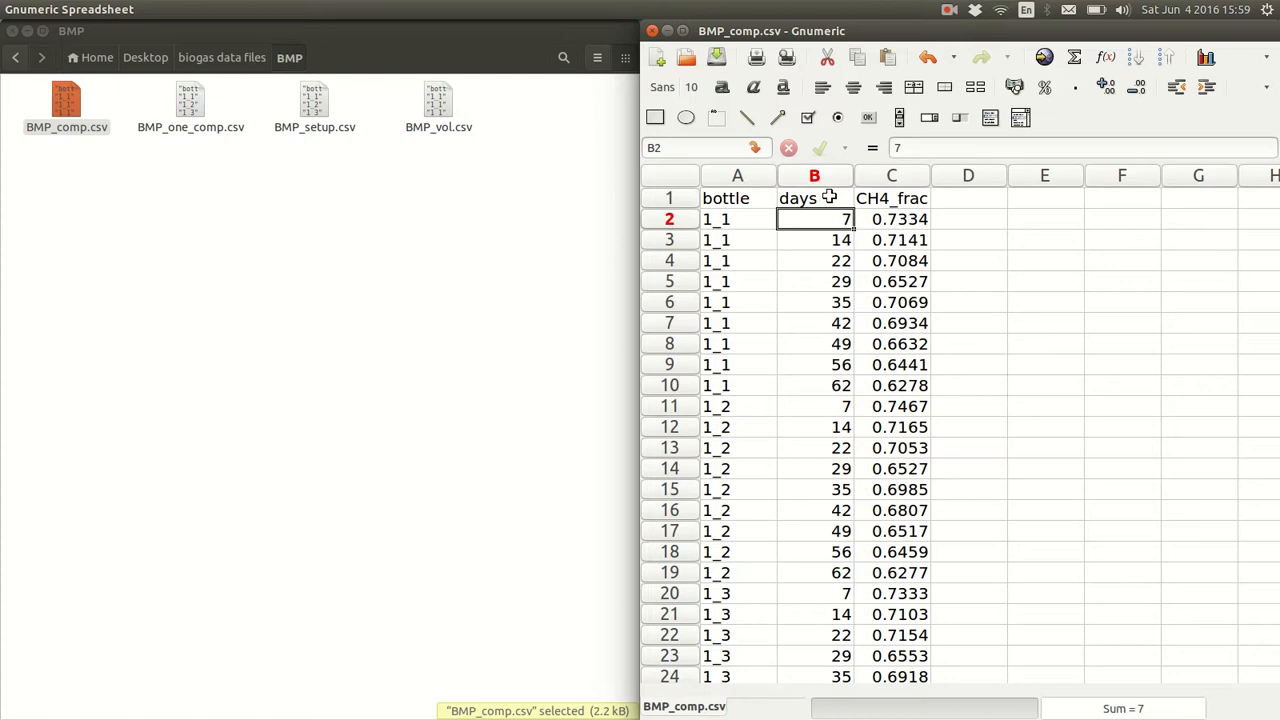
- Highlight the CH4_frac column in BMP_comp.csv
click(891, 198)
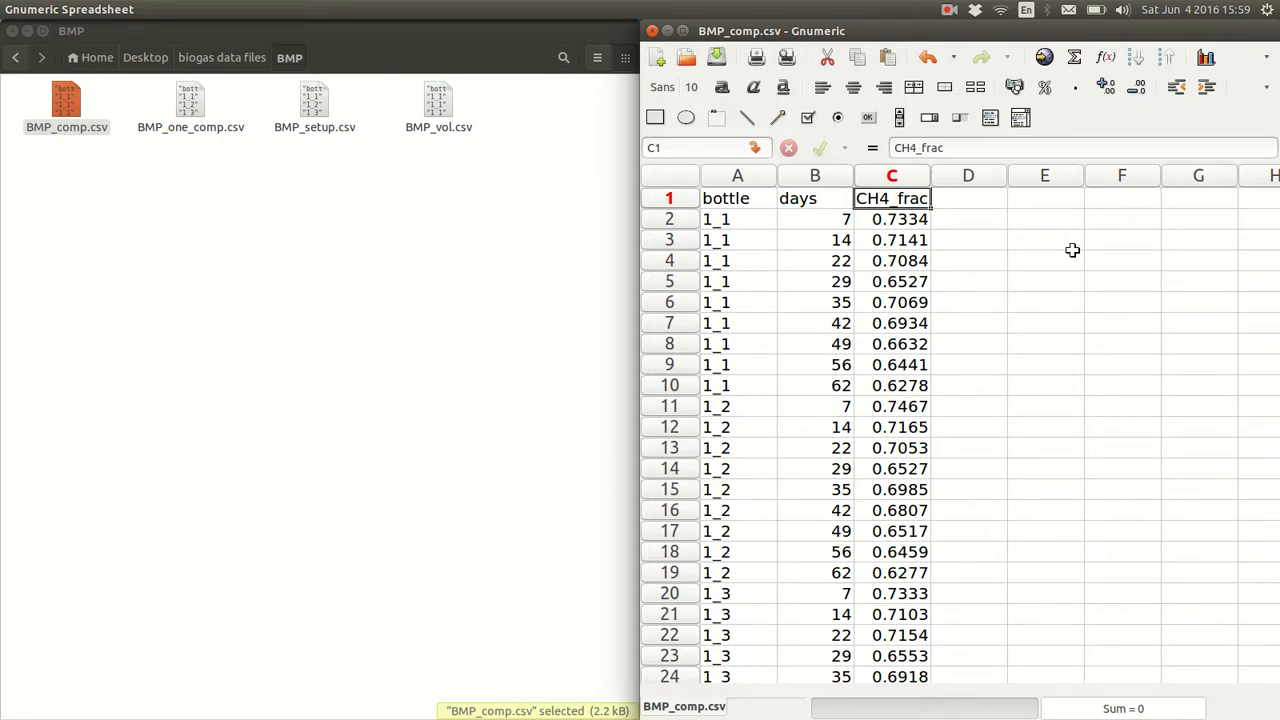
mouse_move(949, 224)
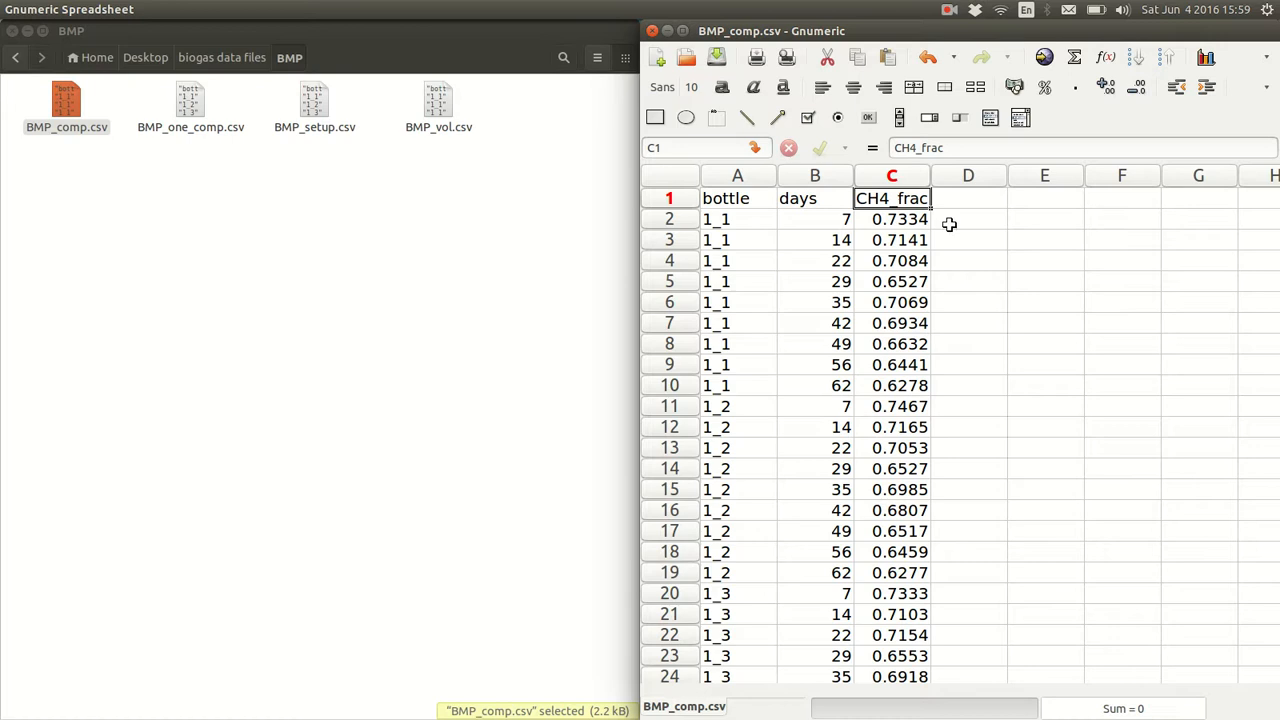
mouse_move(996, 239)
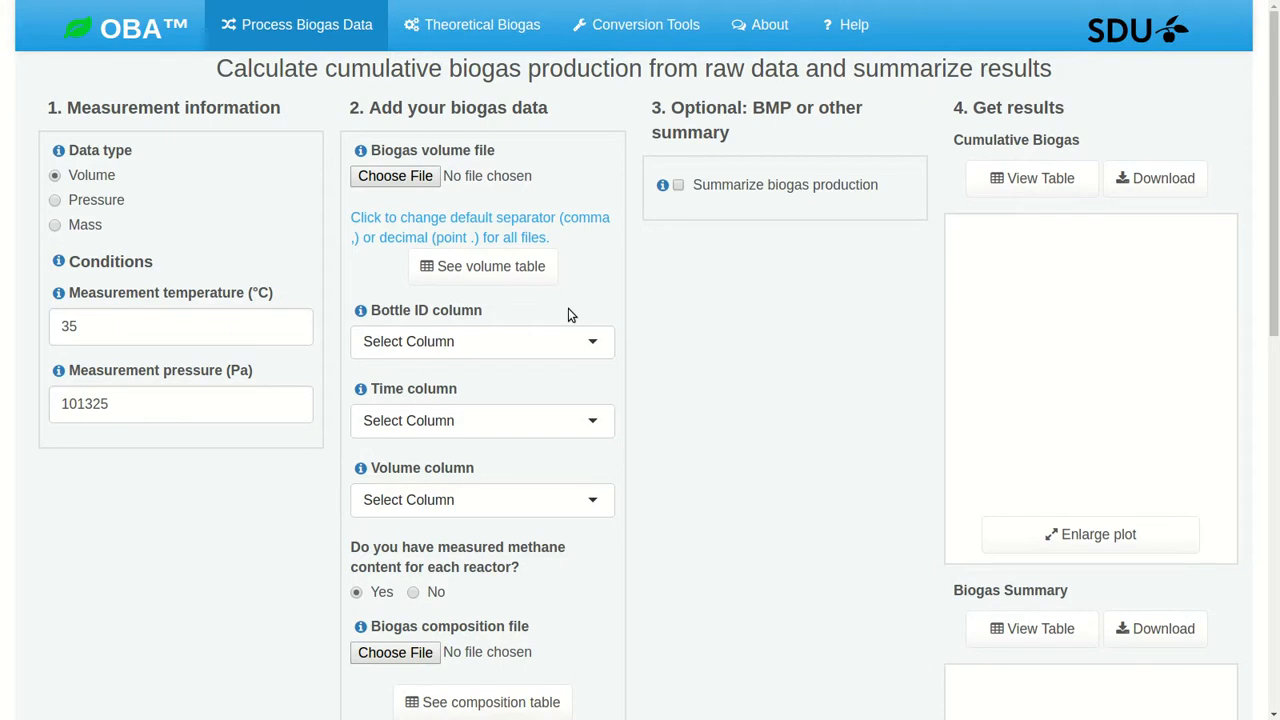
mouse_move(231, 205)
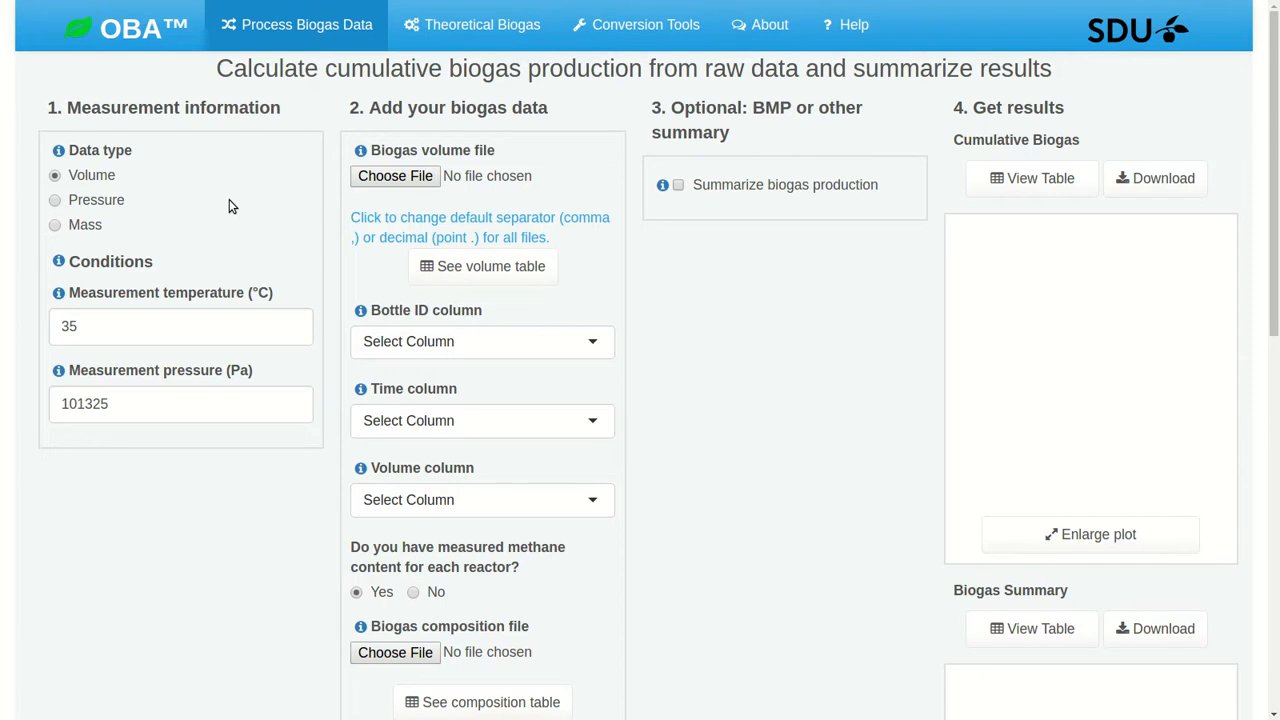
mouse_move(135, 186)
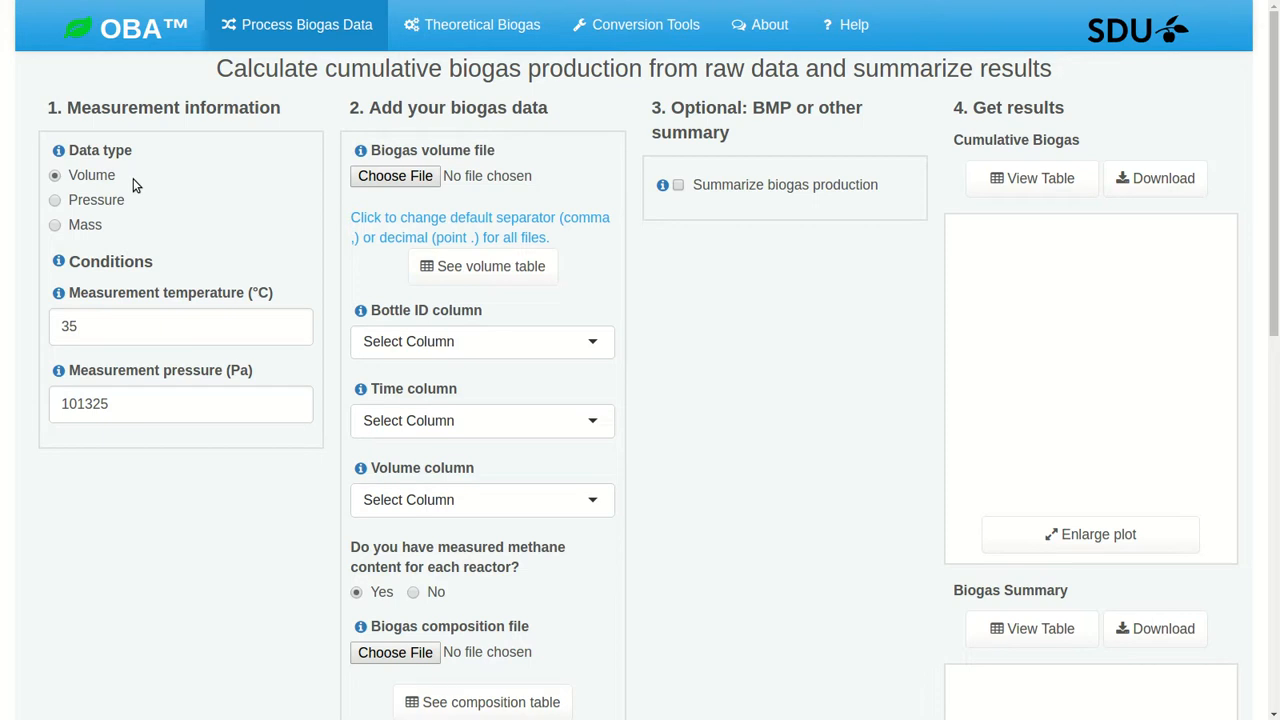
- Change the measurement temperature field from 35 to 25 °C
click(180, 326)
text(25)
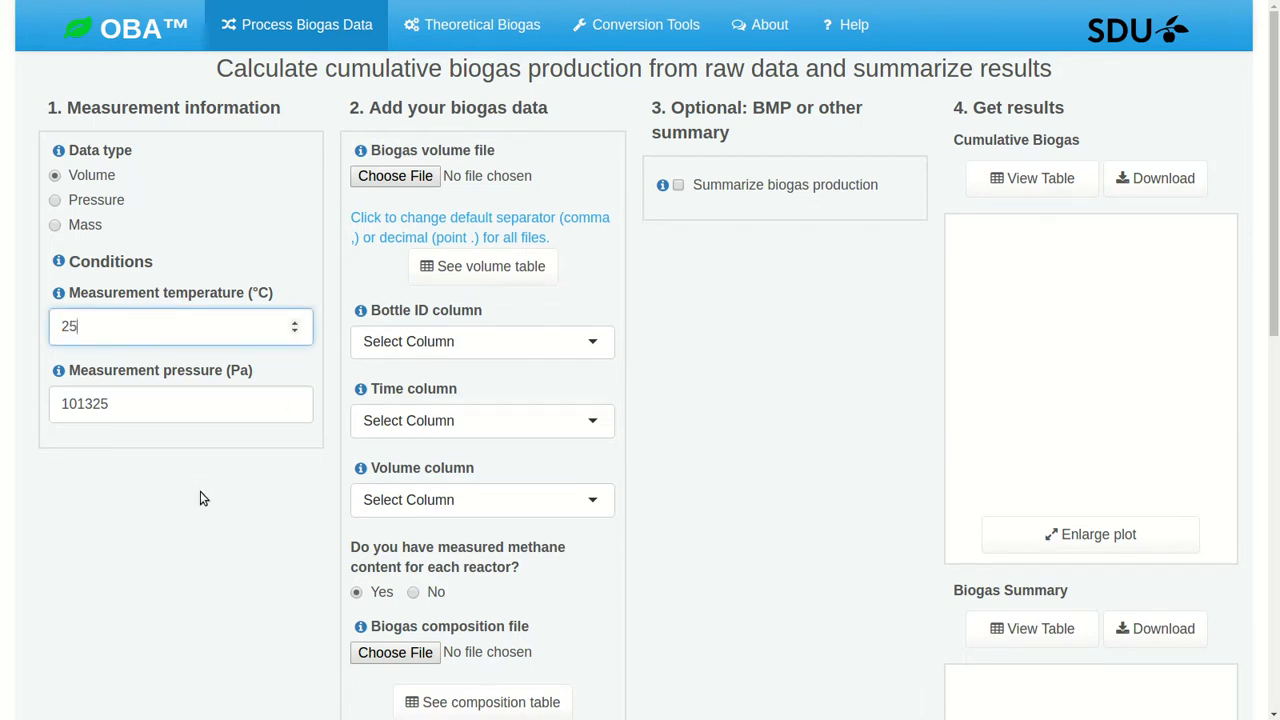
click(209, 453)
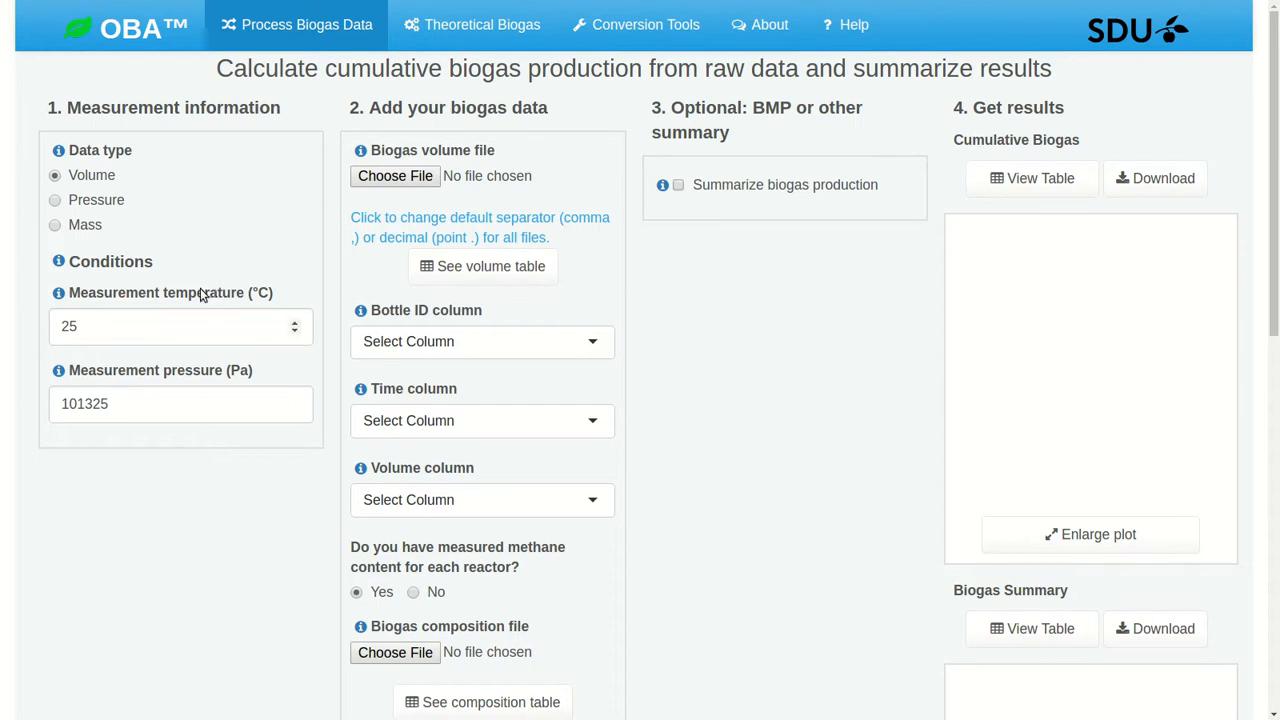
mouse_move(185, 477)
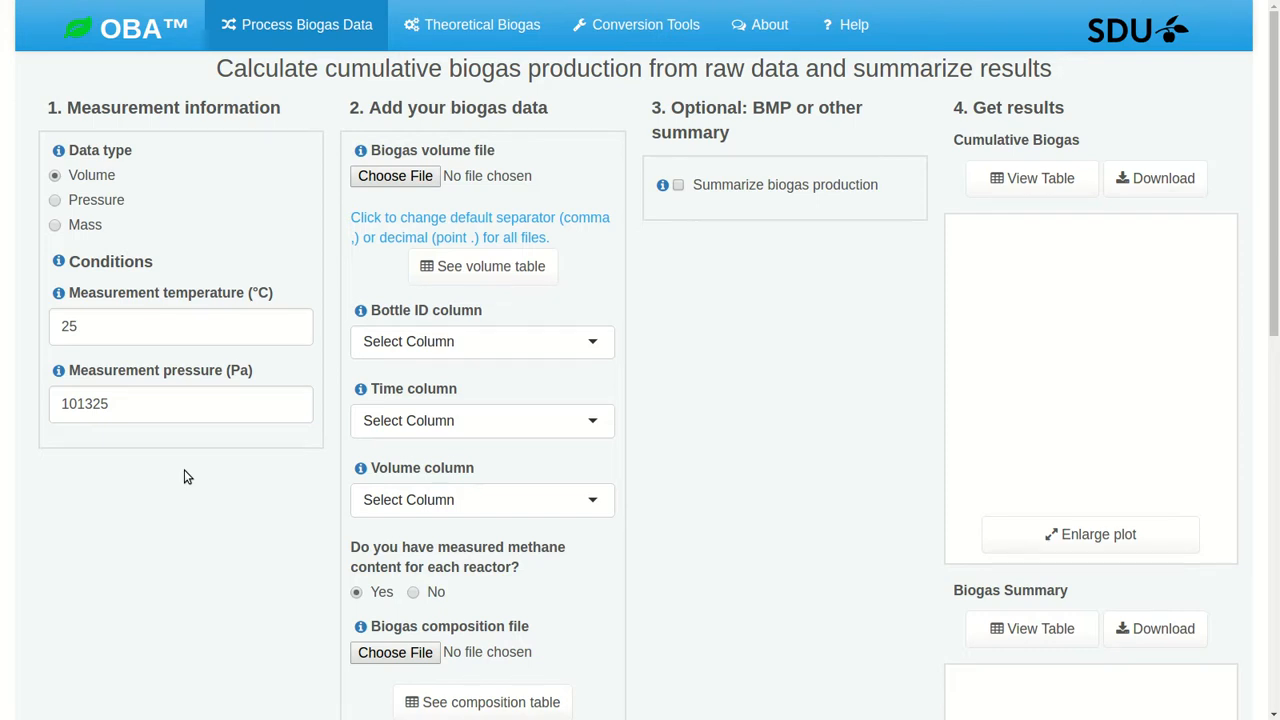
- Upload BMP_vol.csv under Biogas volume file and preview its table
click(394, 176)
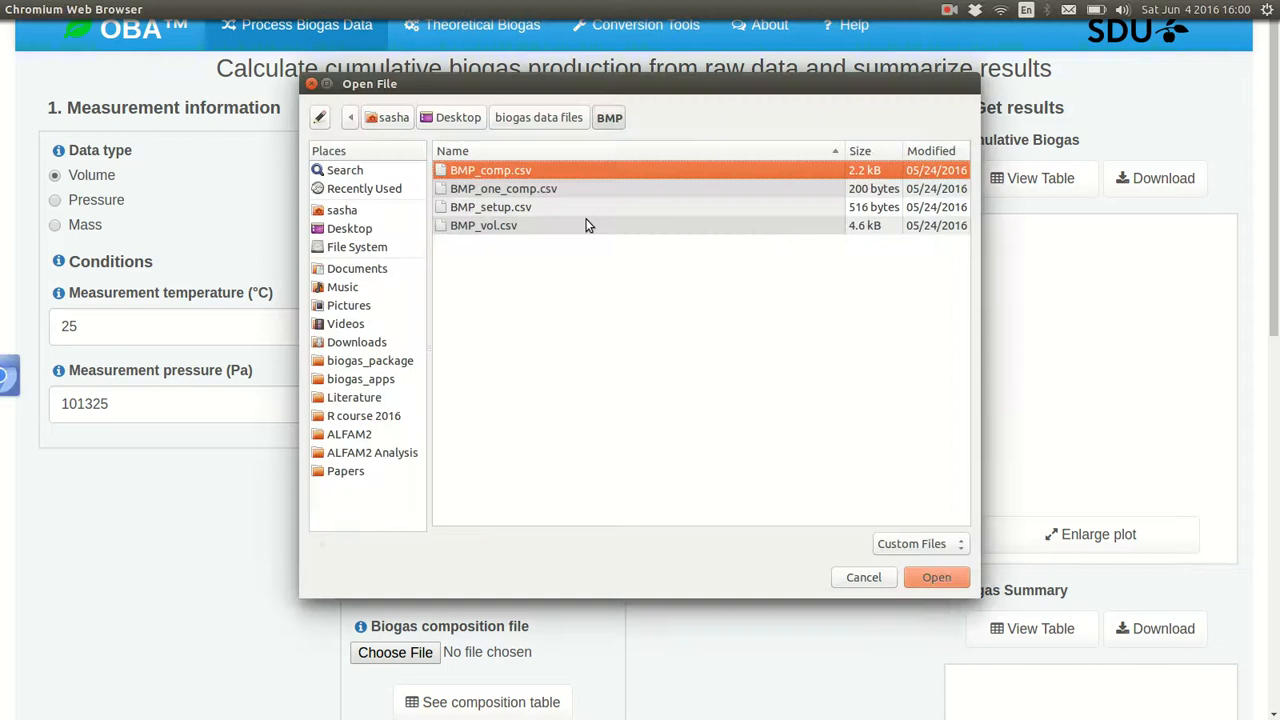
click(936, 577)
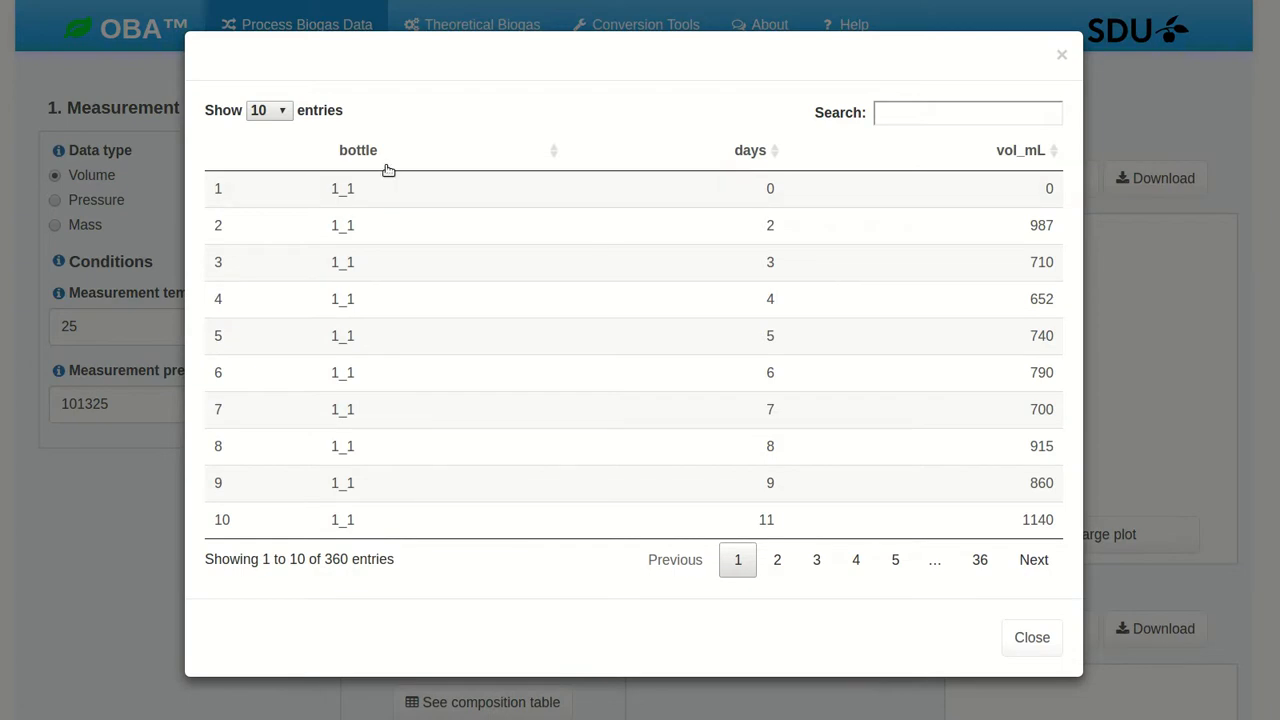
mouse_move(1040, 632)
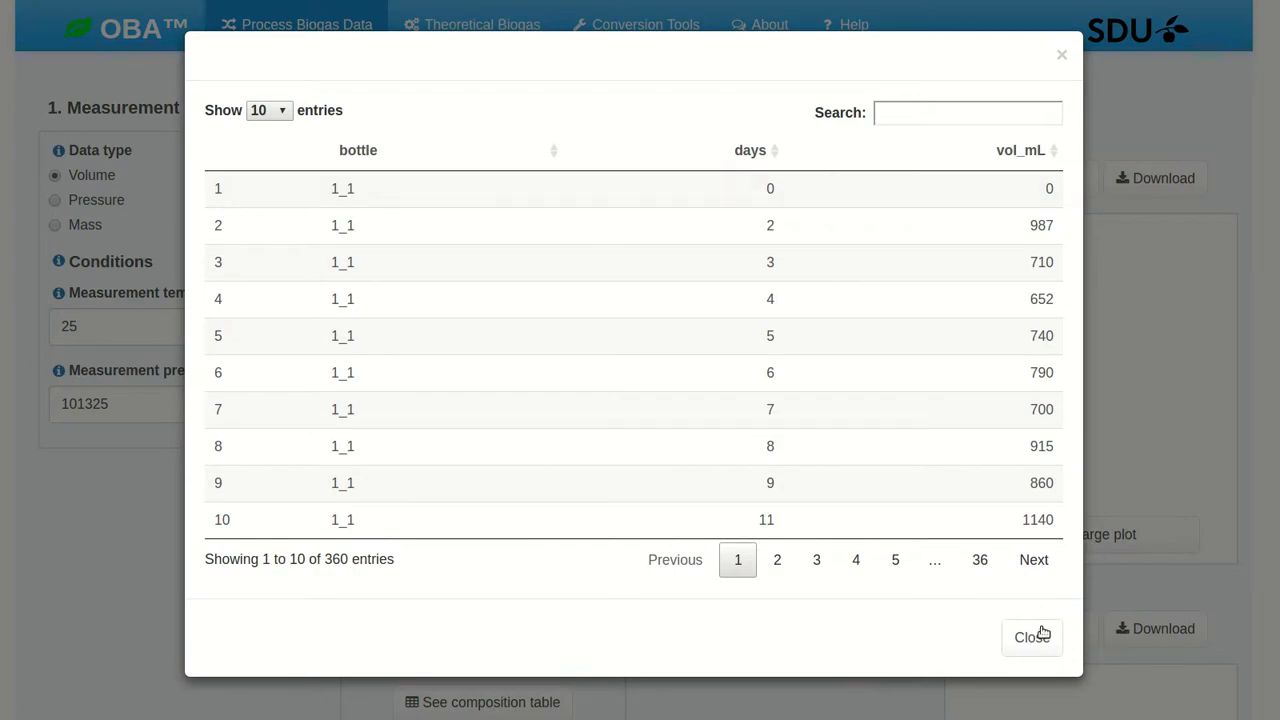
mouse_move(1037, 637)
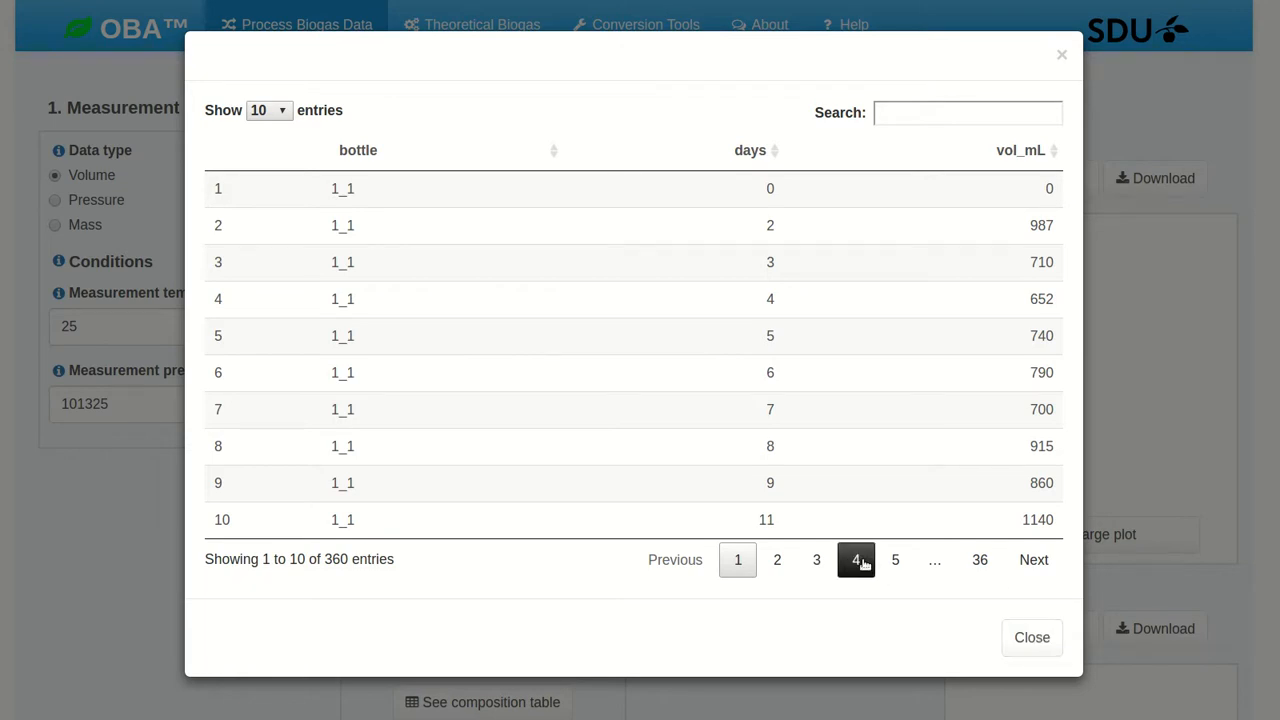
mouse_move(1033, 559)
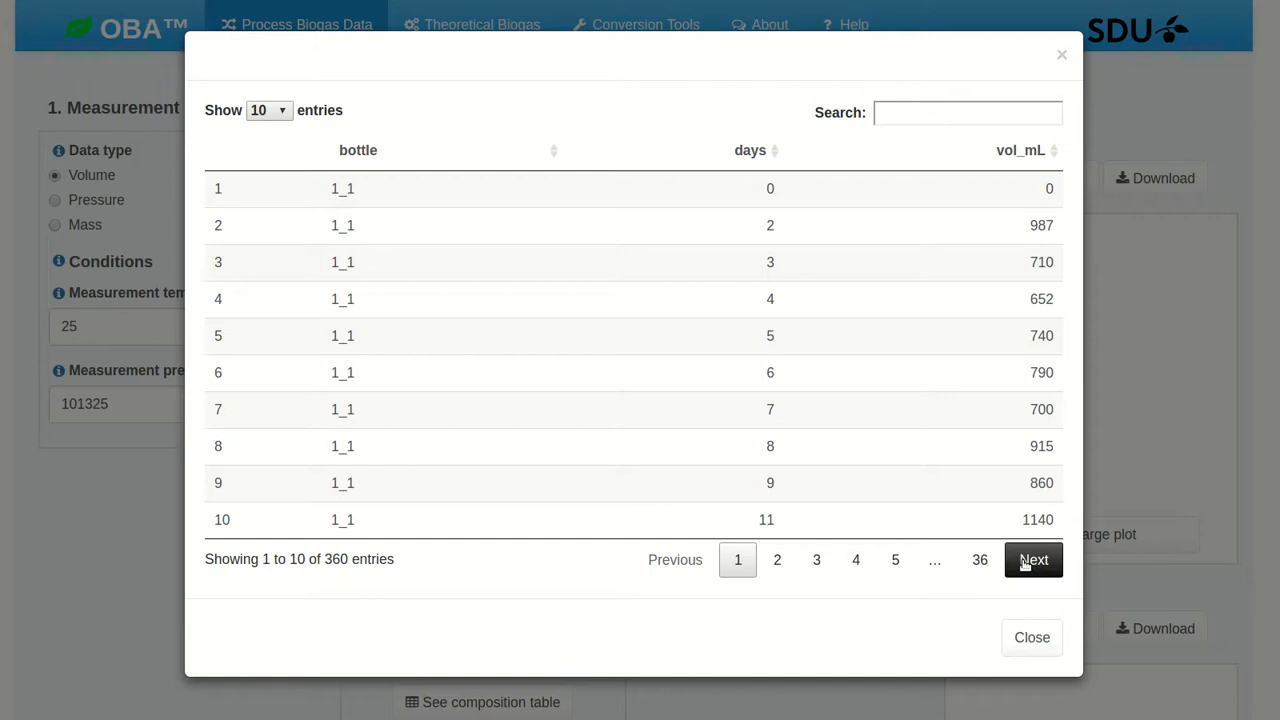
mouse_move(1063, 58)
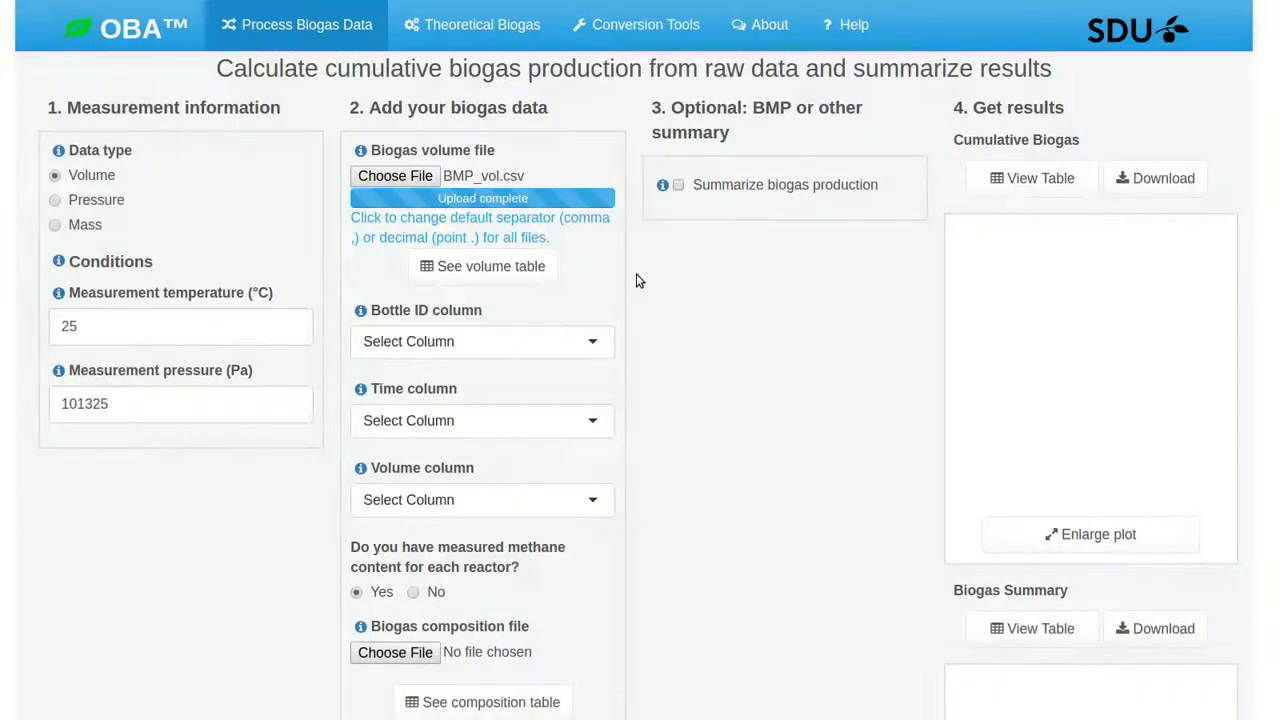
- Select bottle for bottle ID, days for time, and vol_mL for volume
click(482, 341)
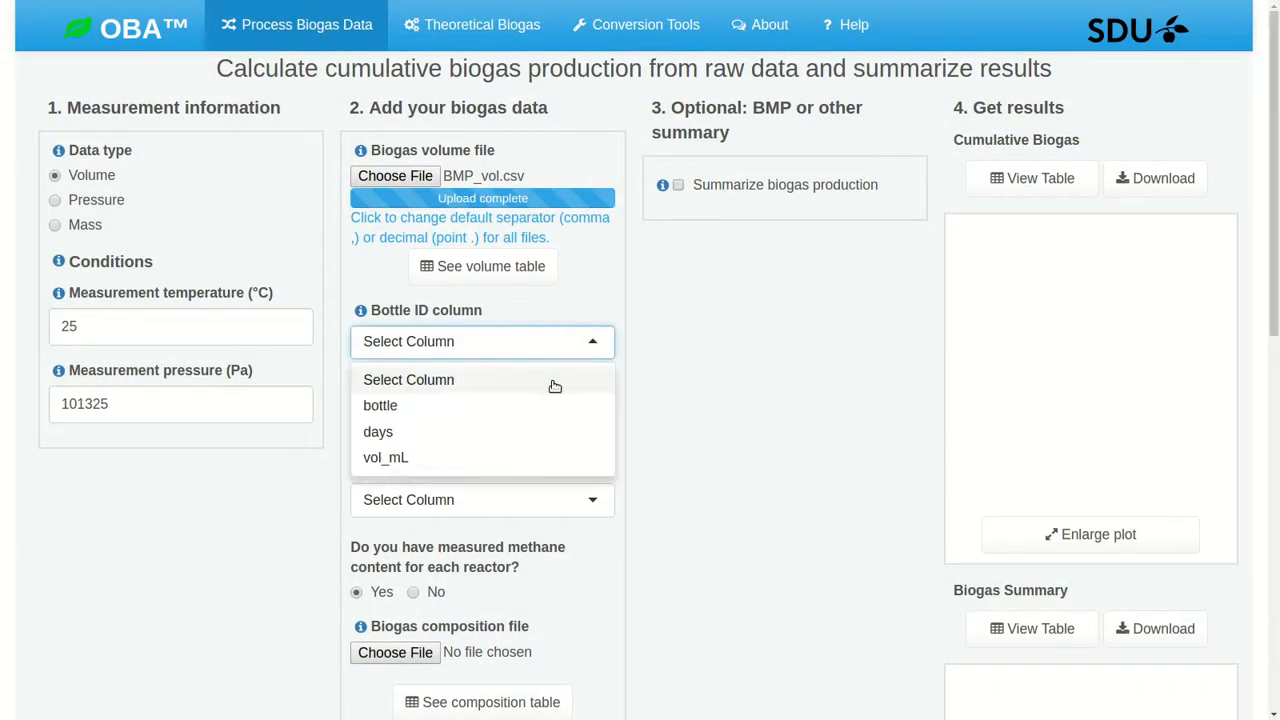
click(380, 405)
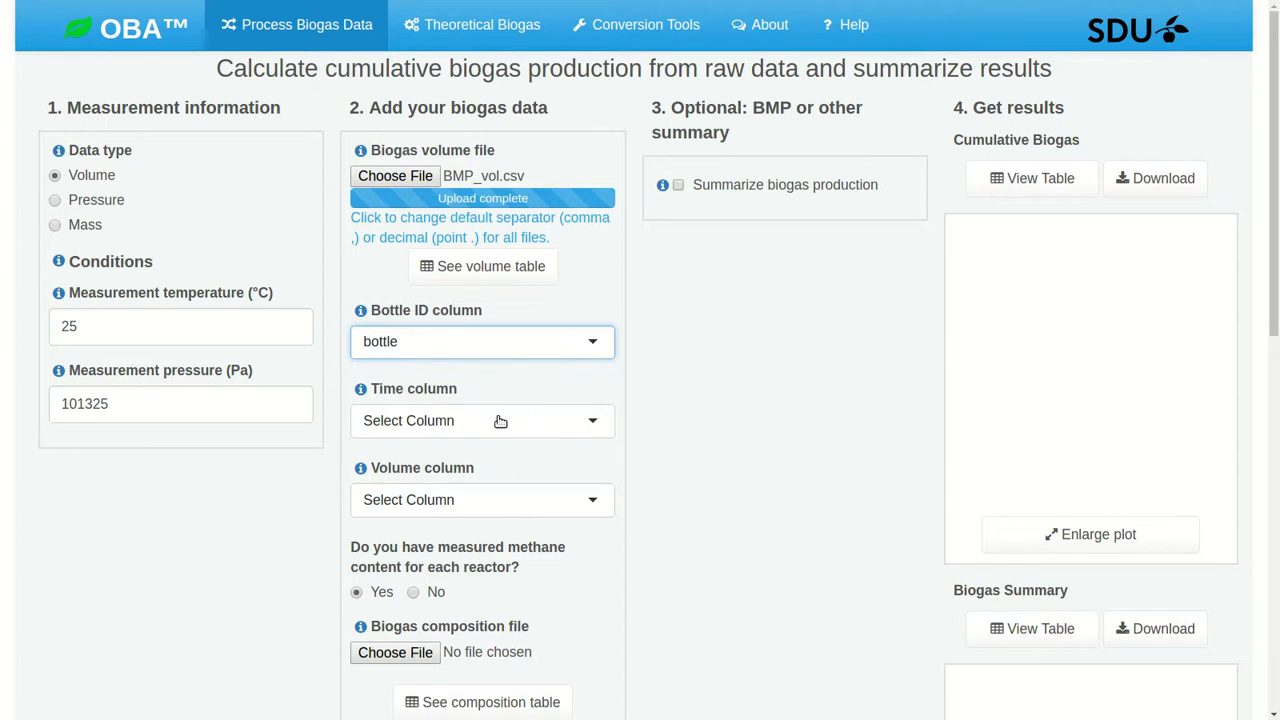
click(482, 420)
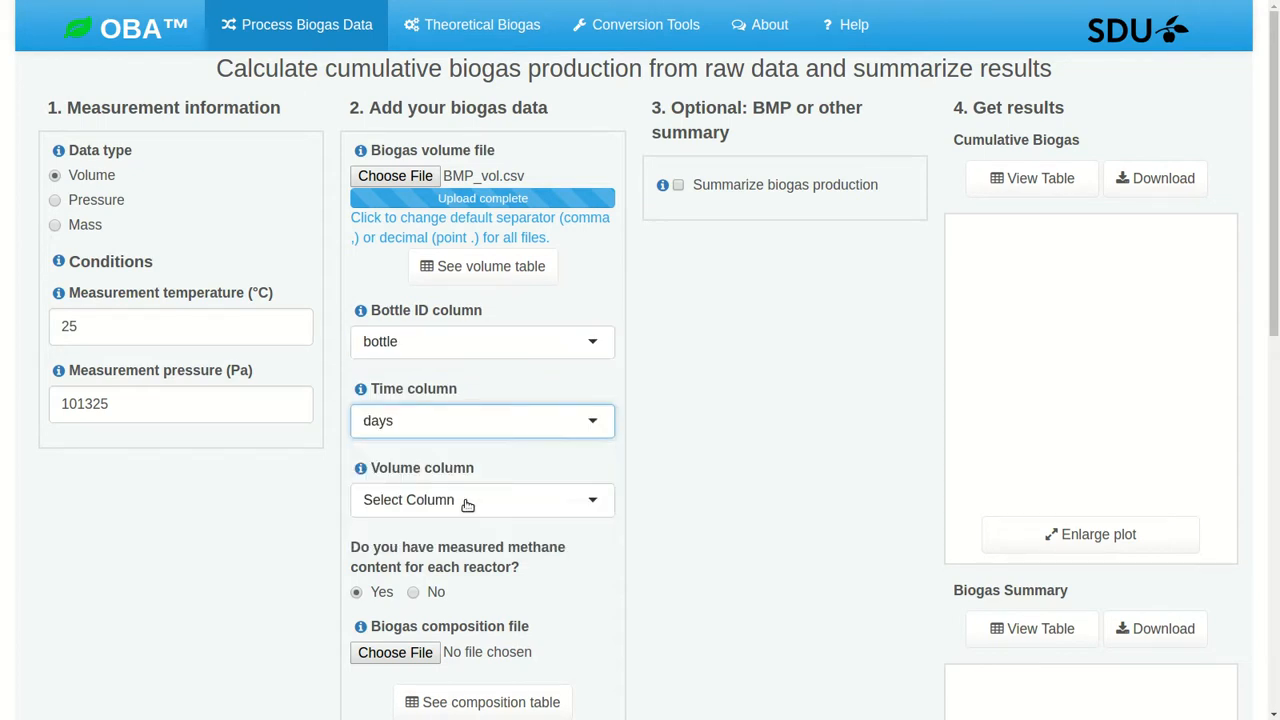
click(482, 499)
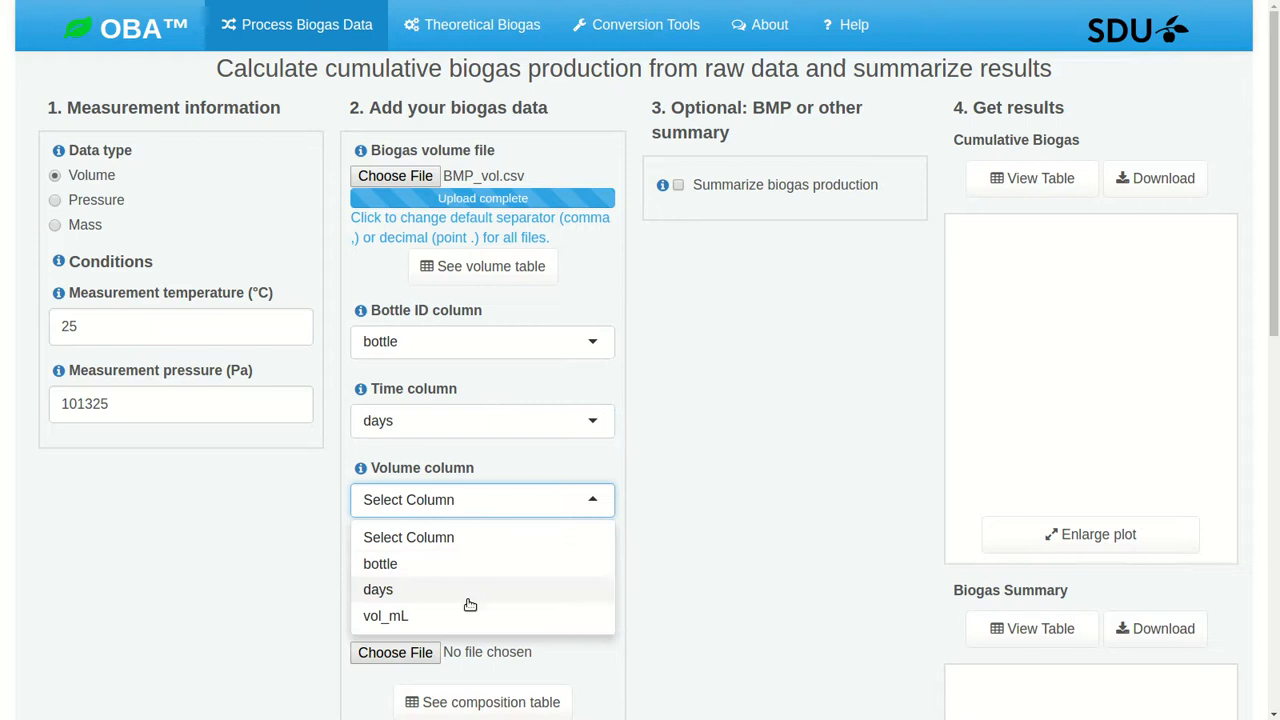
click(385, 615)
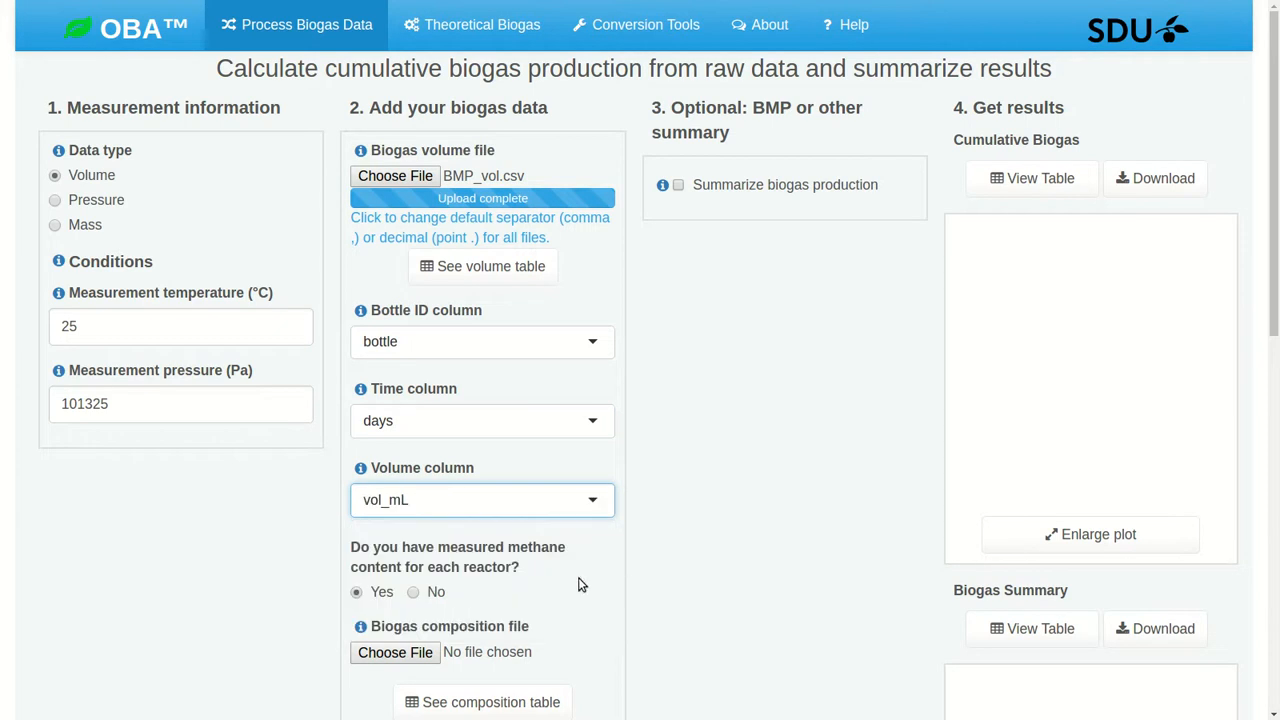
scroll(down, 3)
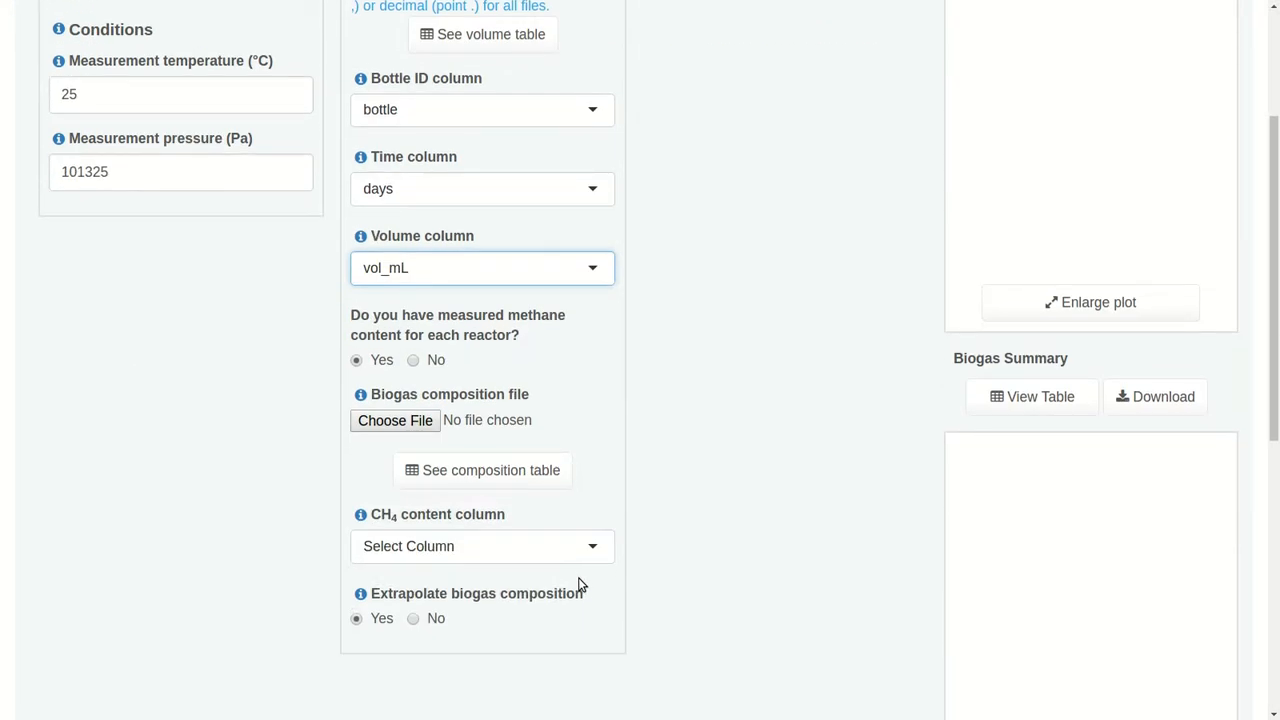
mouse_move(548, 378)
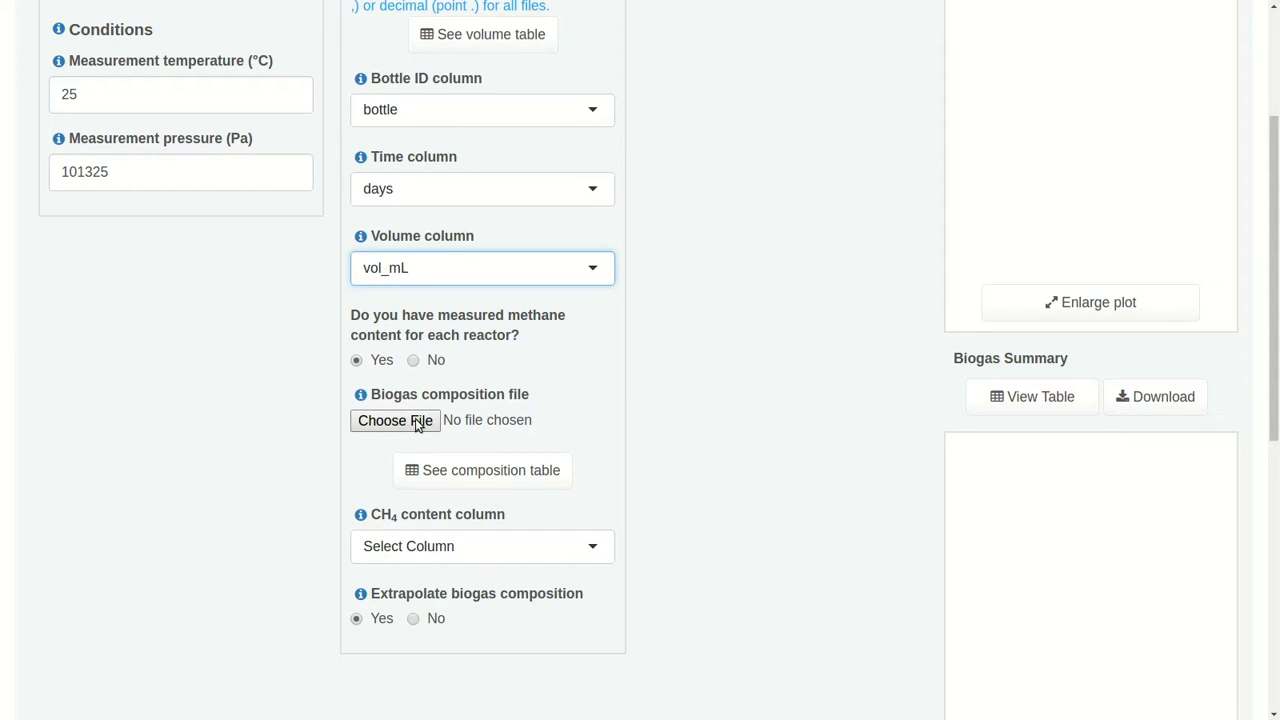
click(394, 420)
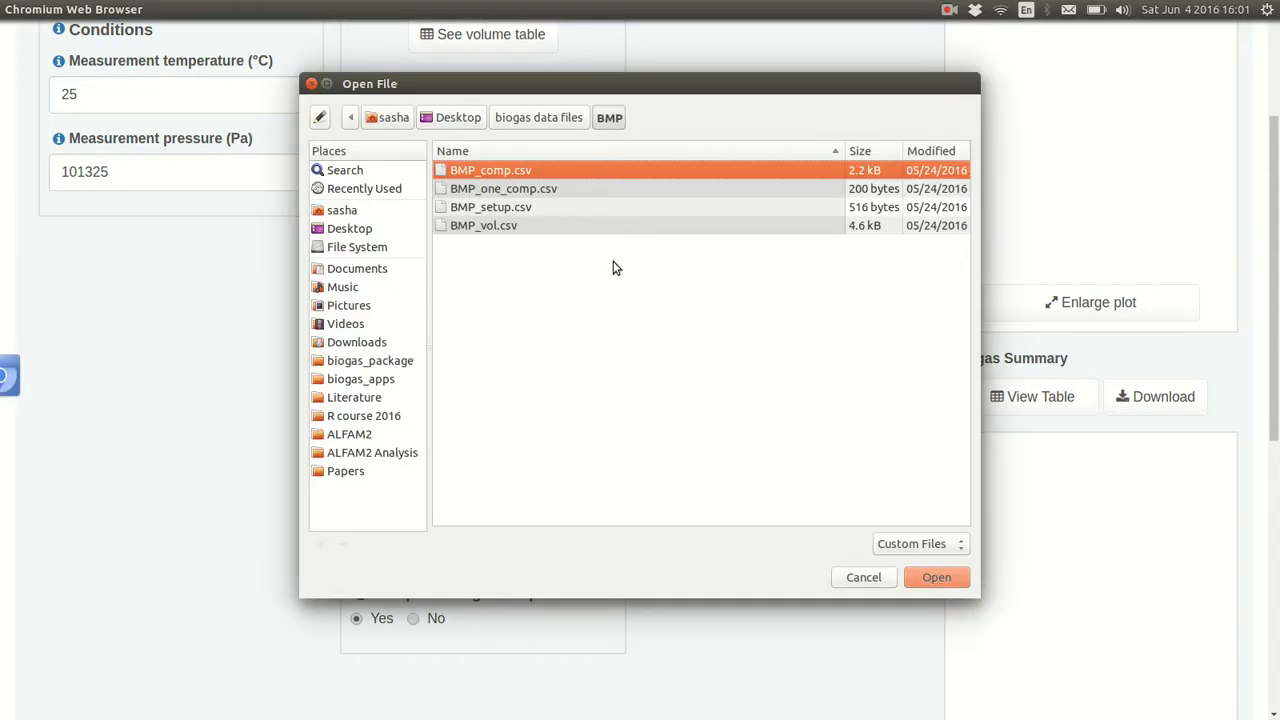
click(935, 577)
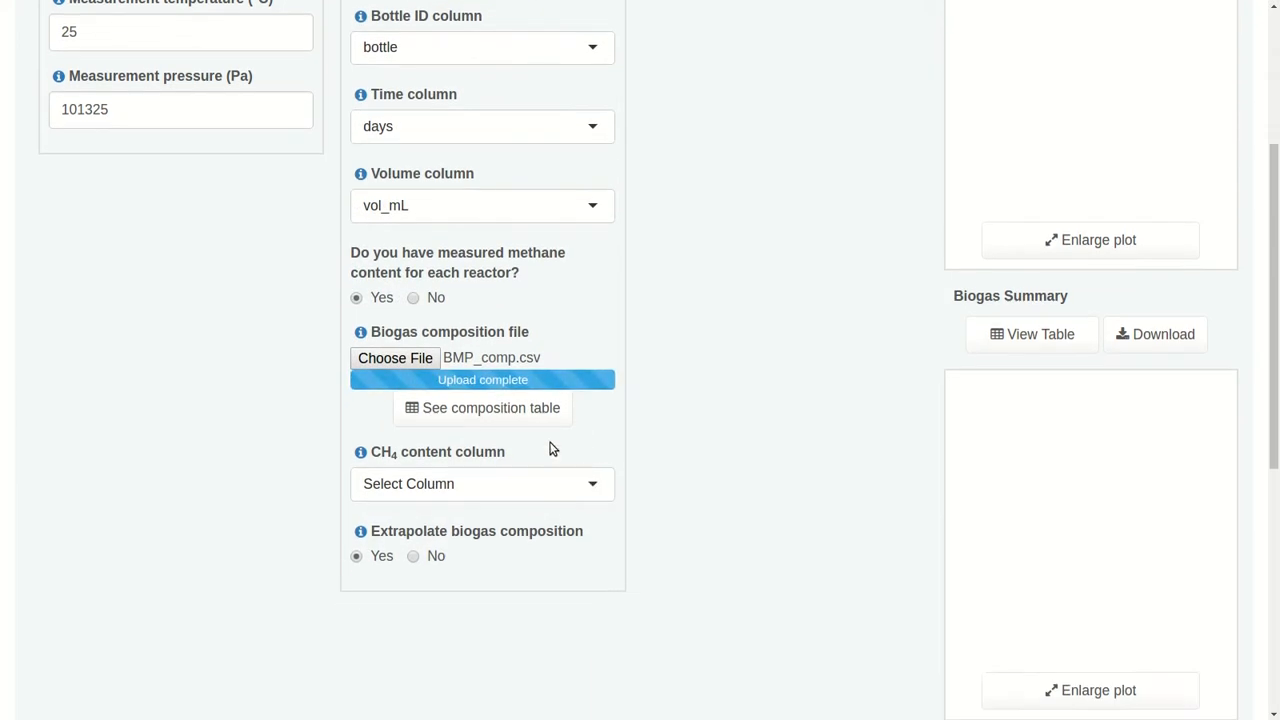
click(482, 407)
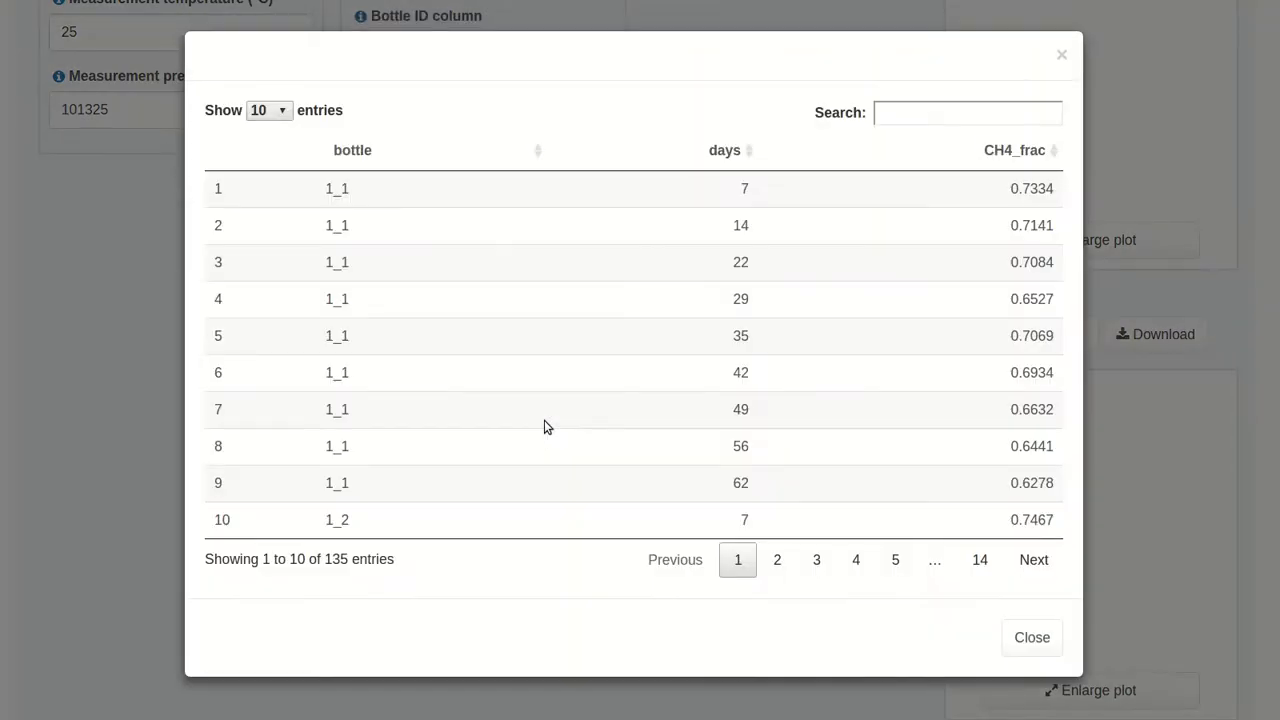
mouse_move(380, 150)
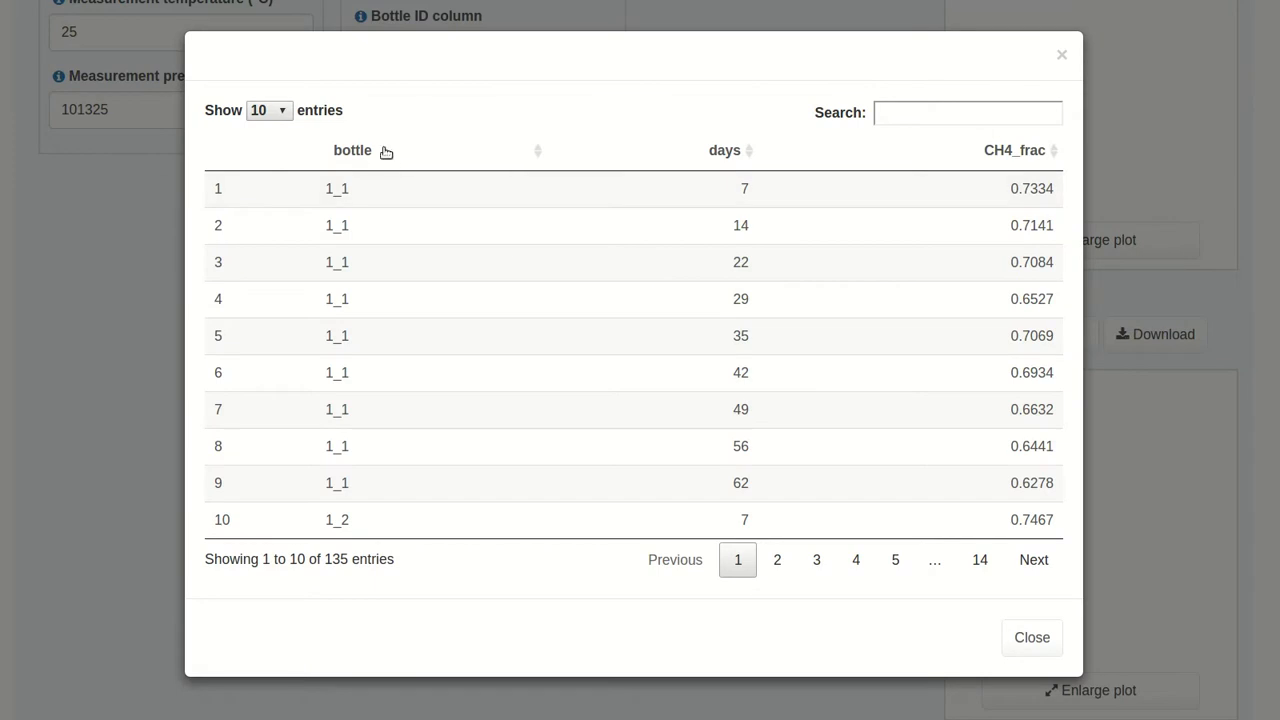
mouse_move(613, 54)
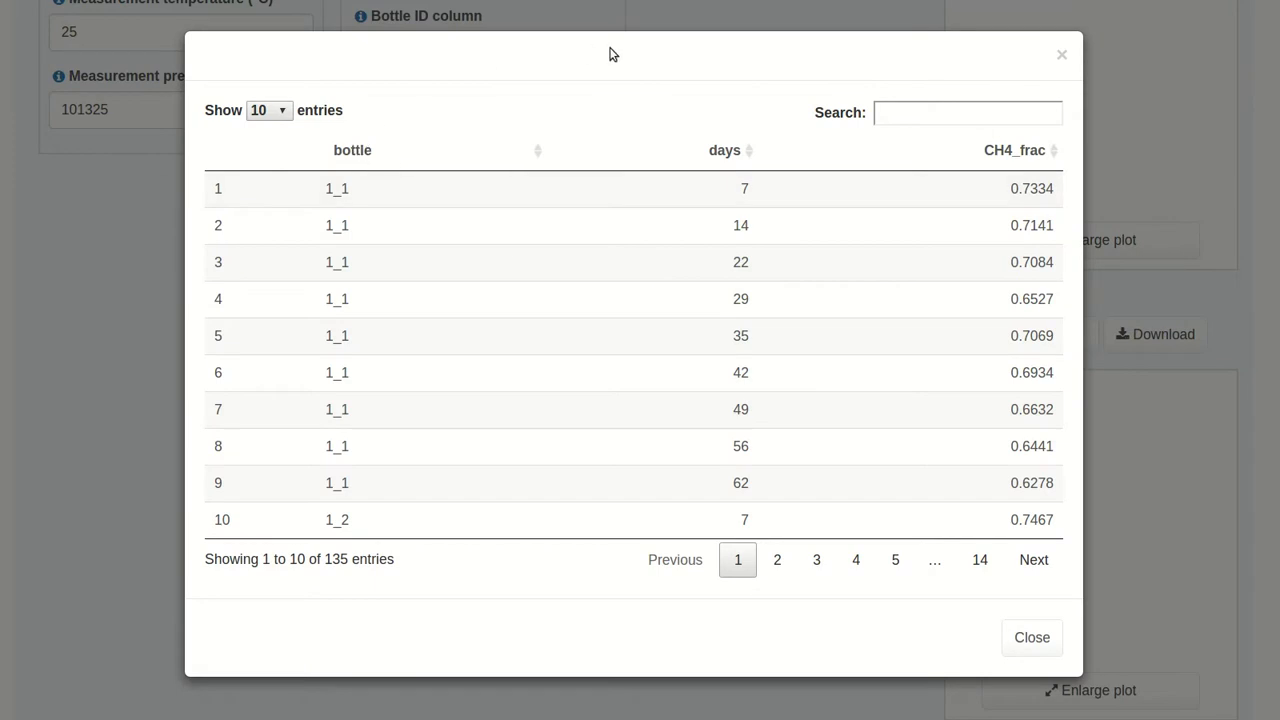
mouse_move(740, 137)
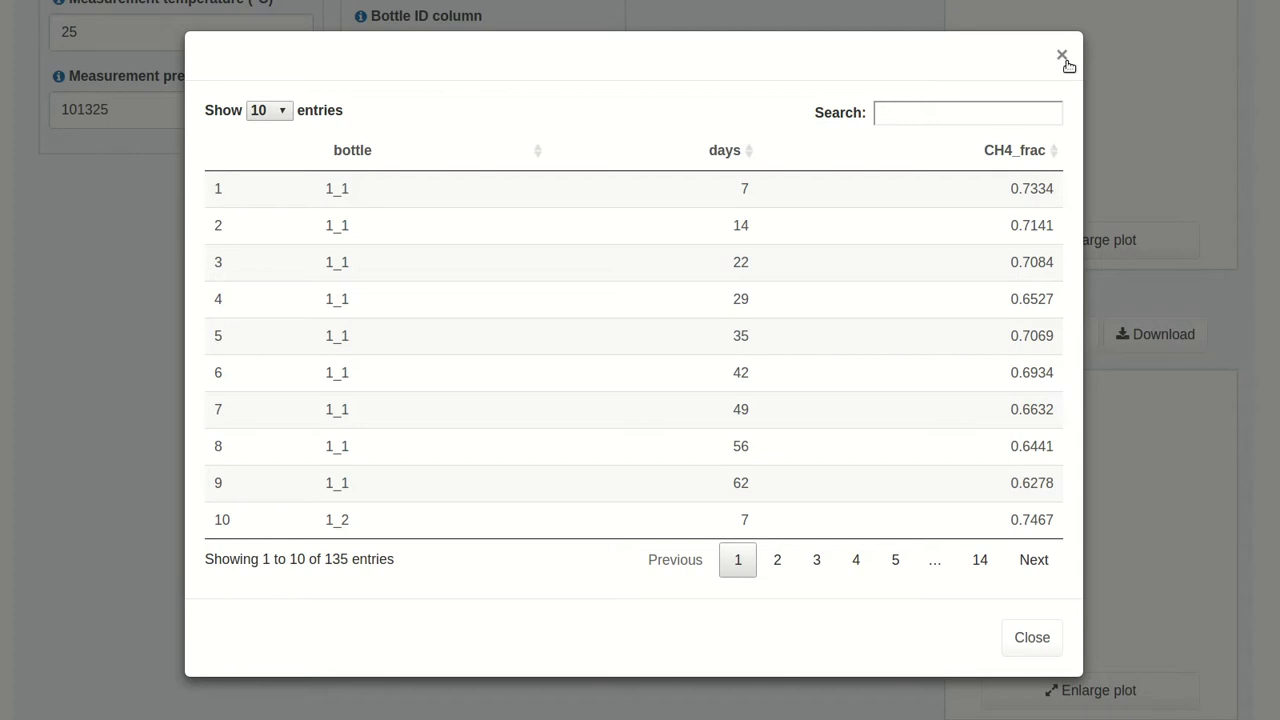
click(1062, 54)
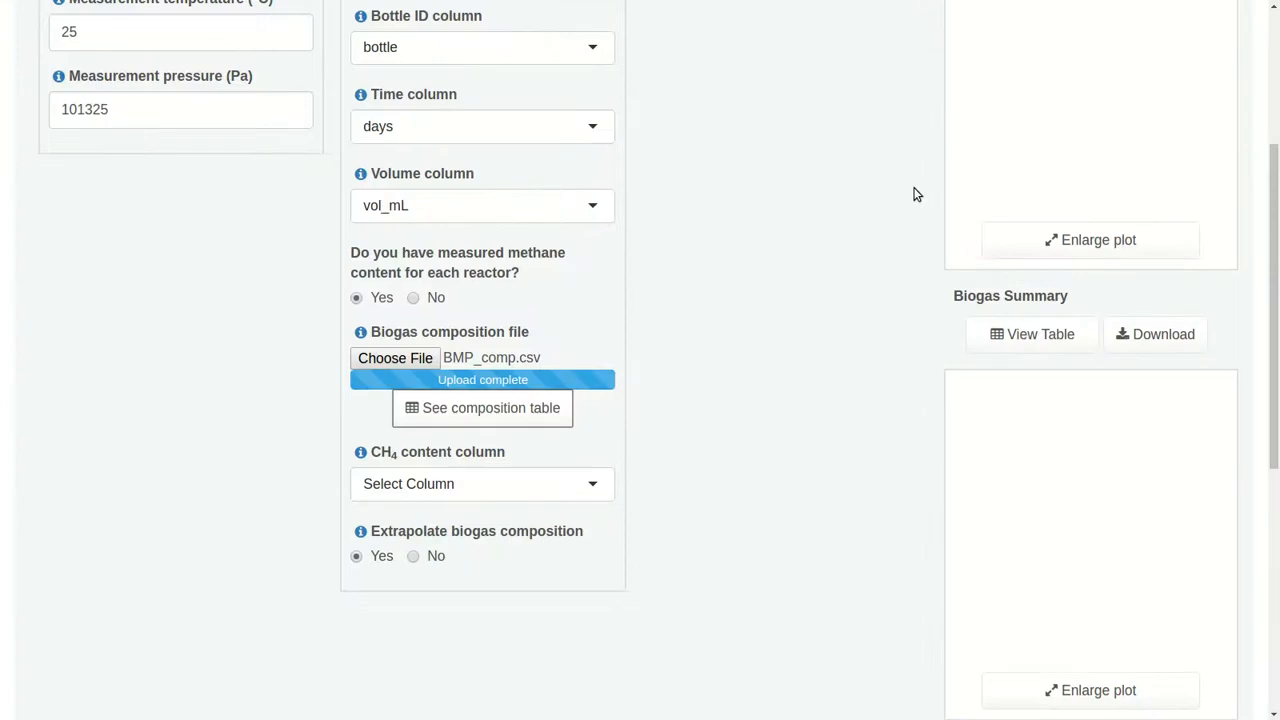
- Choose CH4_frac in the CH4 content column dropdown
click(482, 483)
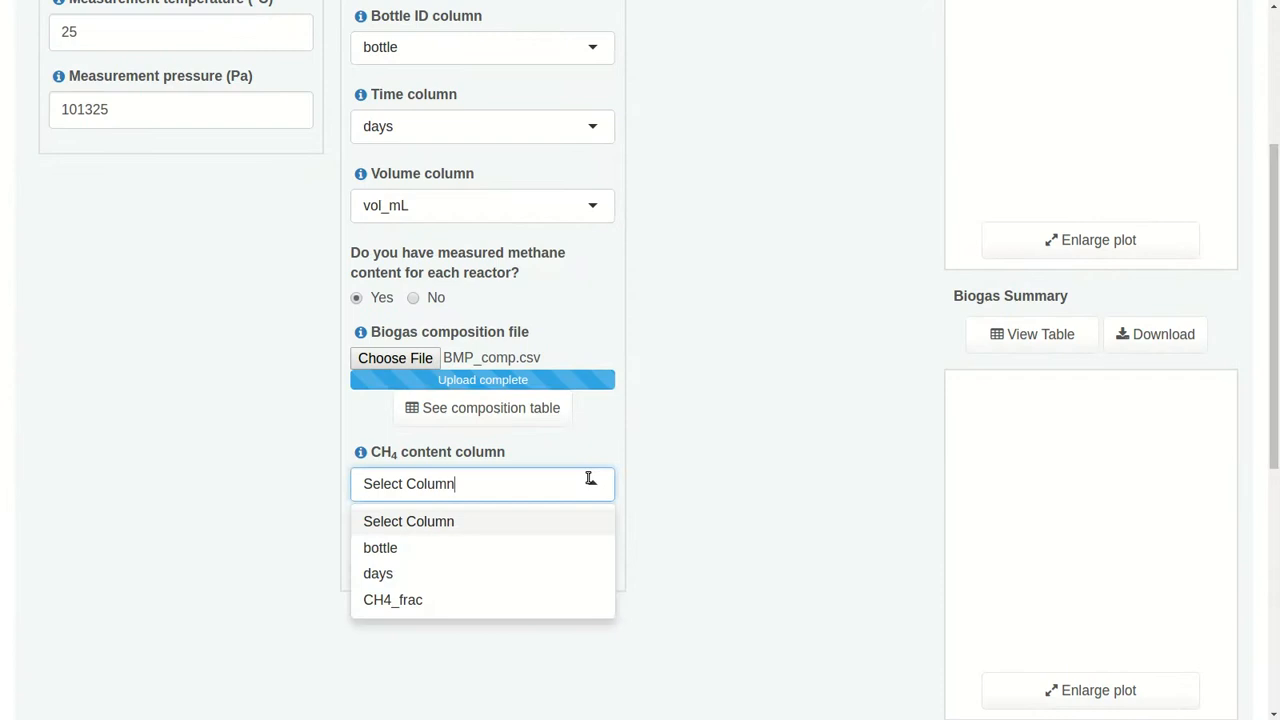
click(392, 599)
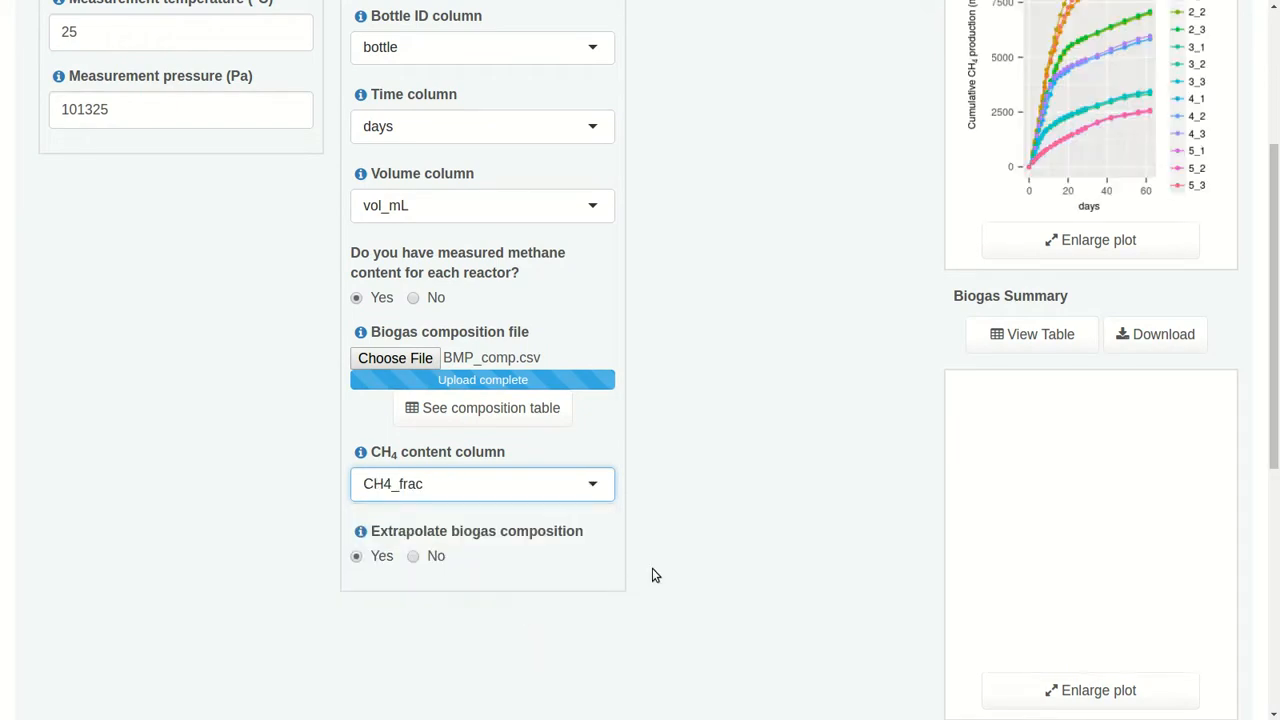
mouse_move(565, 561)
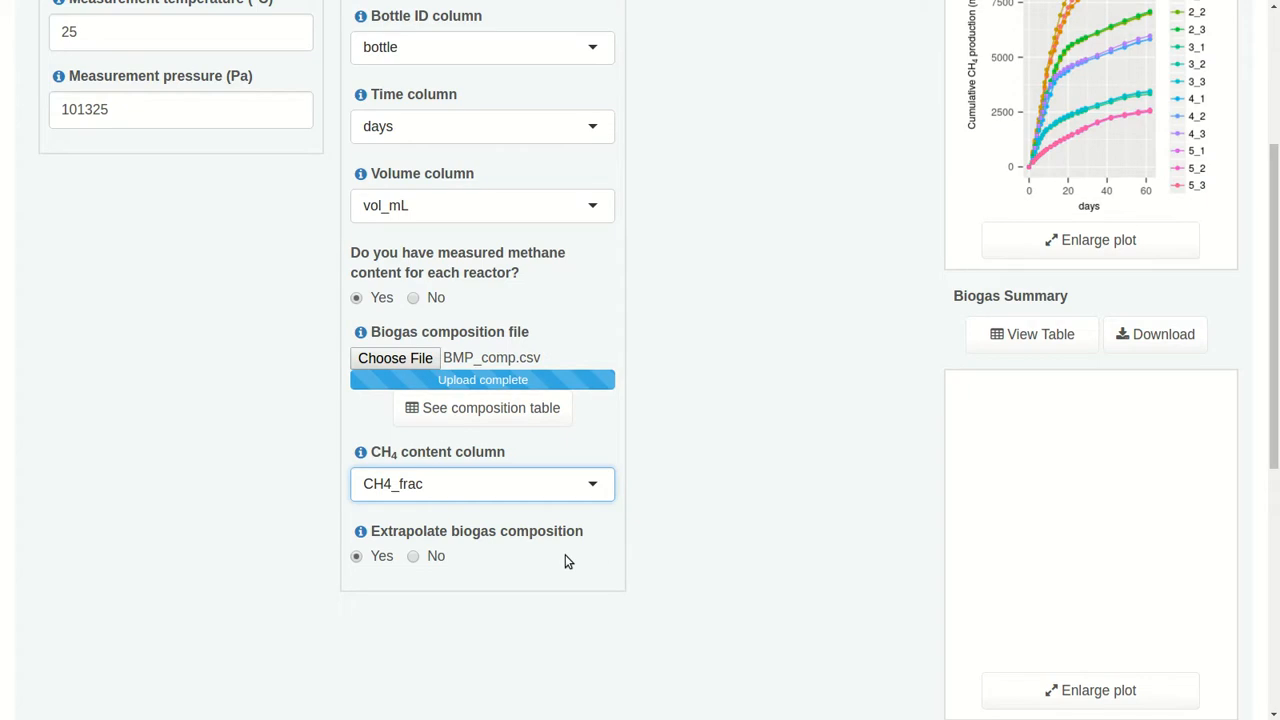
mouse_move(540, 555)
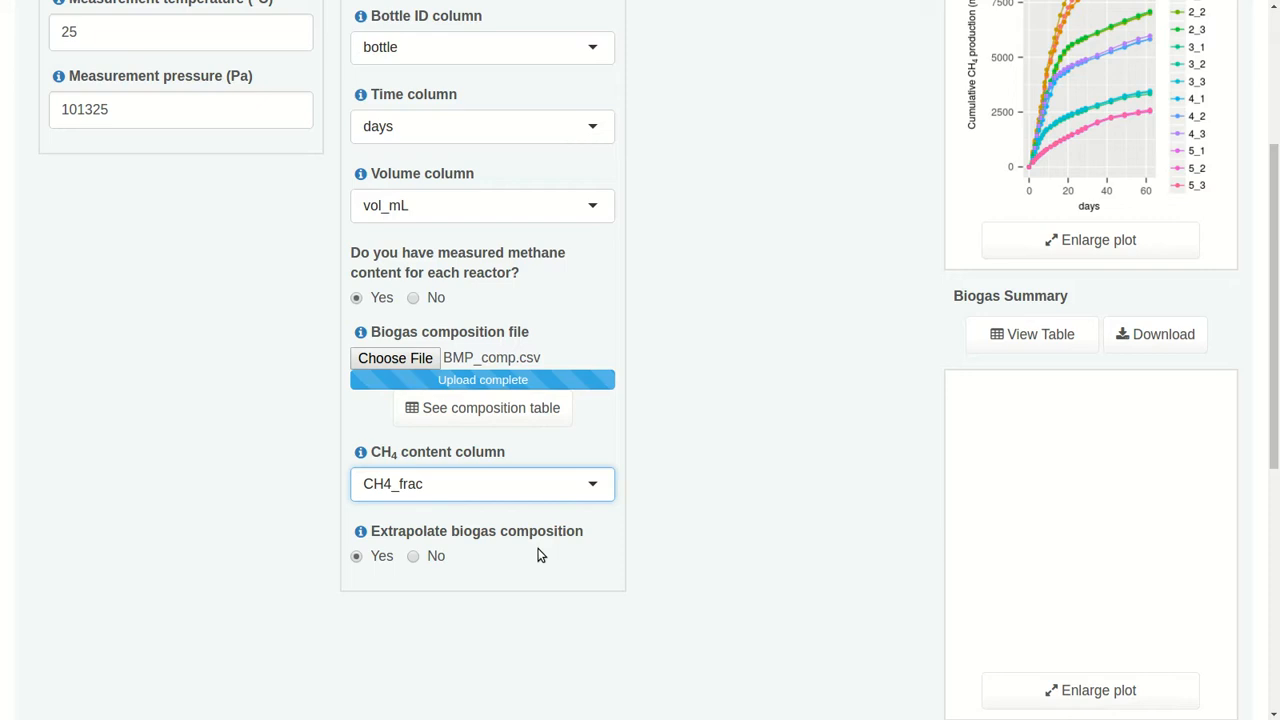
mouse_move(743, 555)
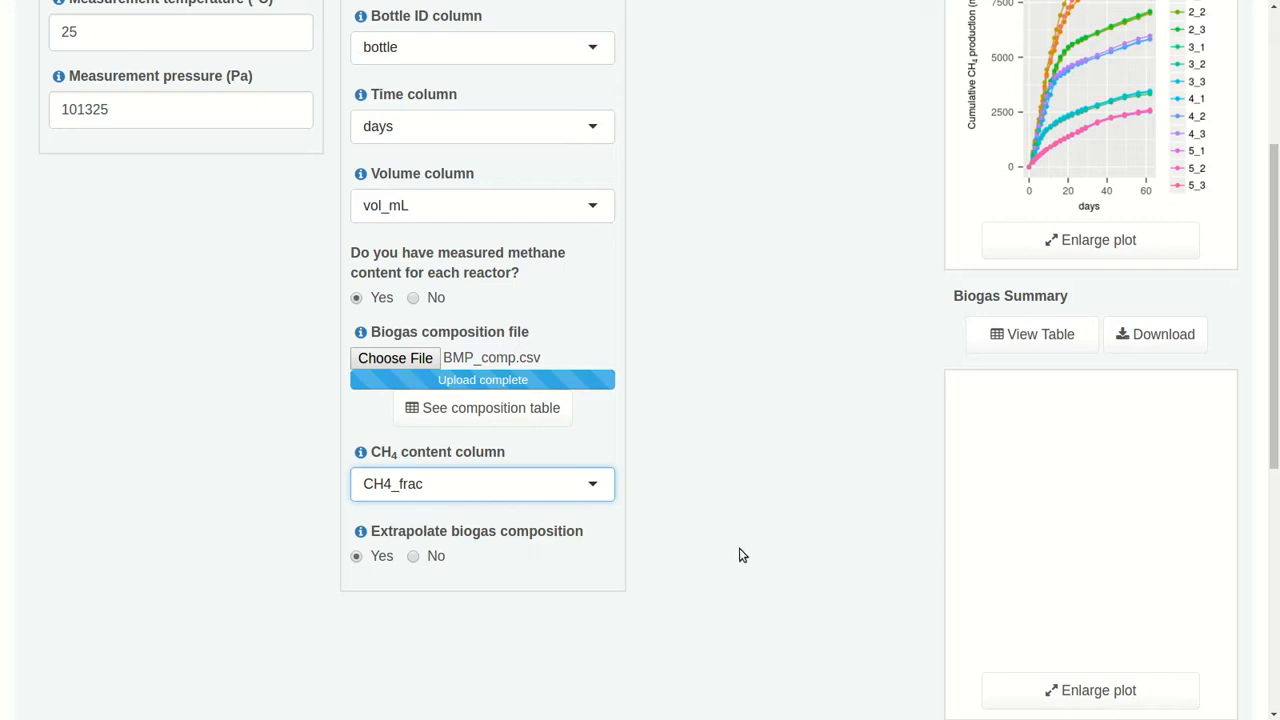
mouse_move(675, 510)
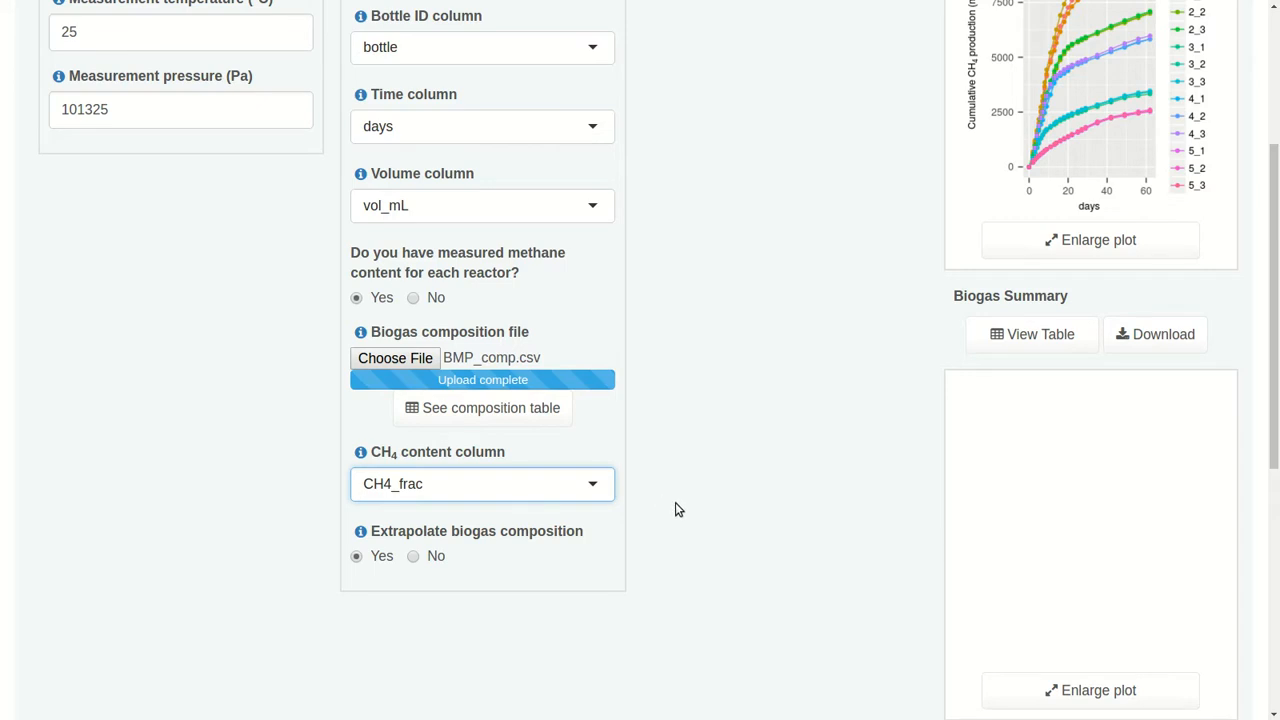
scroll(up, 3)
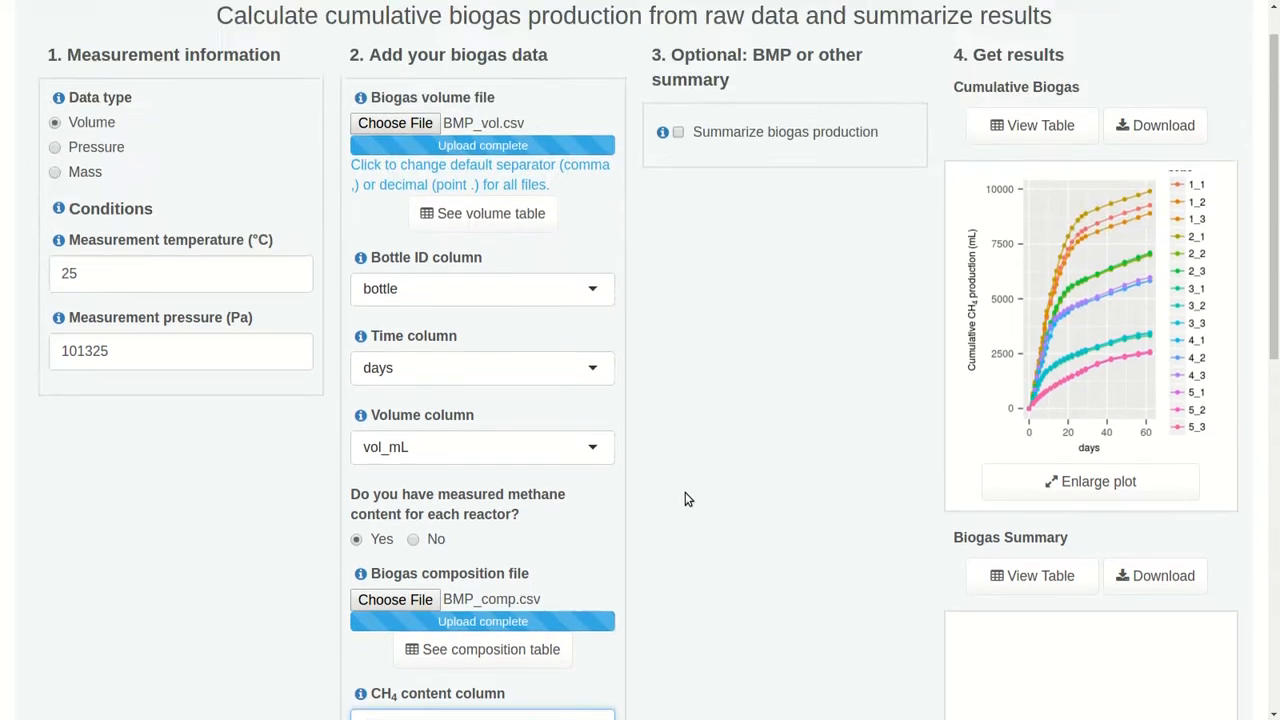
mouse_move(1089, 481)
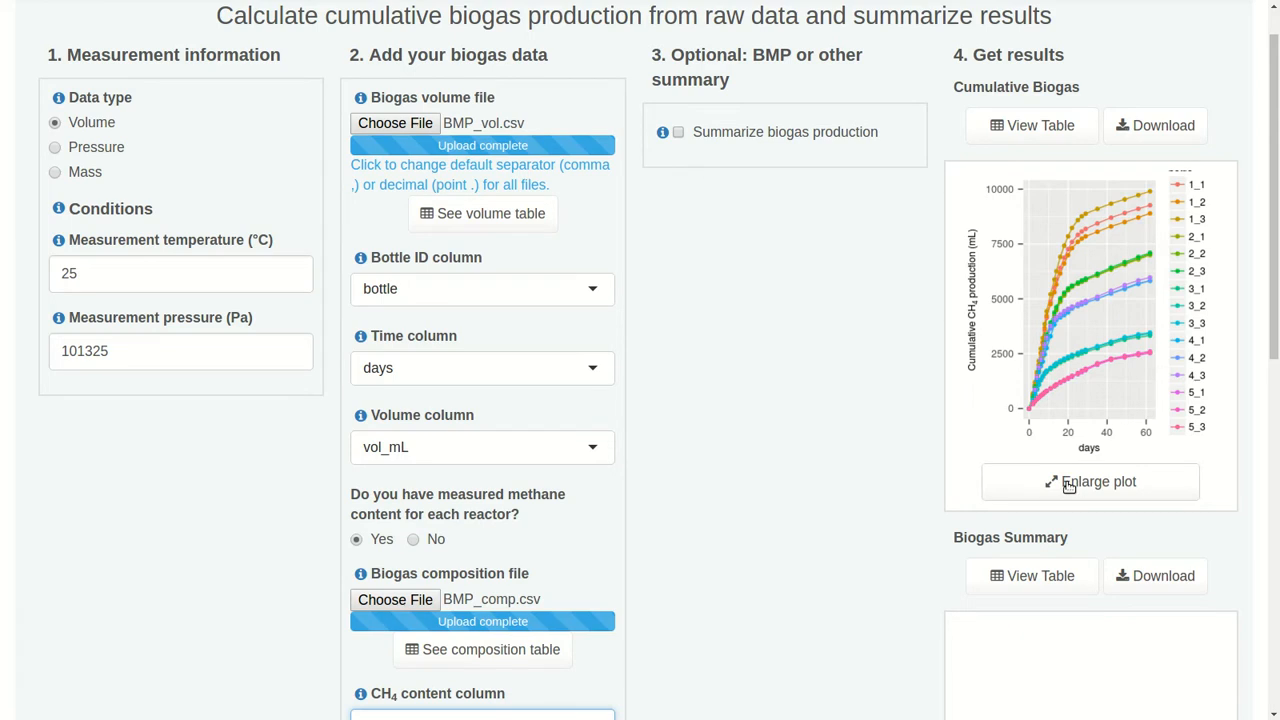
click(1089, 481)
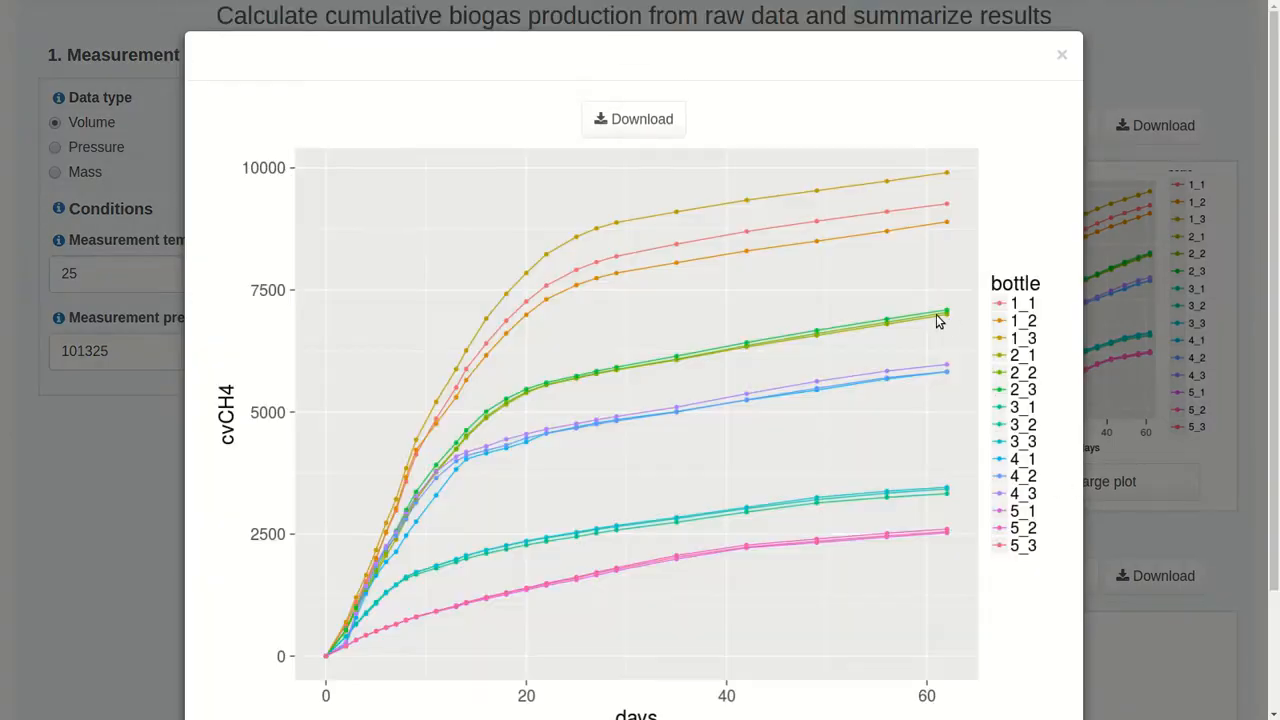
scroll(down, 3)
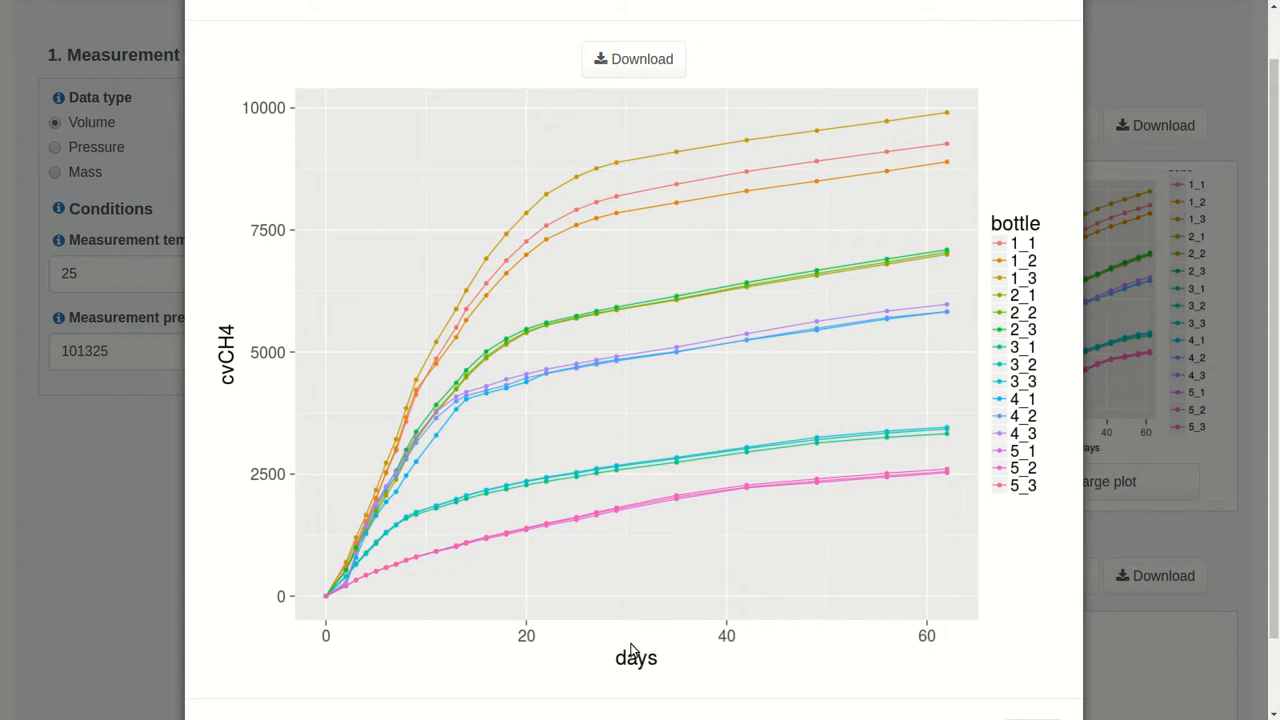
mouse_move(253, 432)
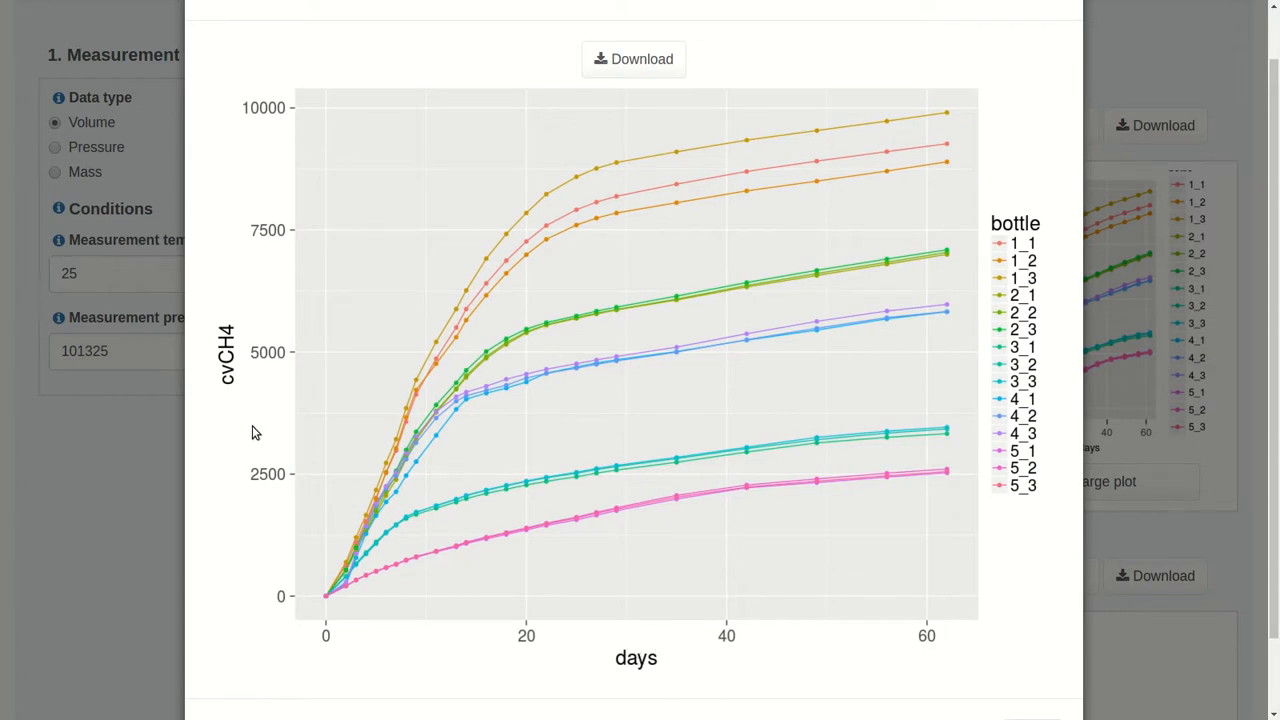
mouse_move(258, 306)
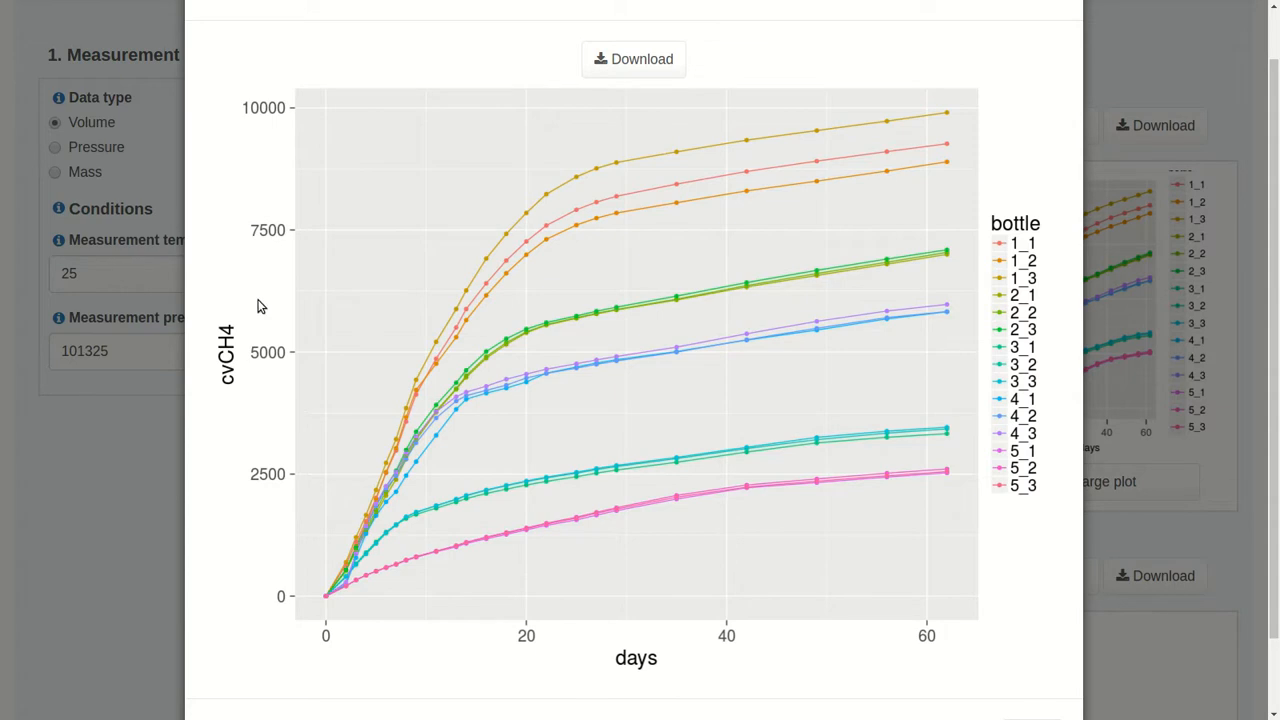
mouse_move(902, 272)
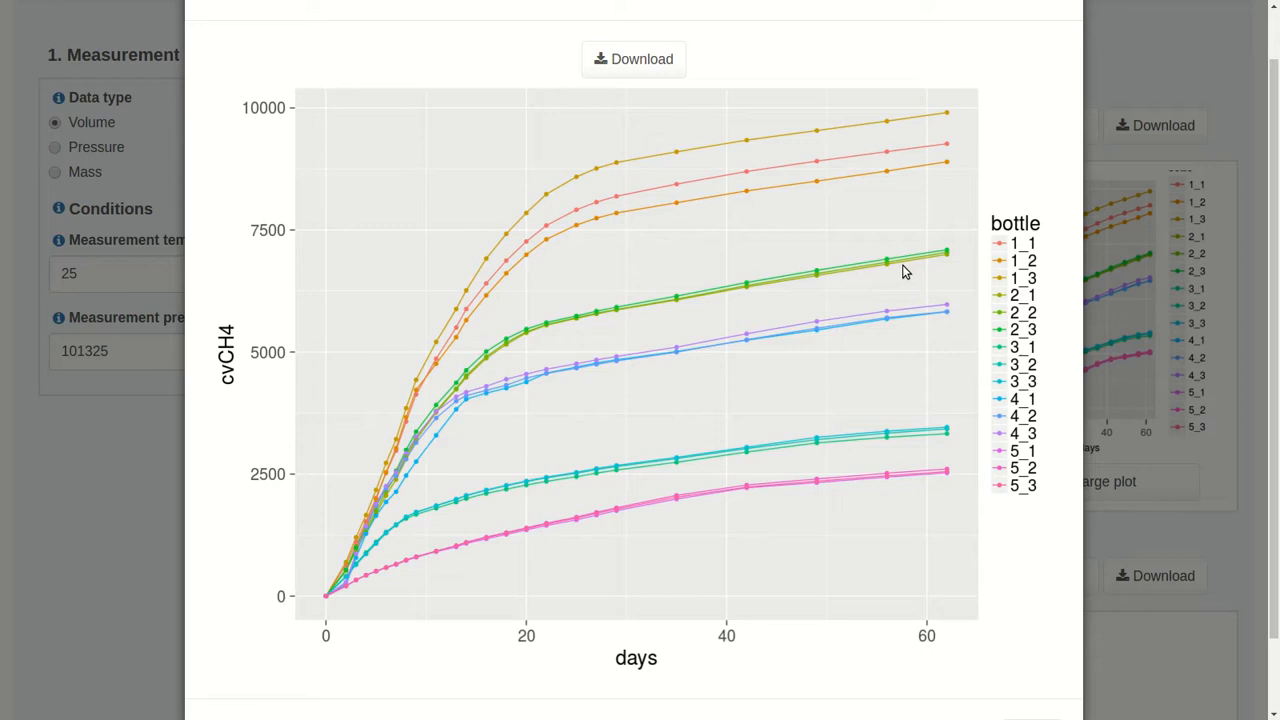
mouse_move(908, 135)
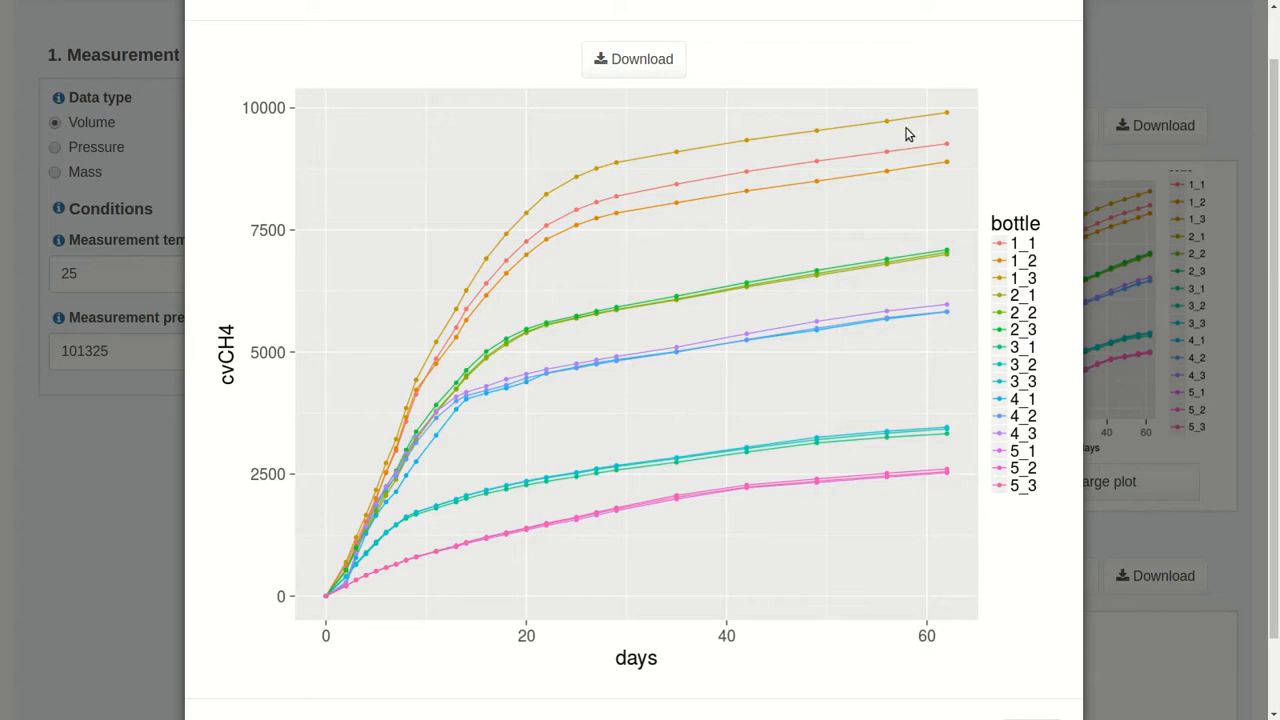
mouse_move(955, 114)
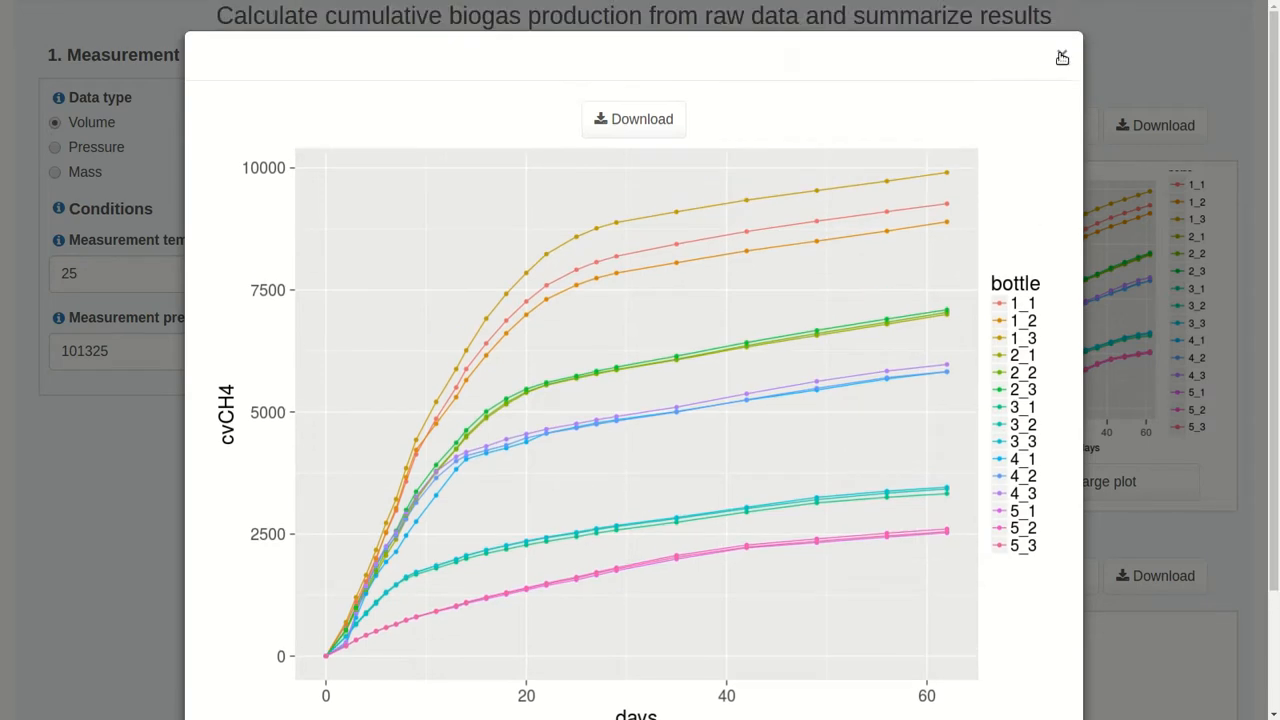
mouse_move(1064, 58)
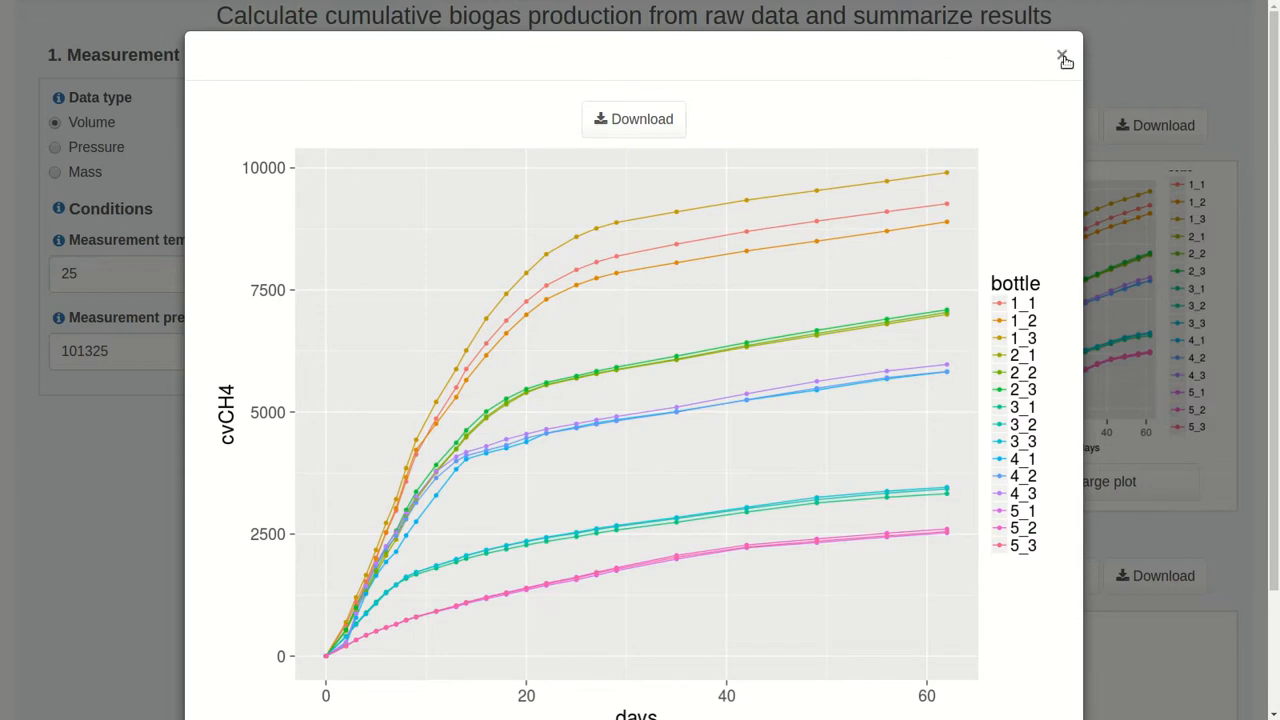
click(1064, 56)
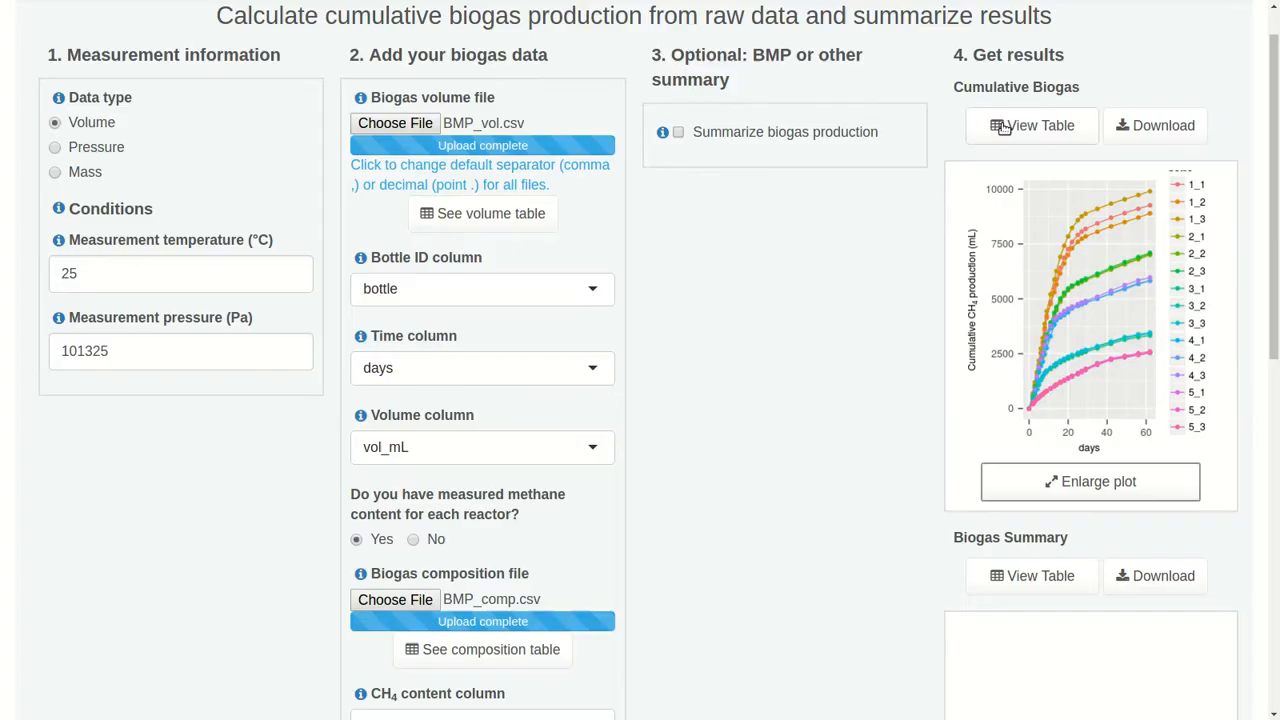
- Show the cumulative biogas results table with vBg, vCH4 and cvCH4 columns
click(1032, 125)
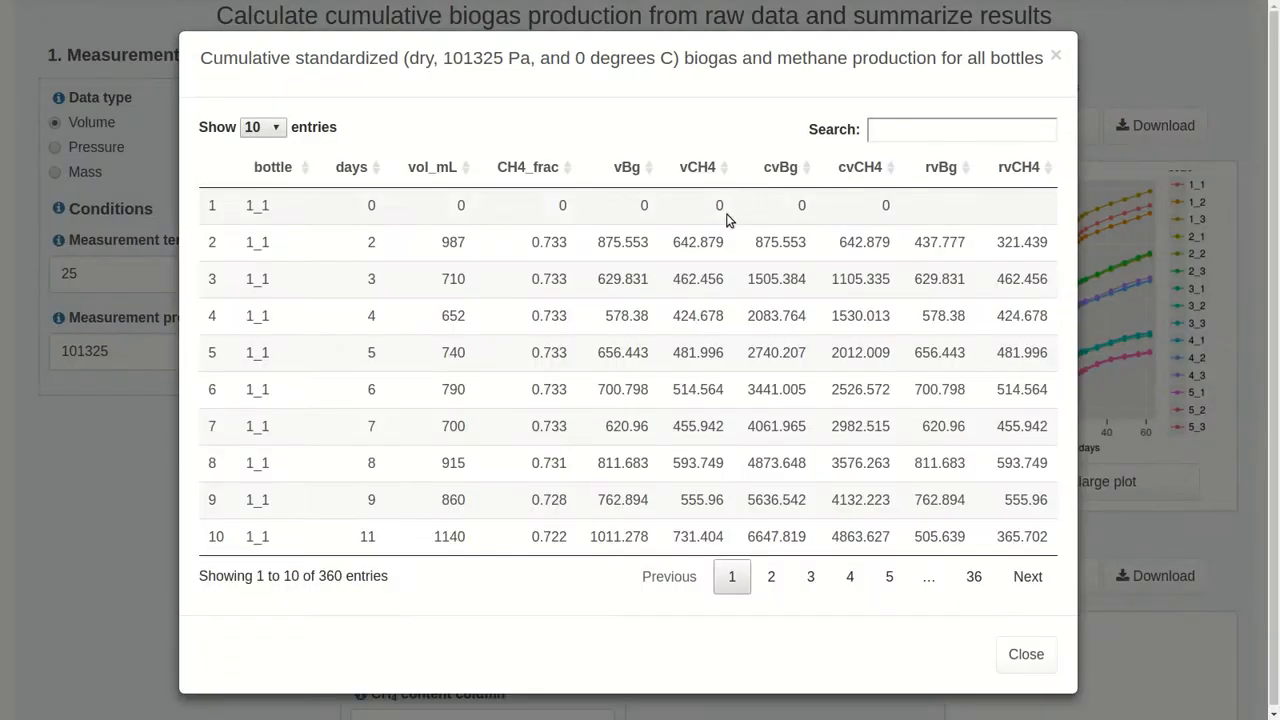
mouse_move(712, 273)
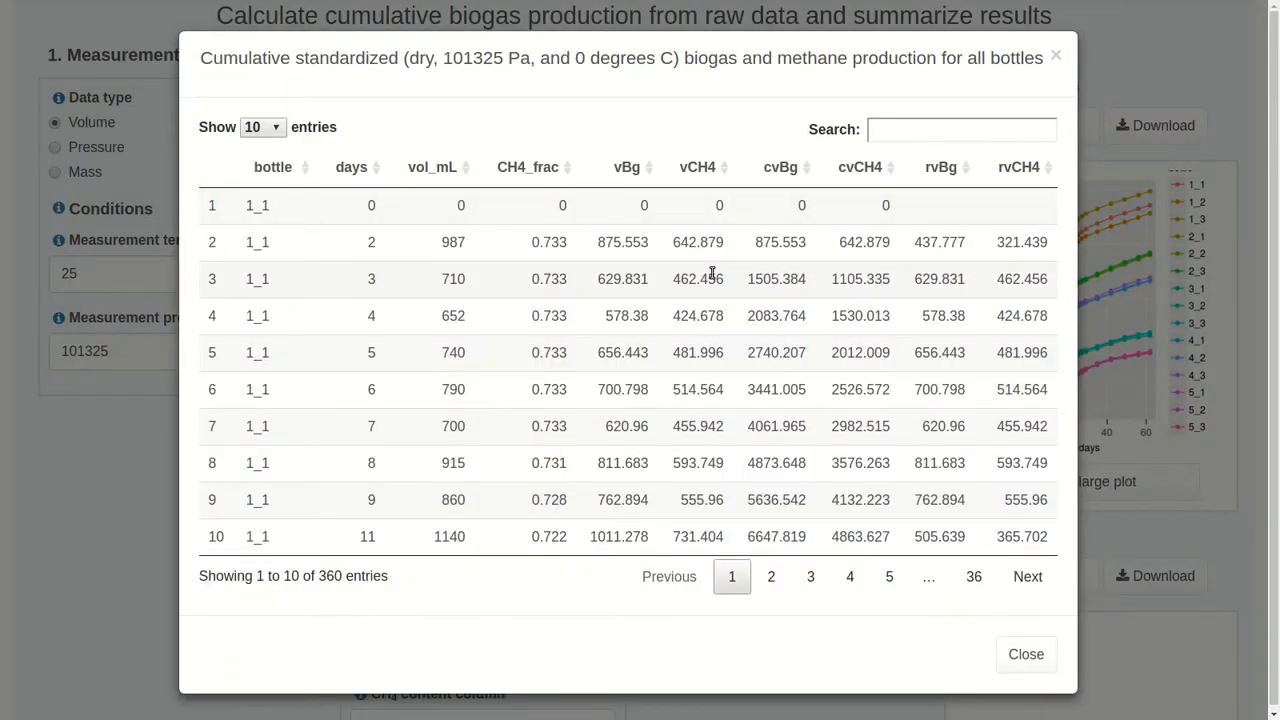
mouse_move(470, 210)
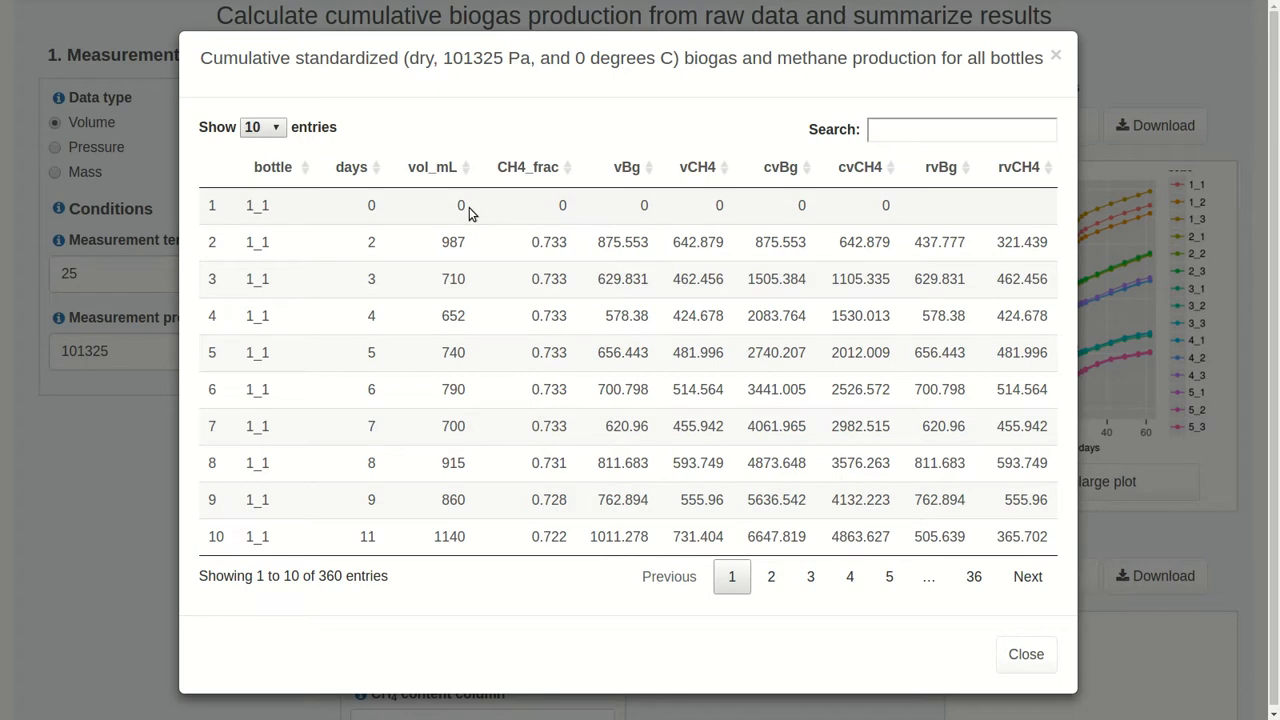
mouse_move(432, 167)
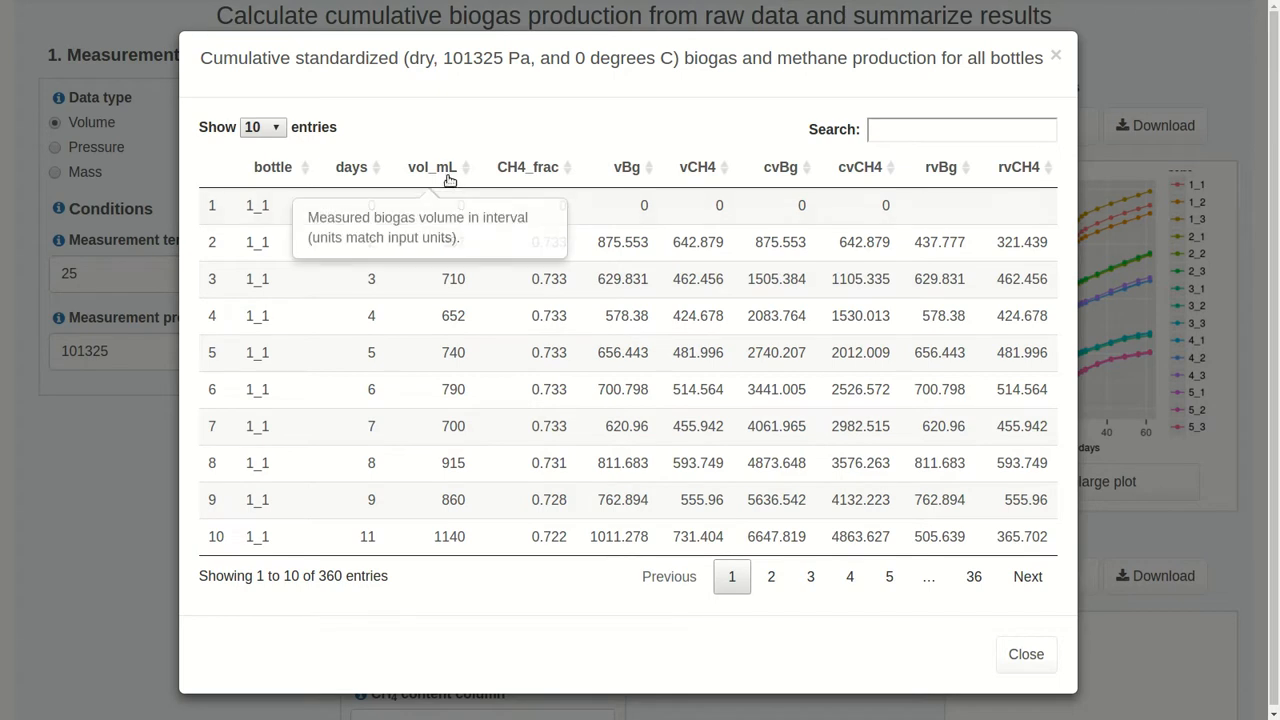
mouse_move(527, 167)
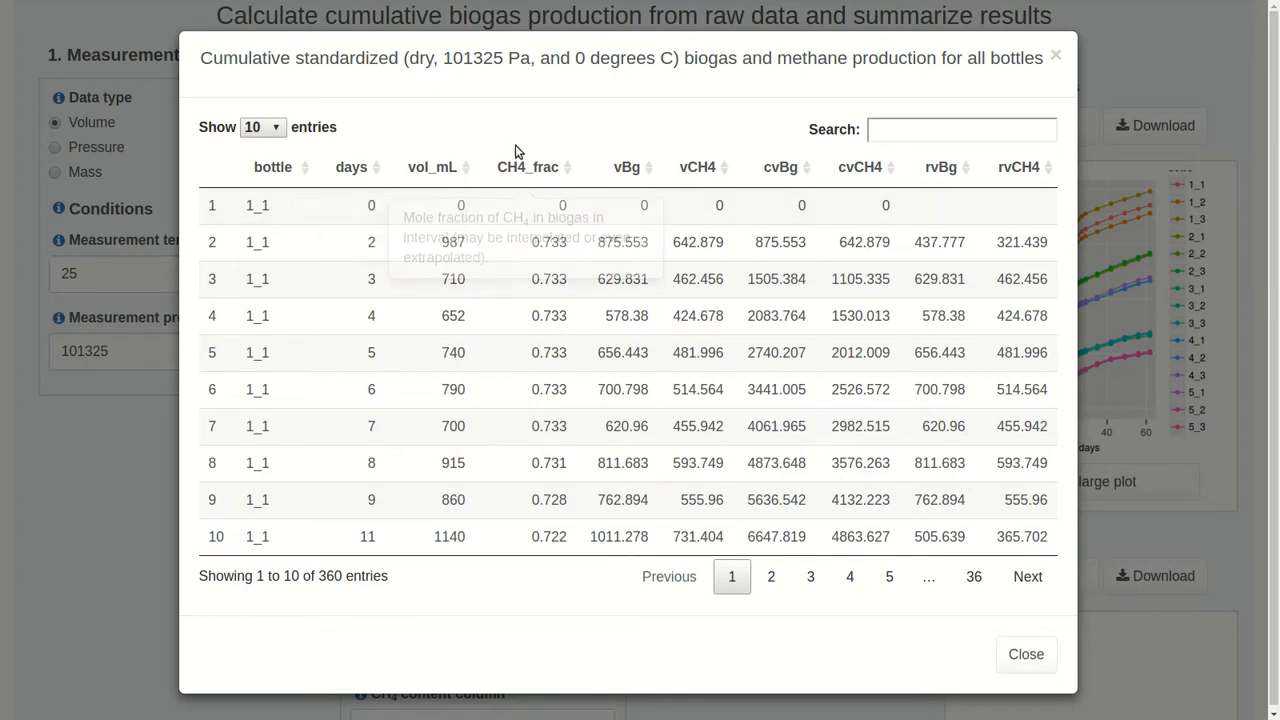
mouse_move(585, 146)
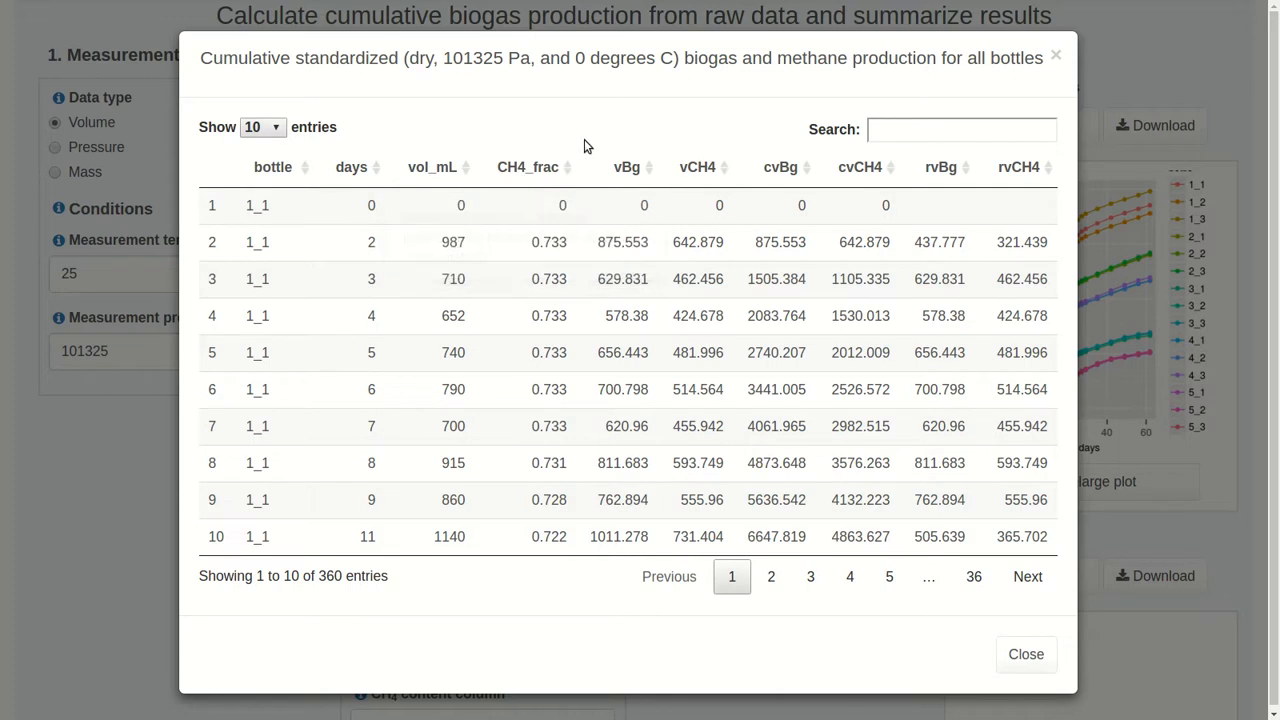
mouse_move(273, 167)
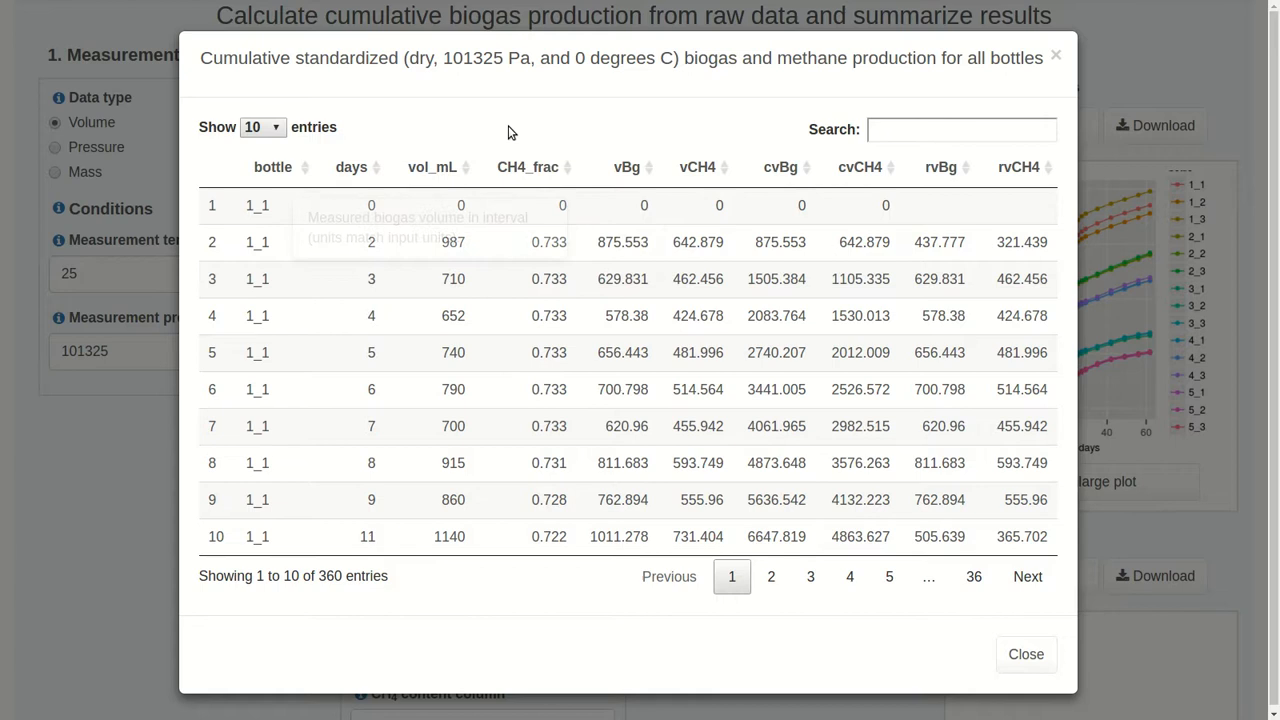
mouse_move(668, 114)
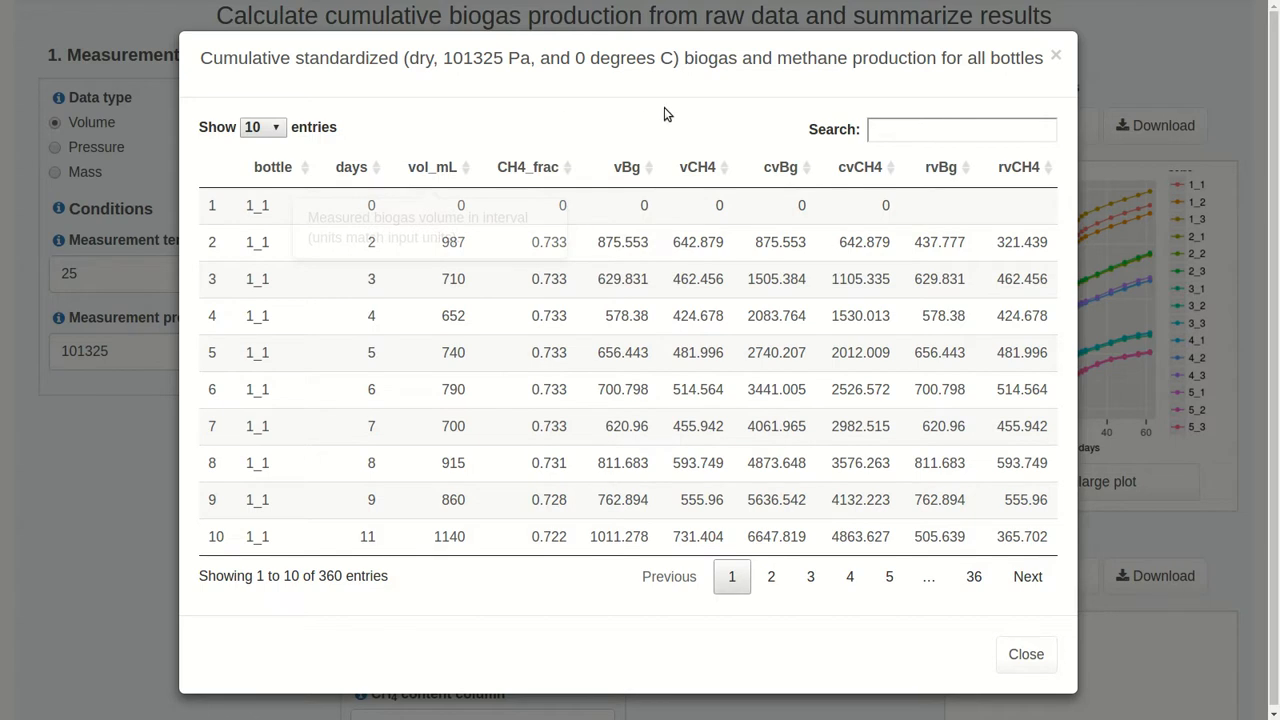
mouse_move(558, 101)
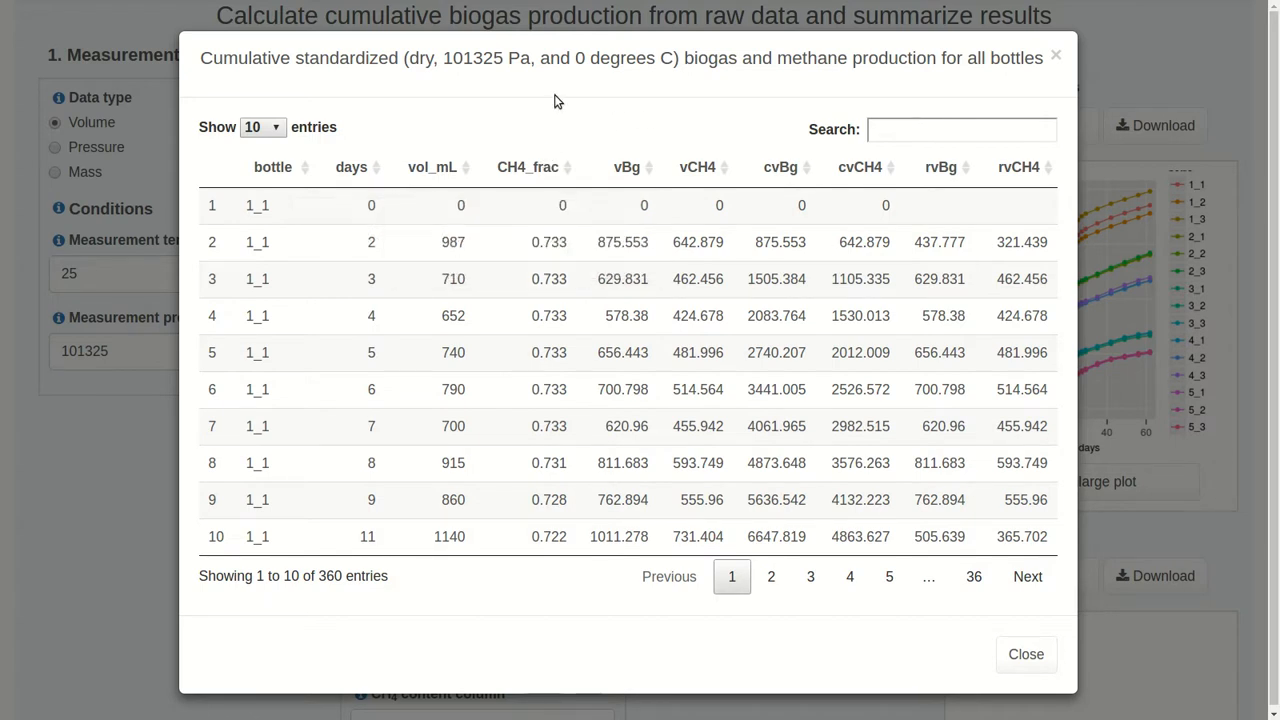
mouse_move(548, 138)
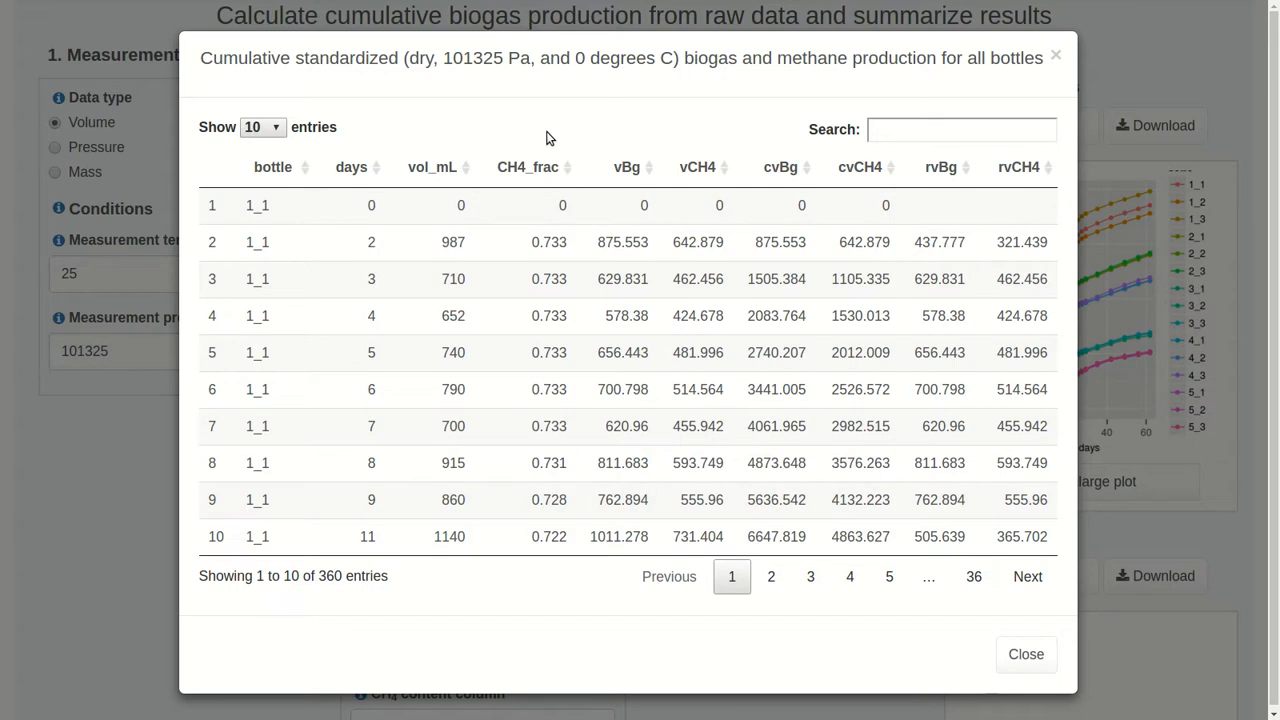
mouse_move(640, 104)
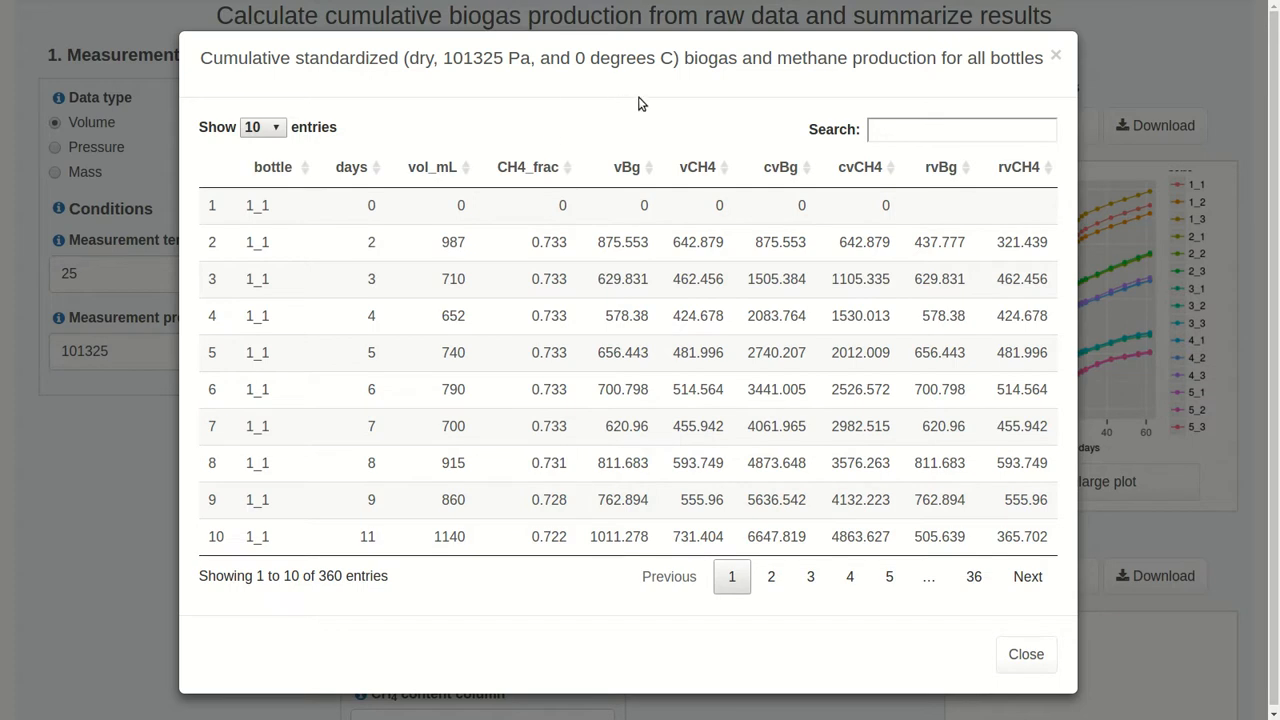
mouse_move(627, 167)
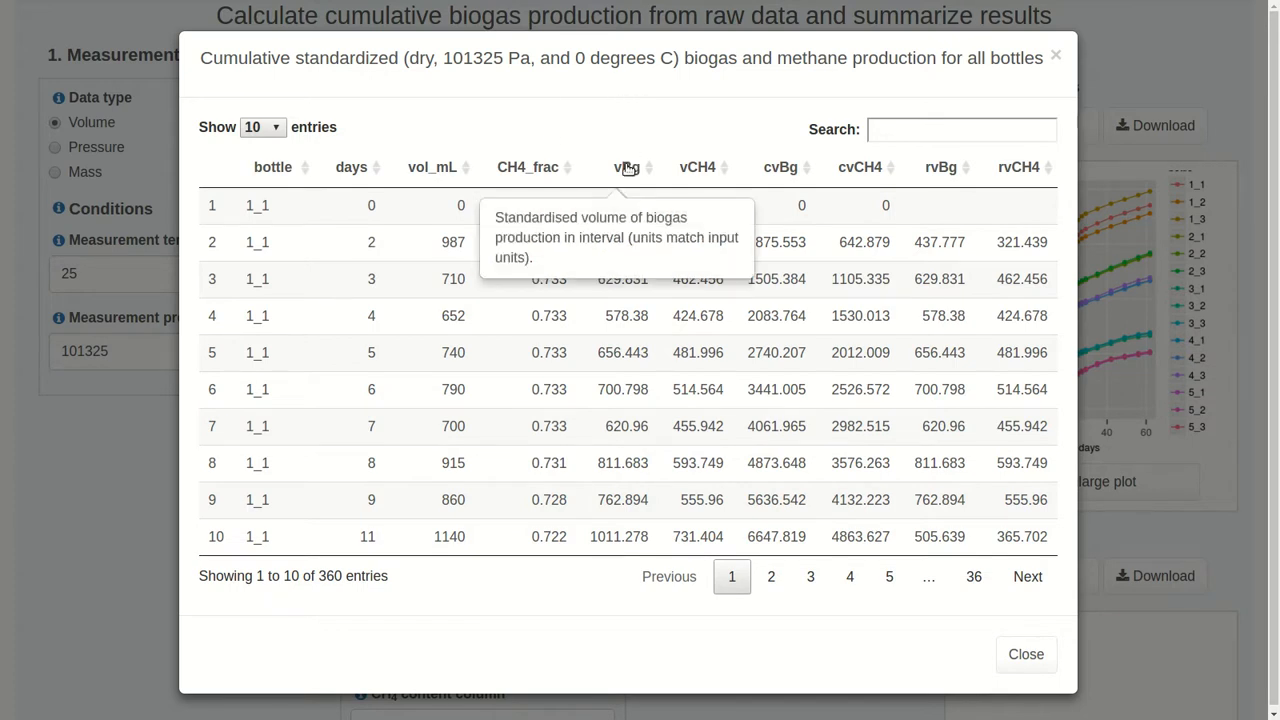
mouse_move(686, 140)
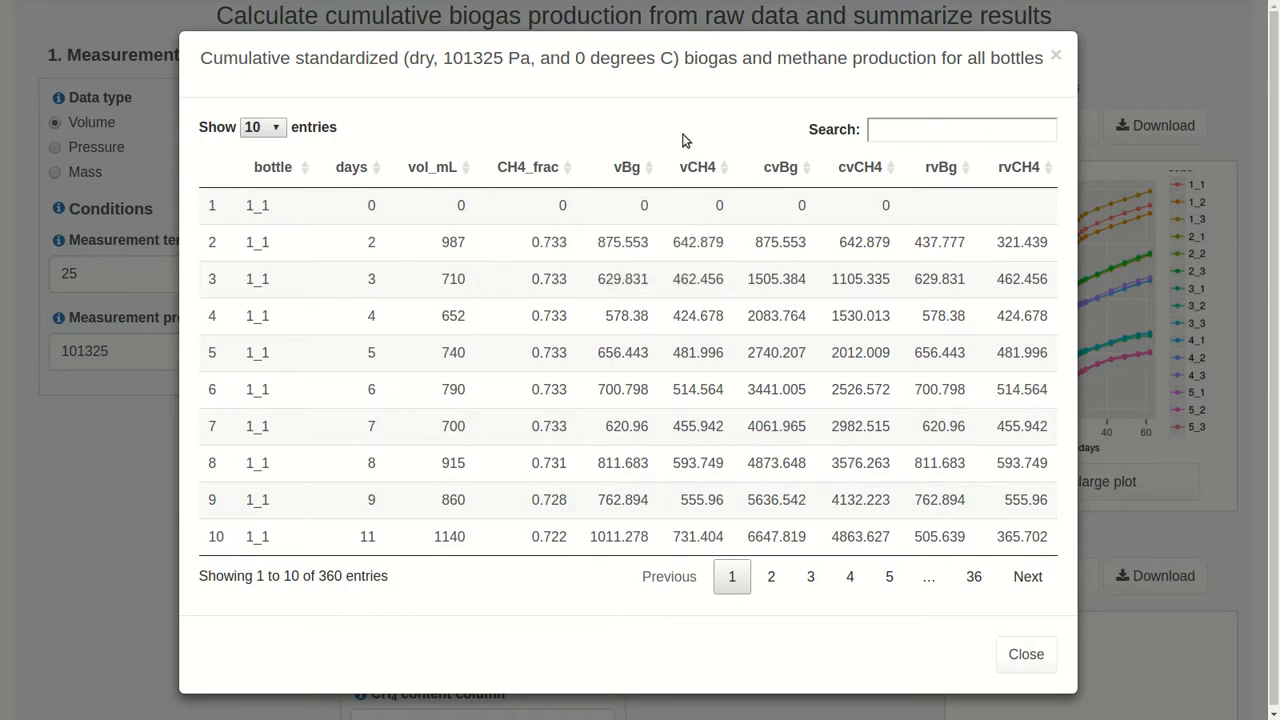
mouse_move(697, 167)
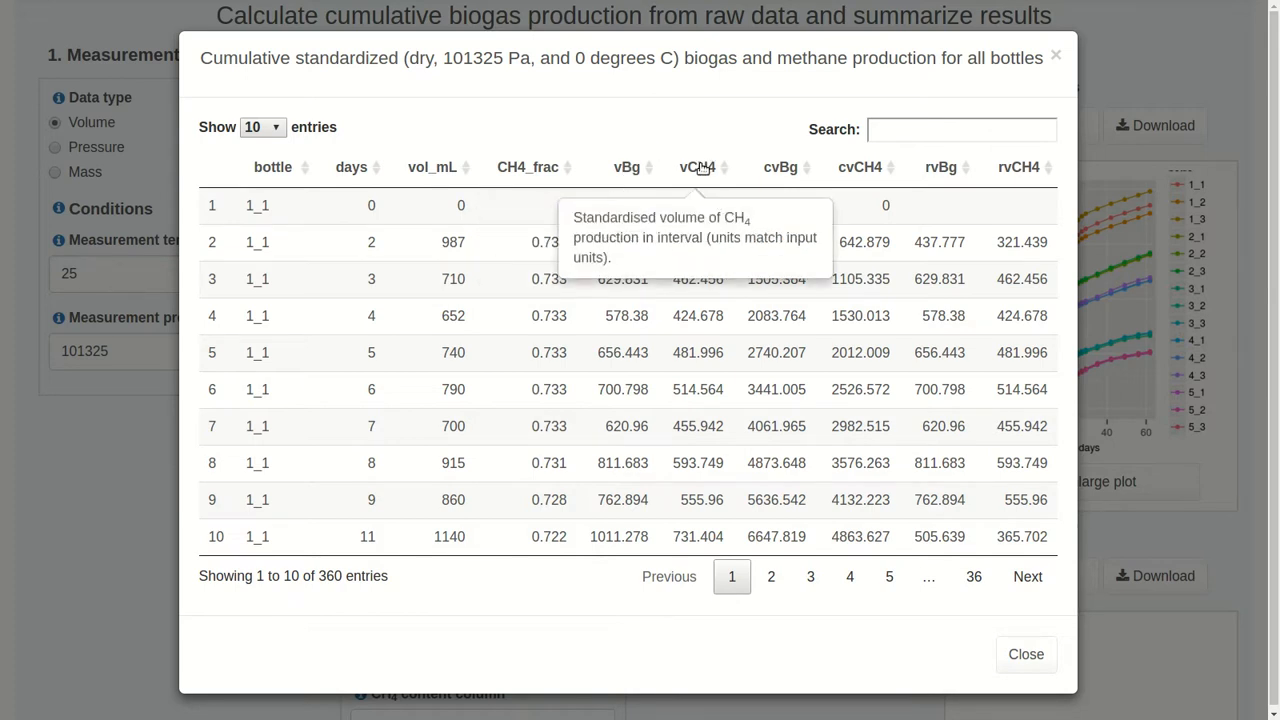
mouse_move(700, 148)
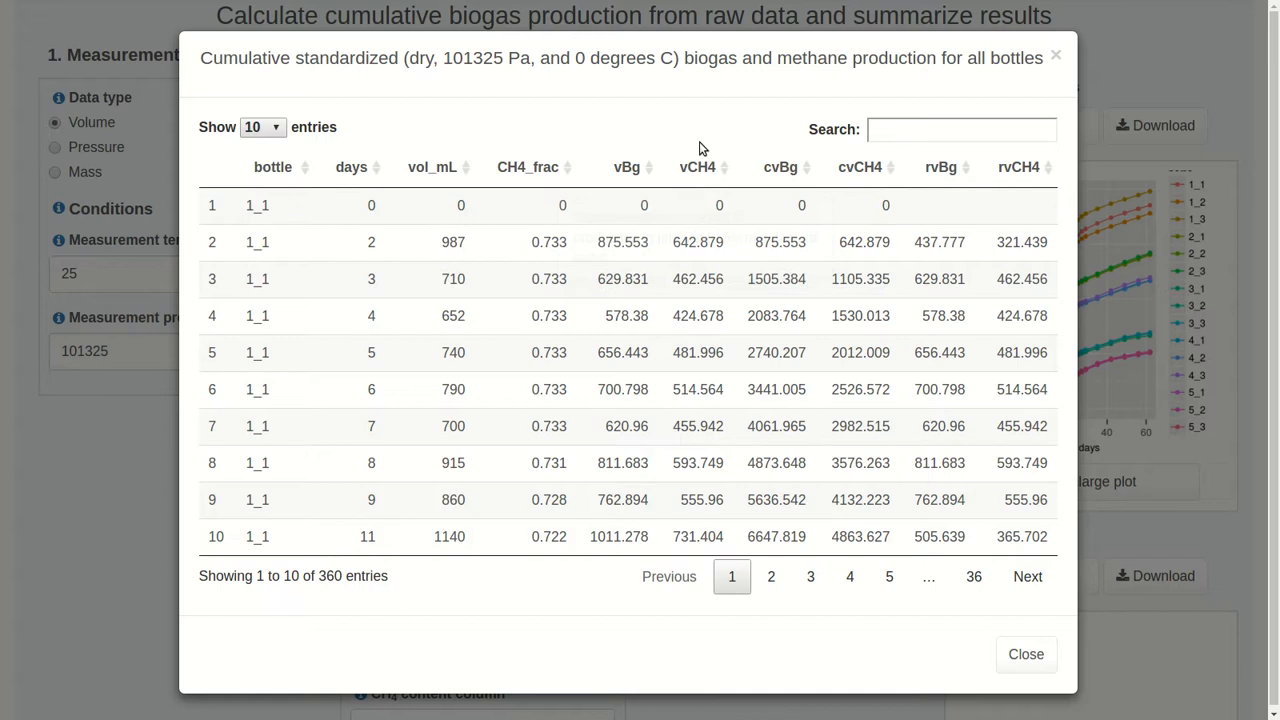
mouse_move(697, 167)
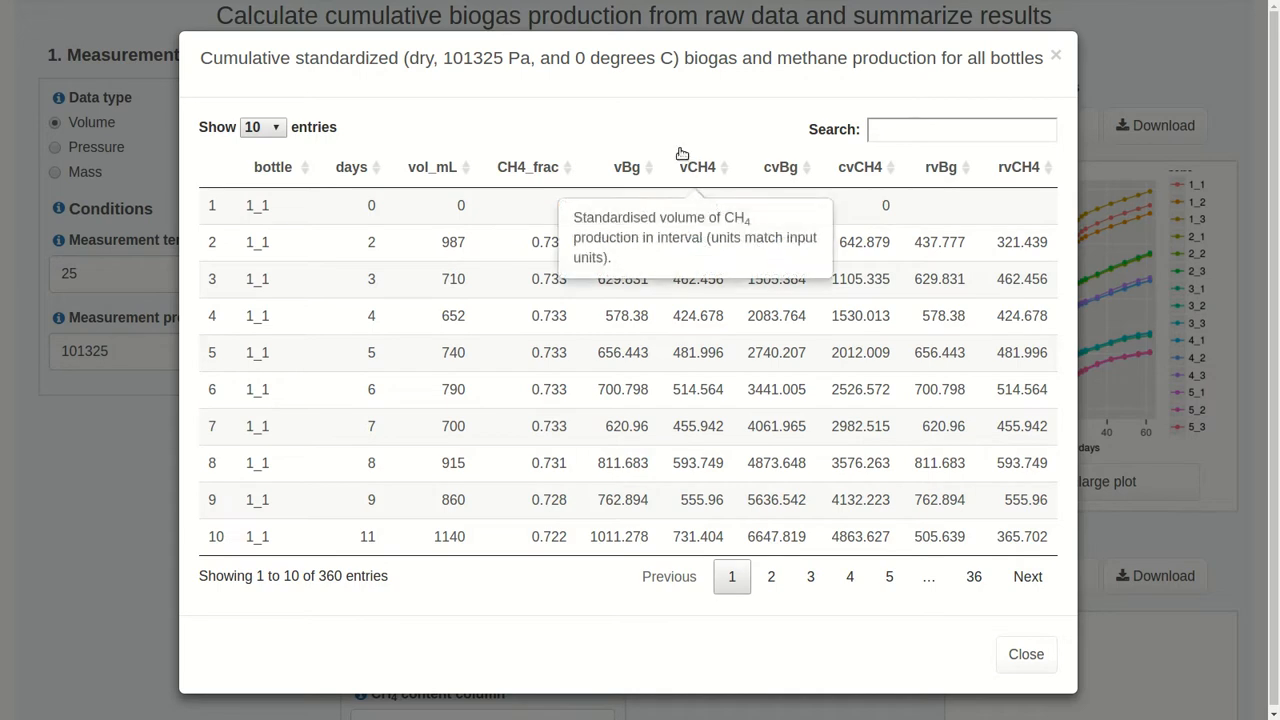
mouse_move(395, 260)
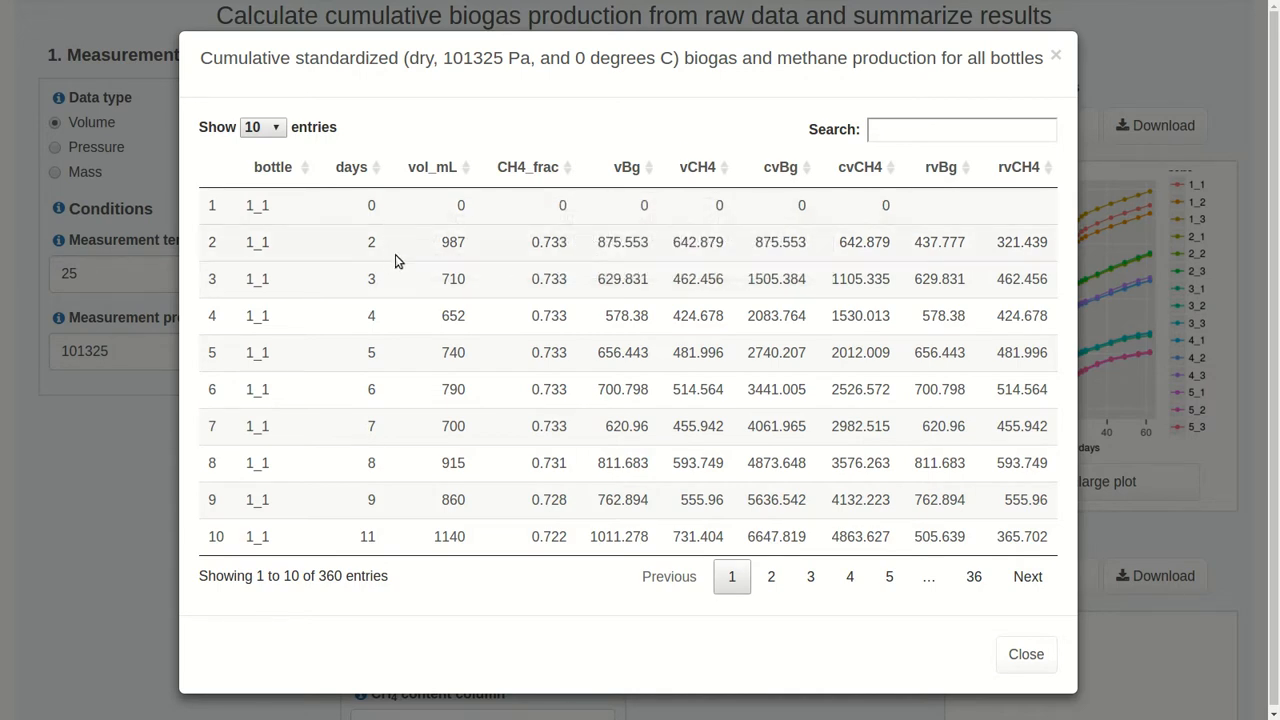
mouse_move(707, 257)
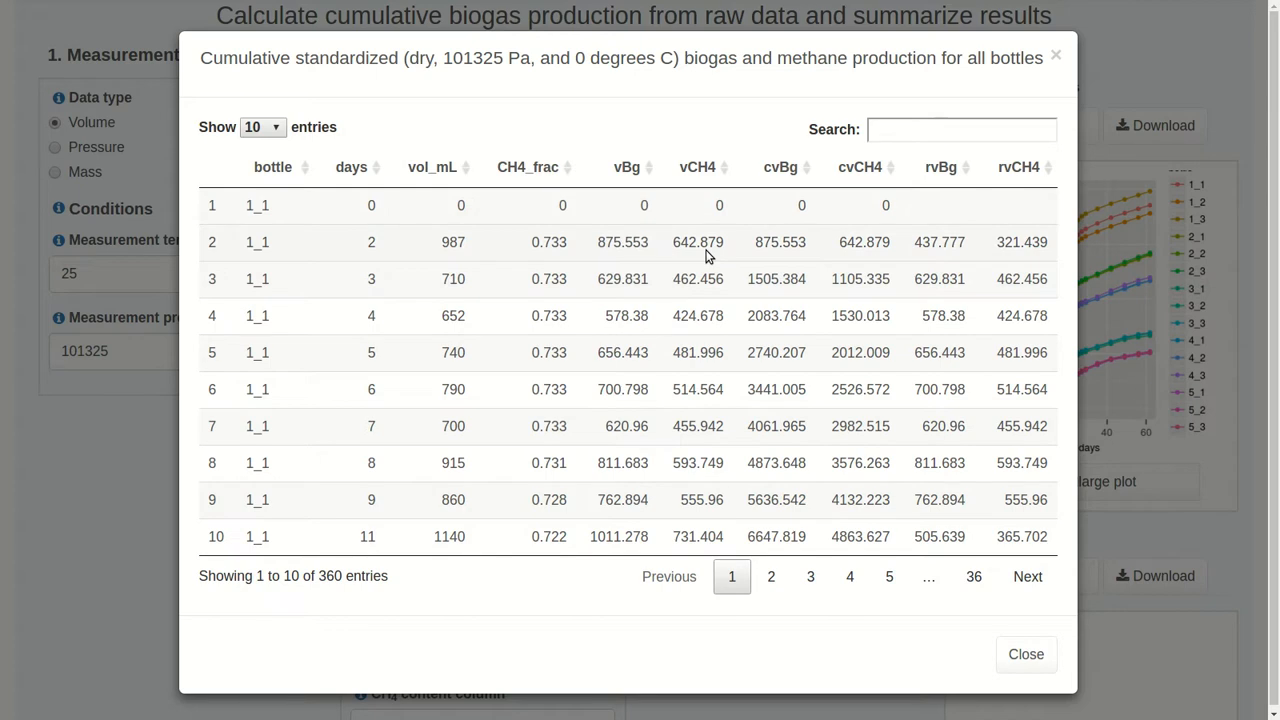
mouse_move(780, 167)
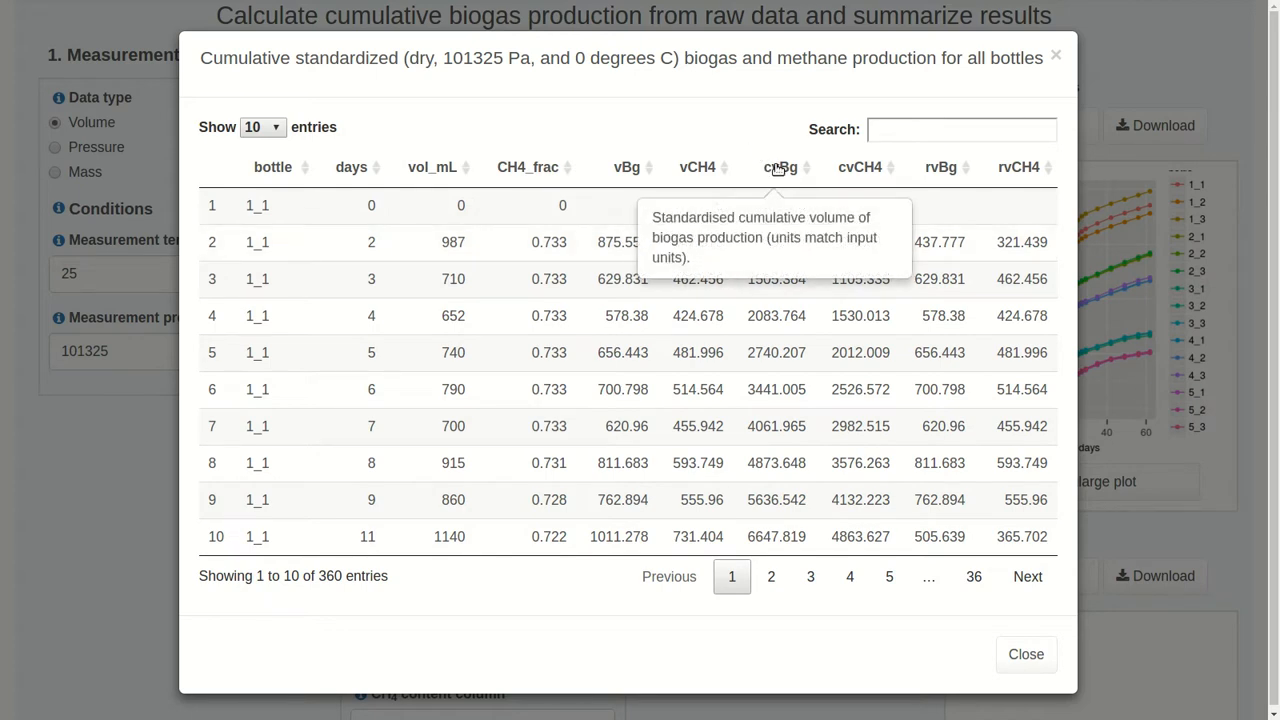
mouse_move(860, 167)
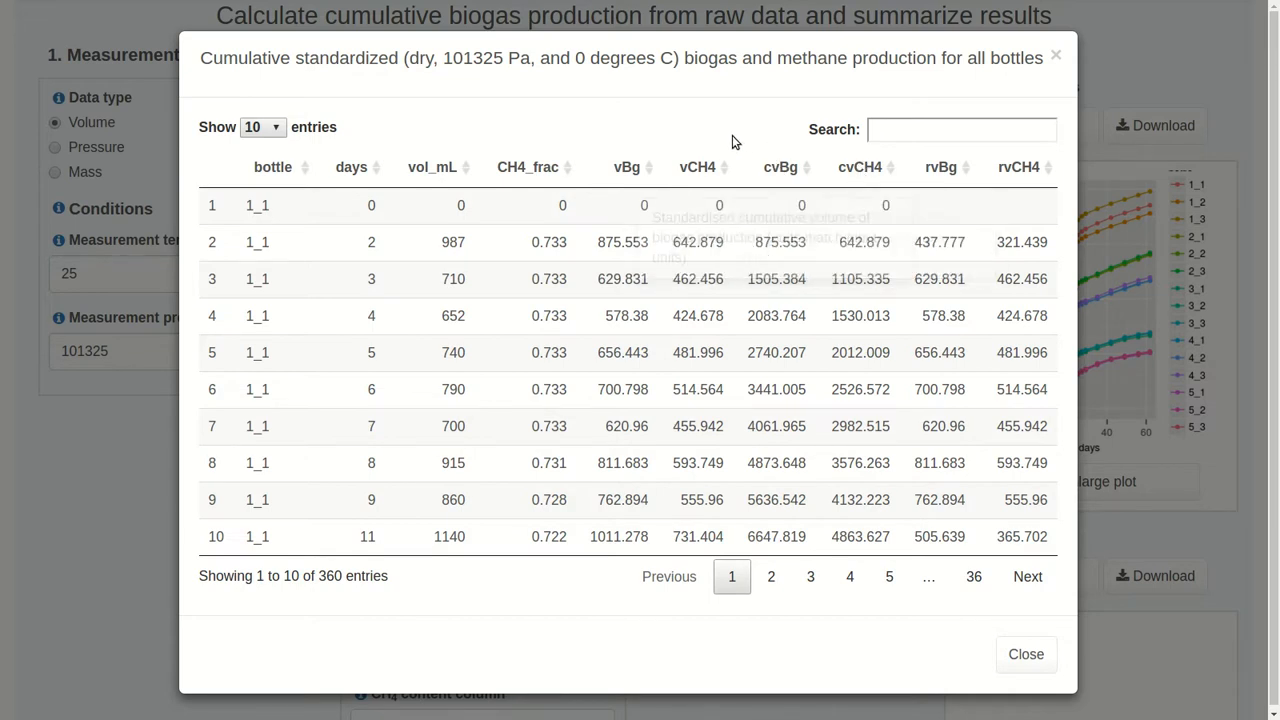
mouse_move(1015, 152)
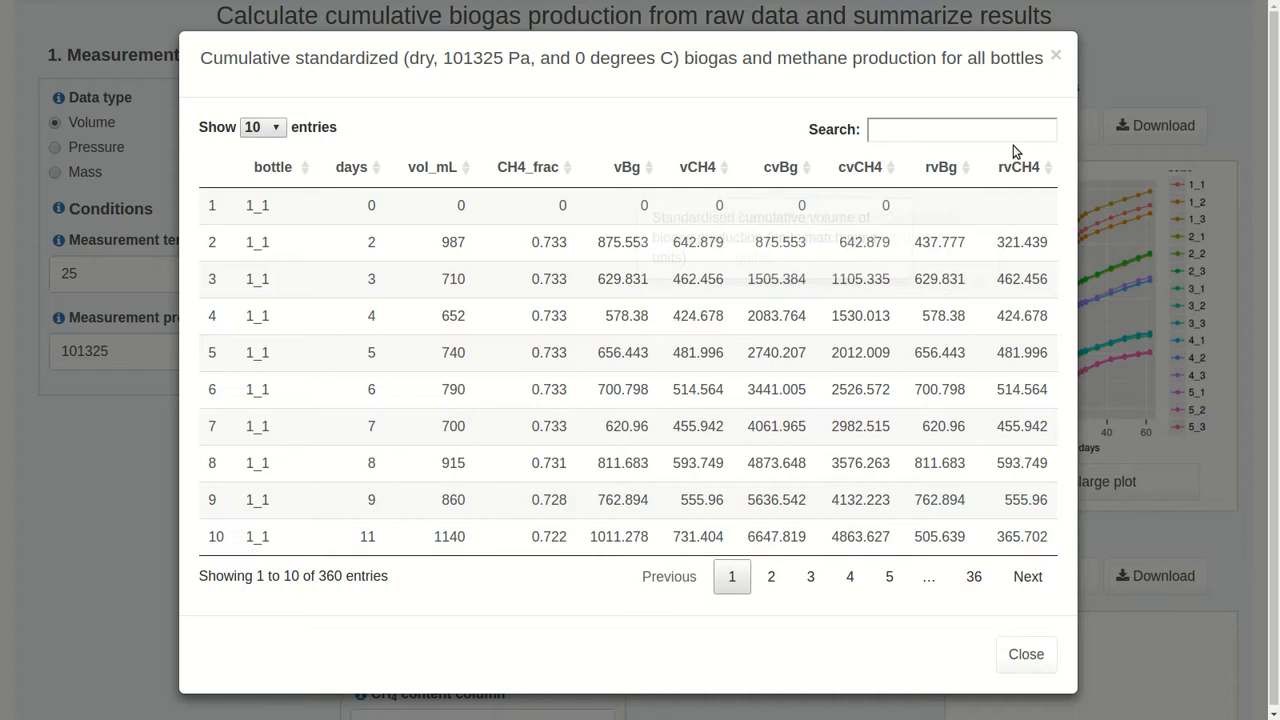
mouse_move(1018, 167)
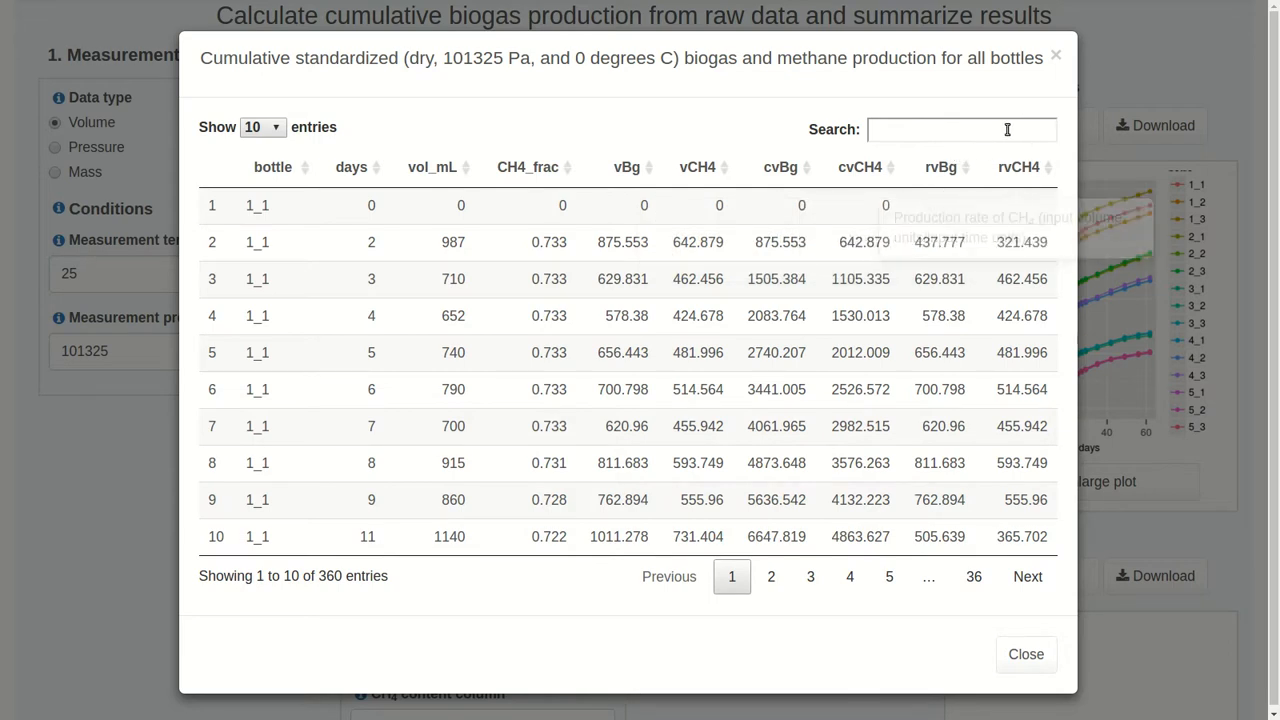
mouse_move(950, 258)
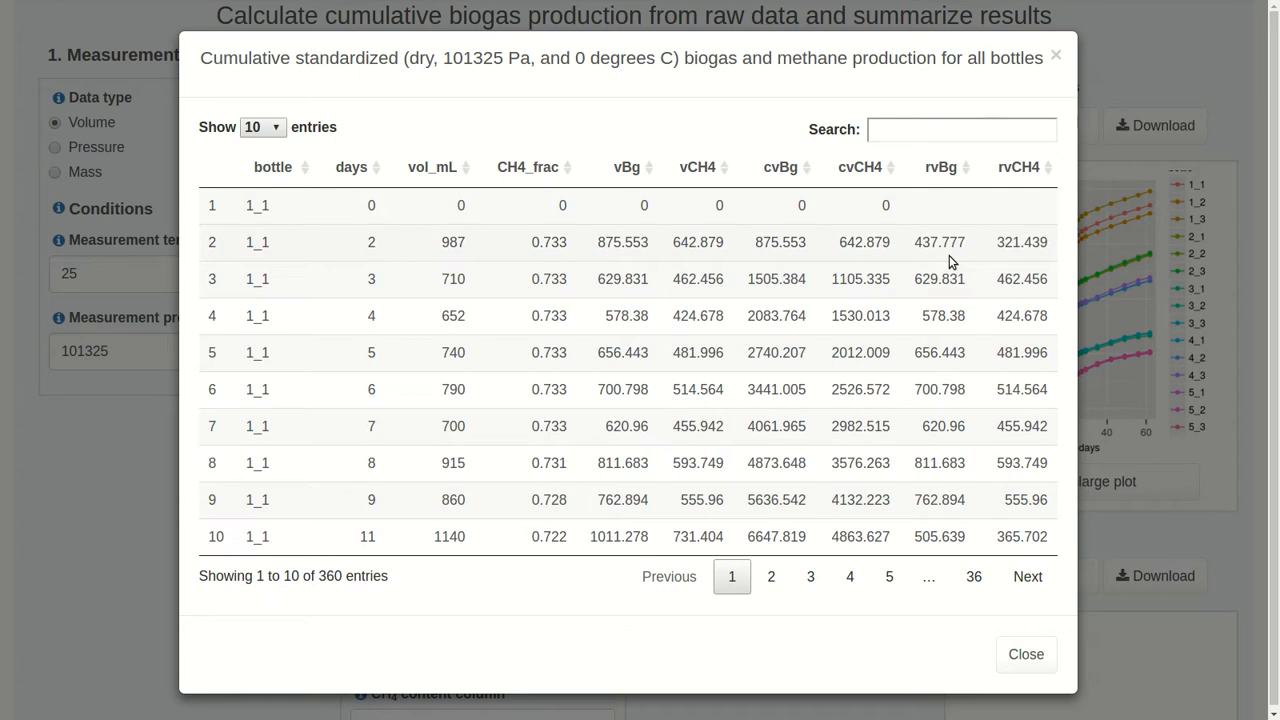
mouse_move(955, 245)
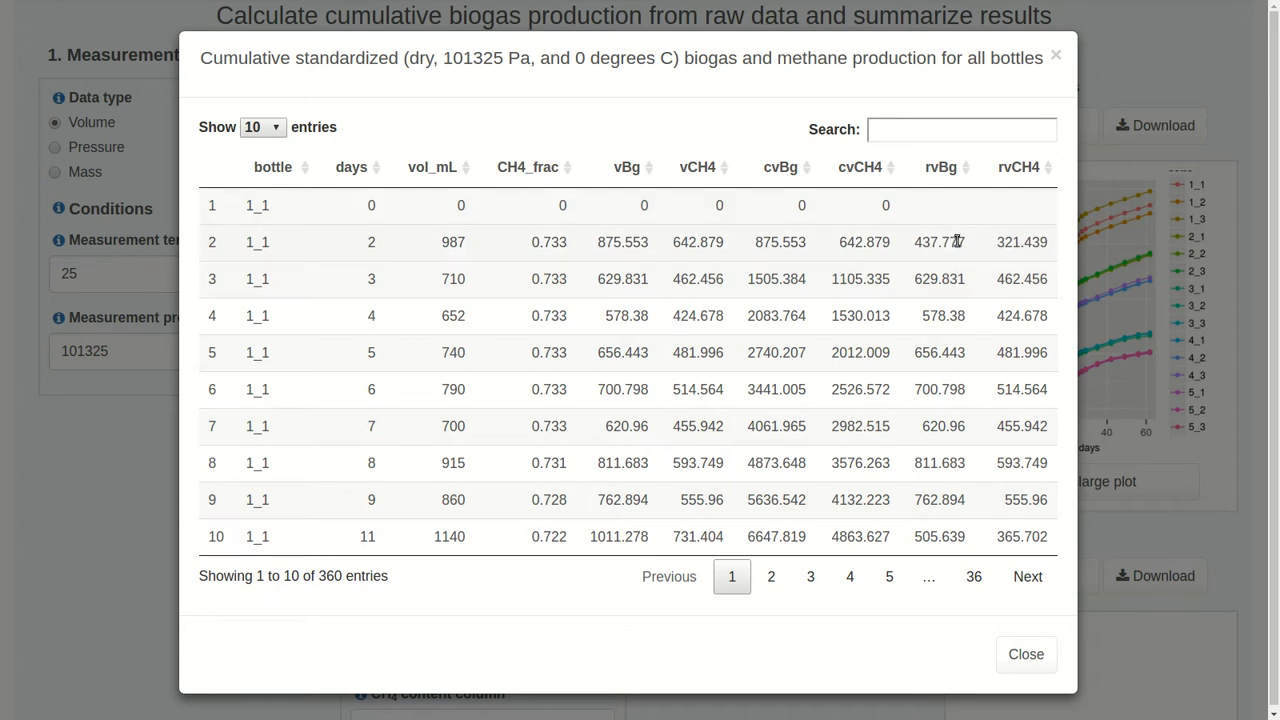
mouse_move(996, 241)
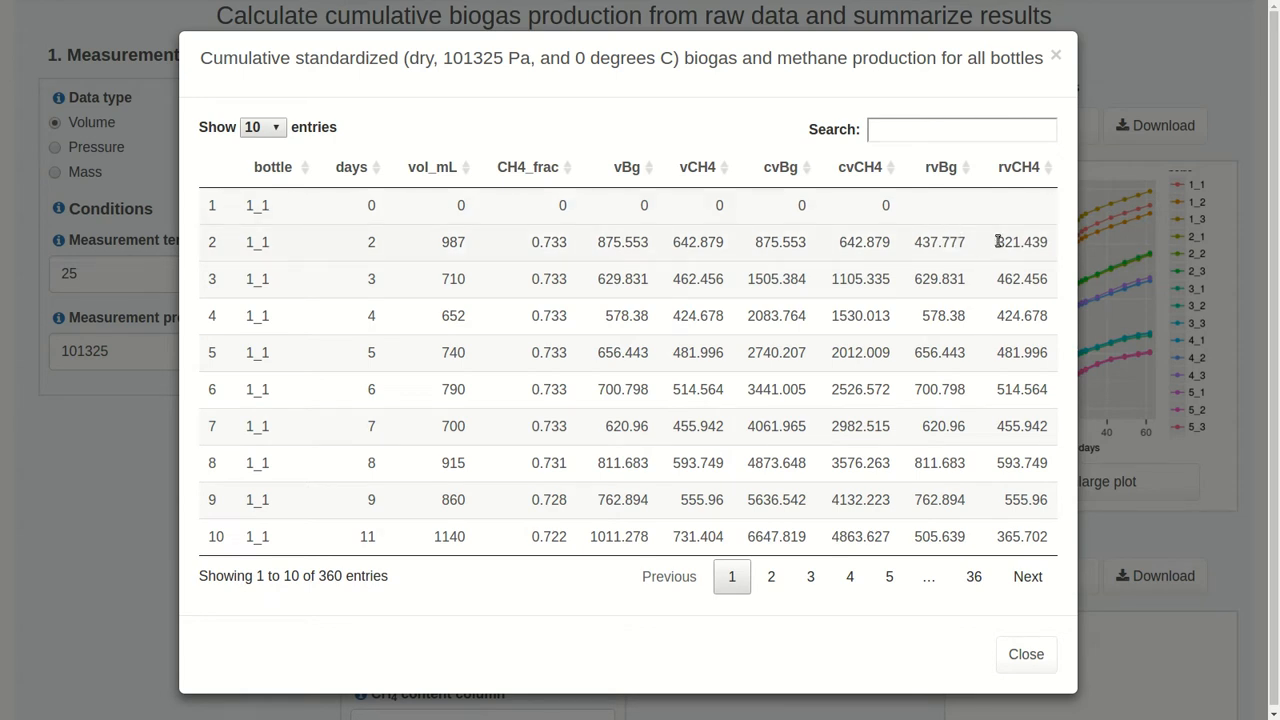
mouse_move(989, 246)
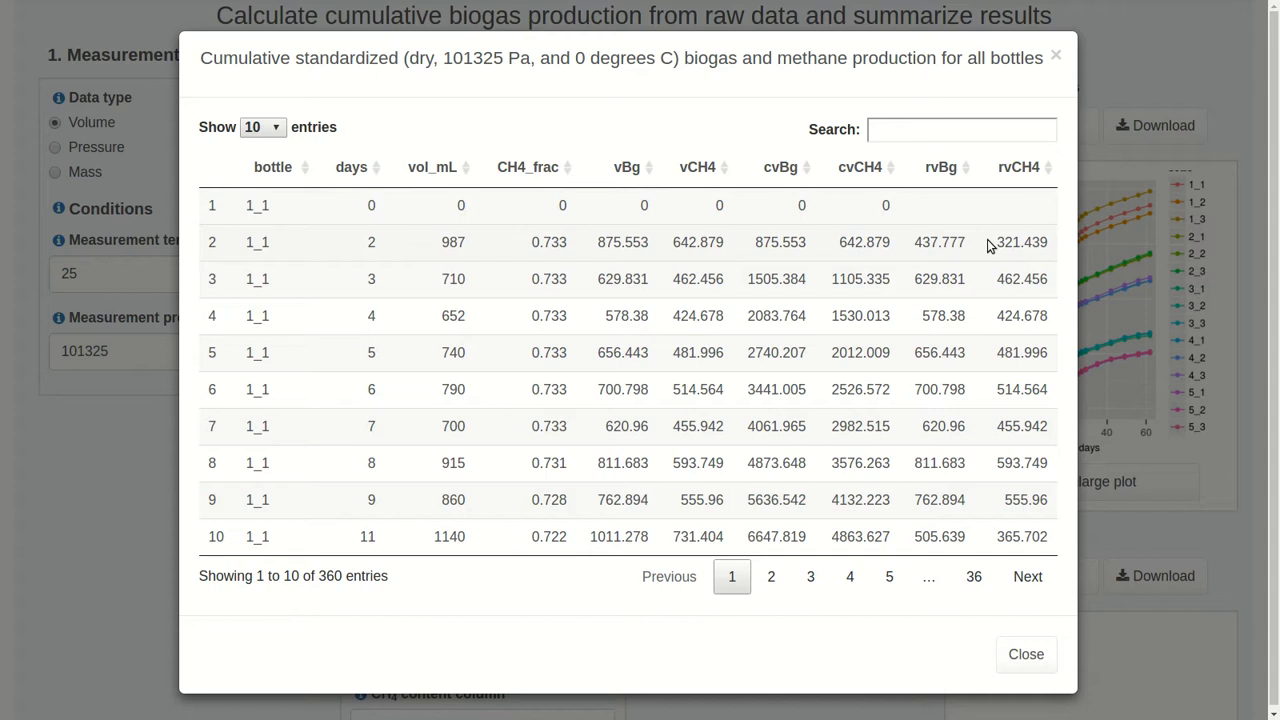
mouse_move(1075, 599)
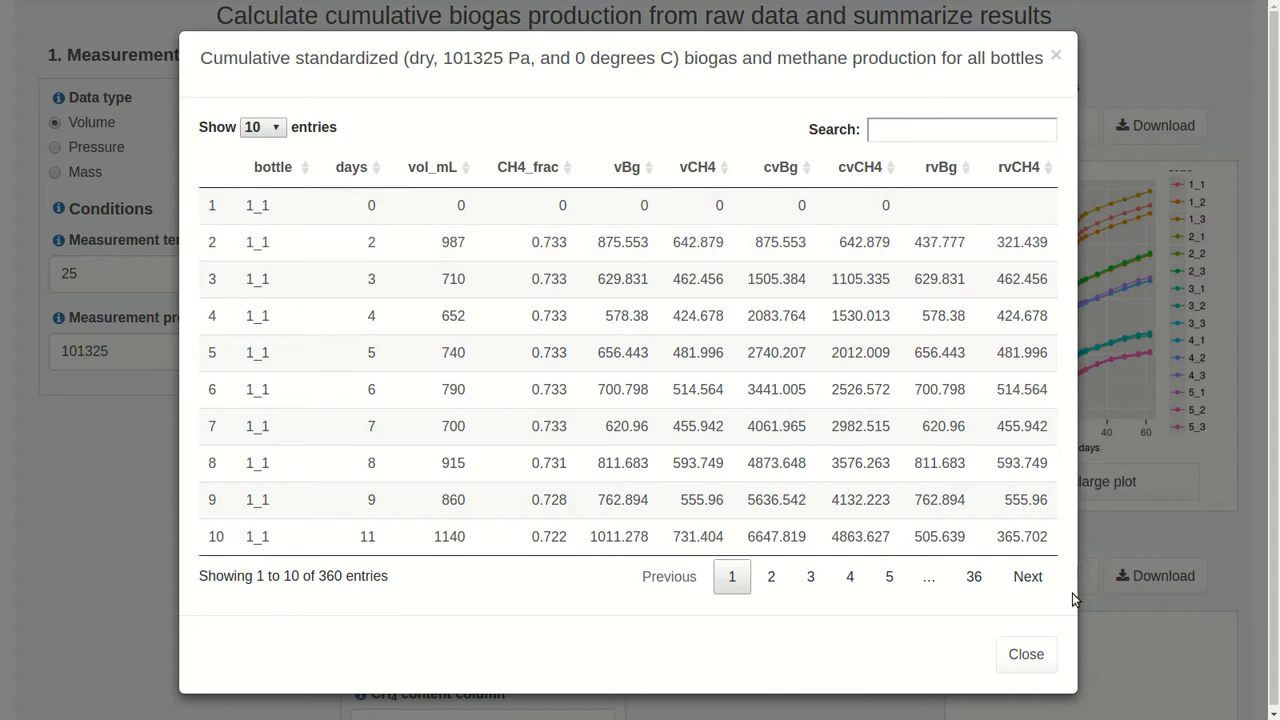
- Close the results table and download the cumulative biogas results as CSV
click(1025, 654)
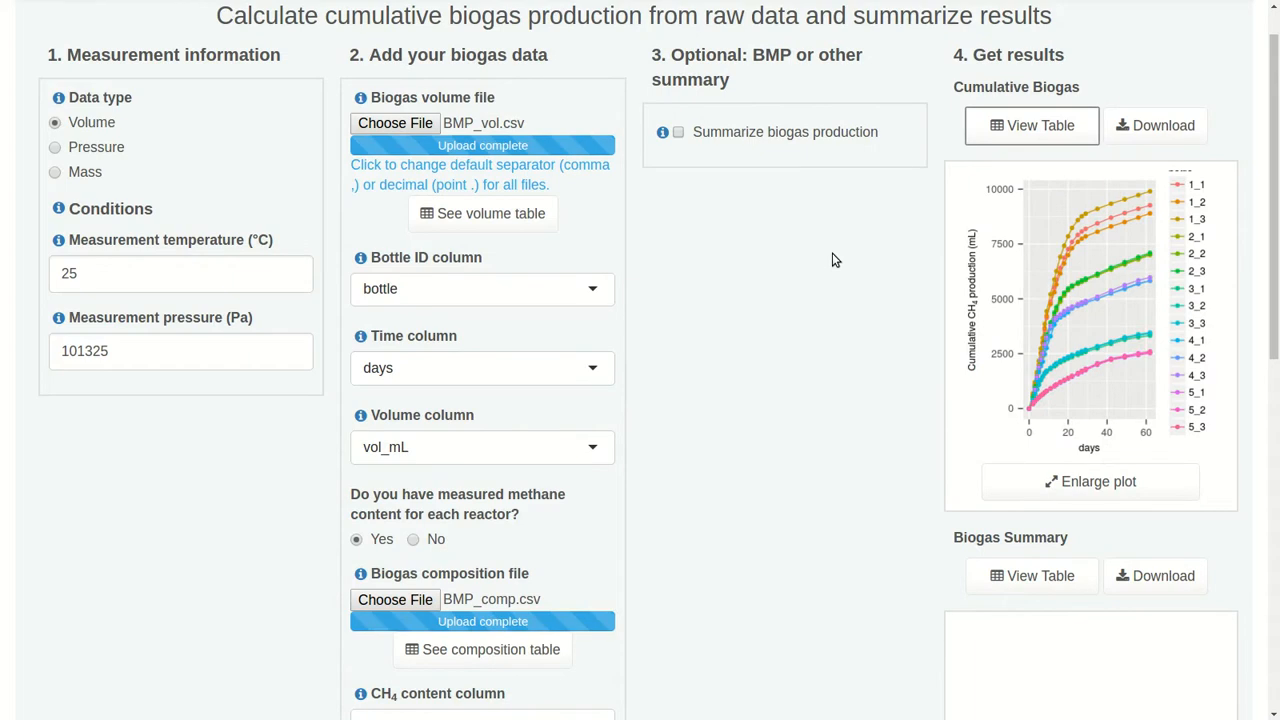
mouse_move(1178, 50)
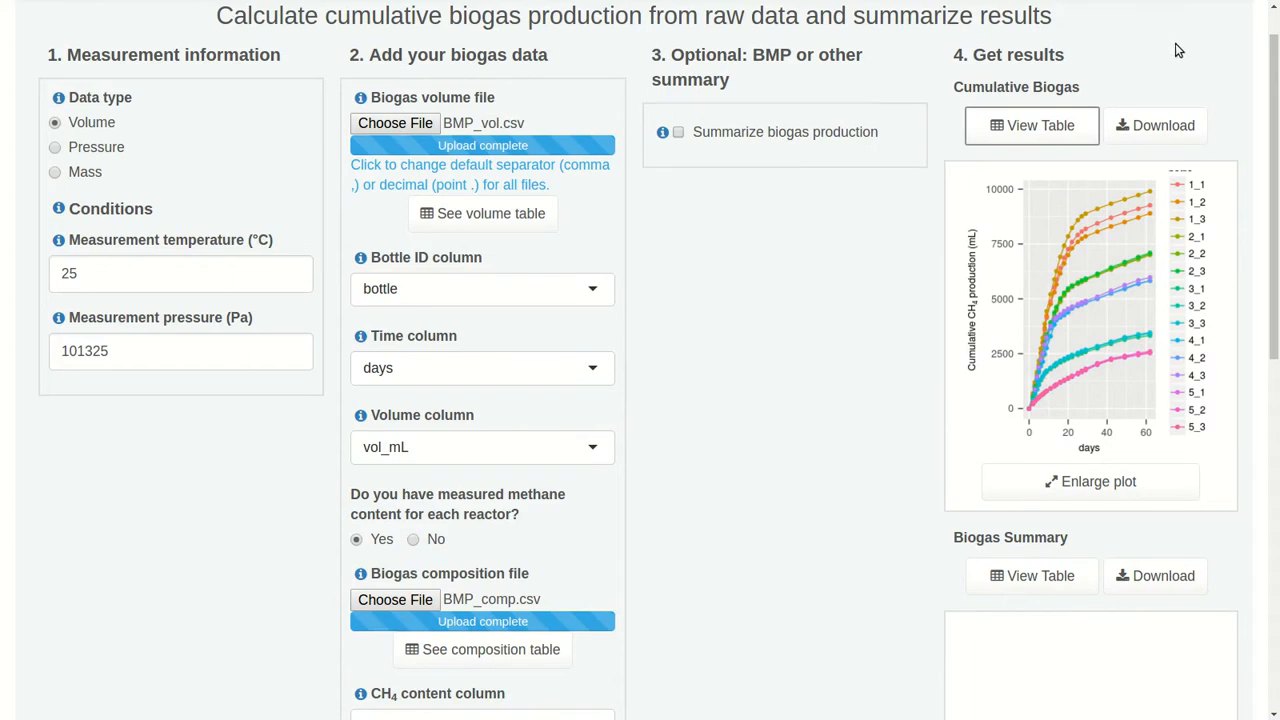
click(1155, 125)
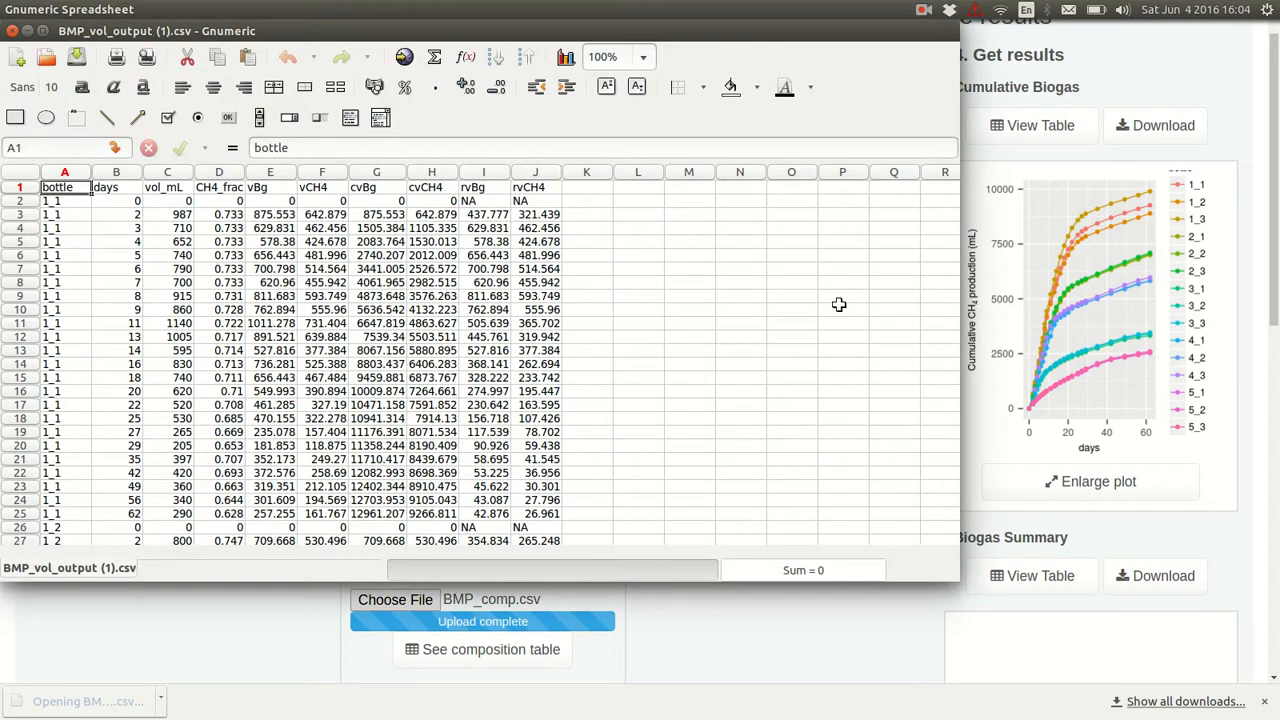
- Maximize the Gnumeric window and scroll through the downloaded rows and back
click(644, 57)
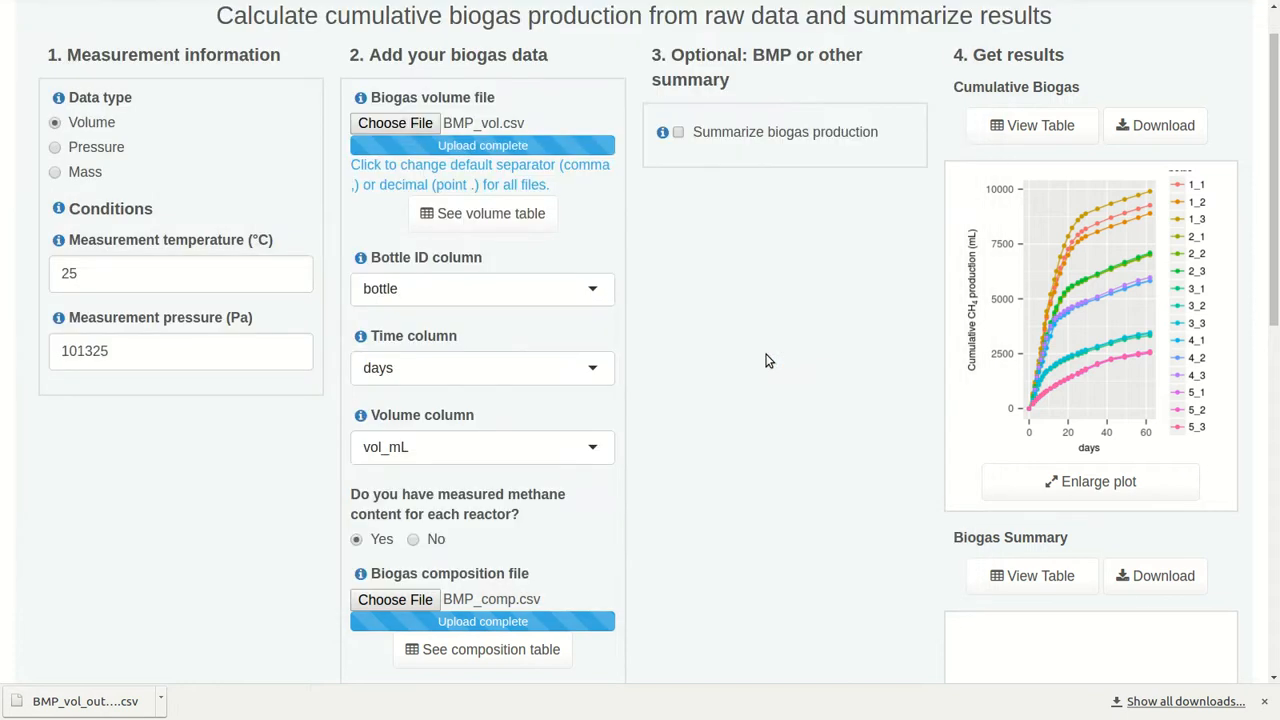
scroll(down, 3)
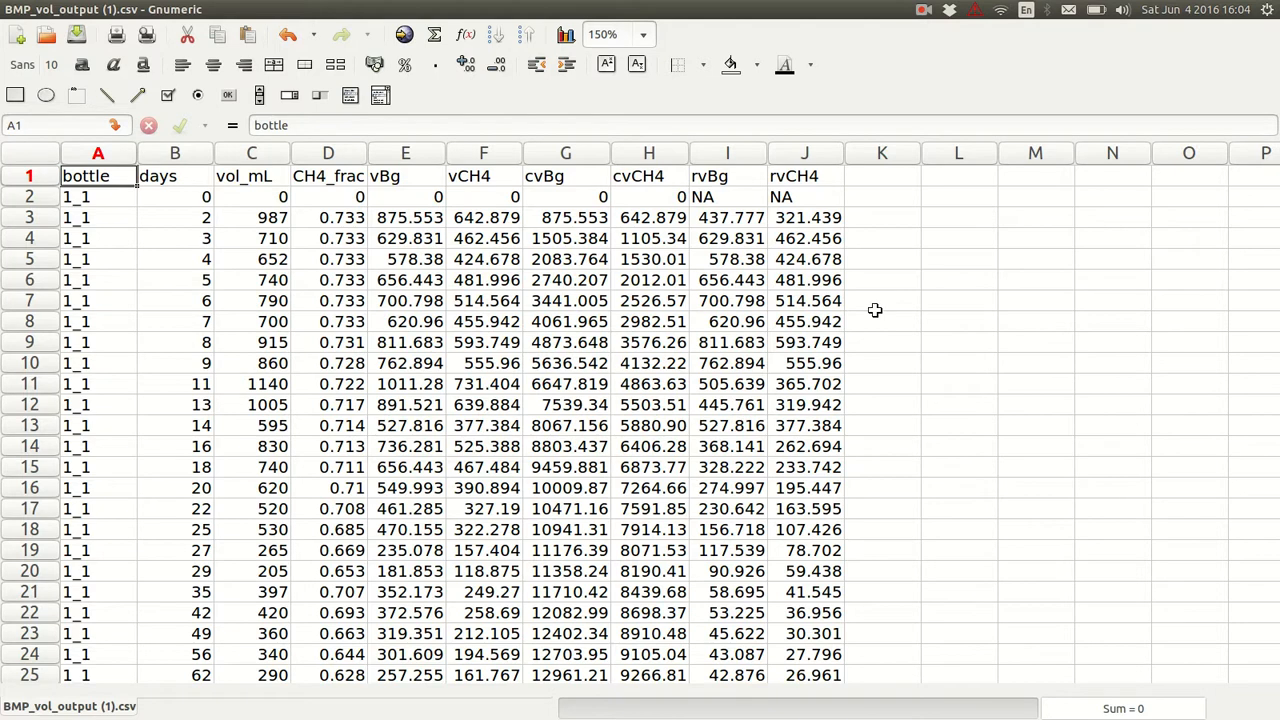
mouse_move(677, 416)
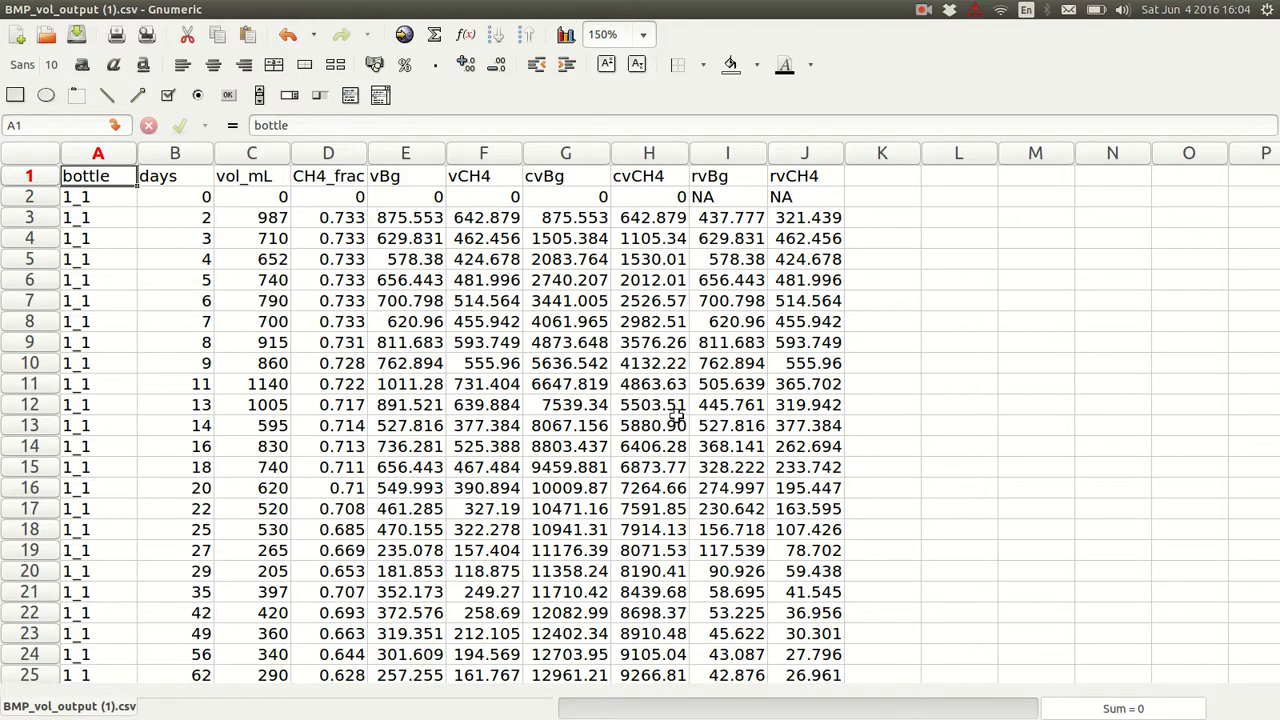
scroll(down, 3)
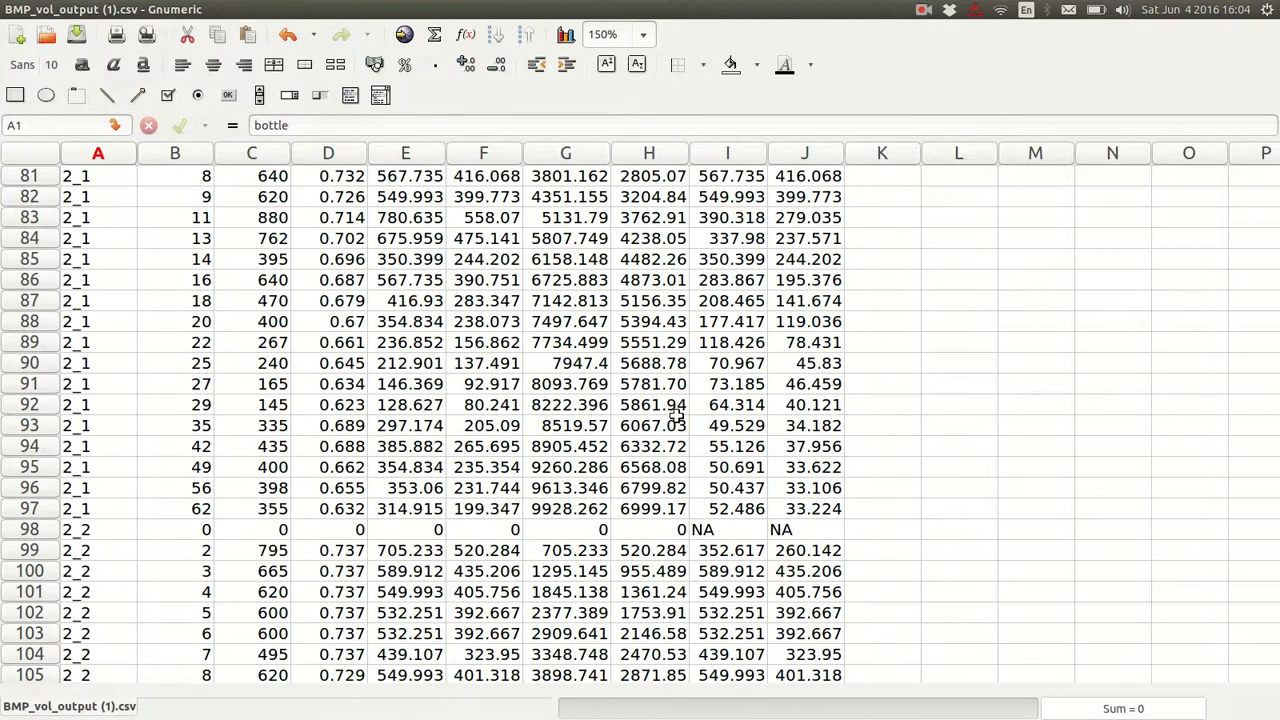
scroll(down, 3)
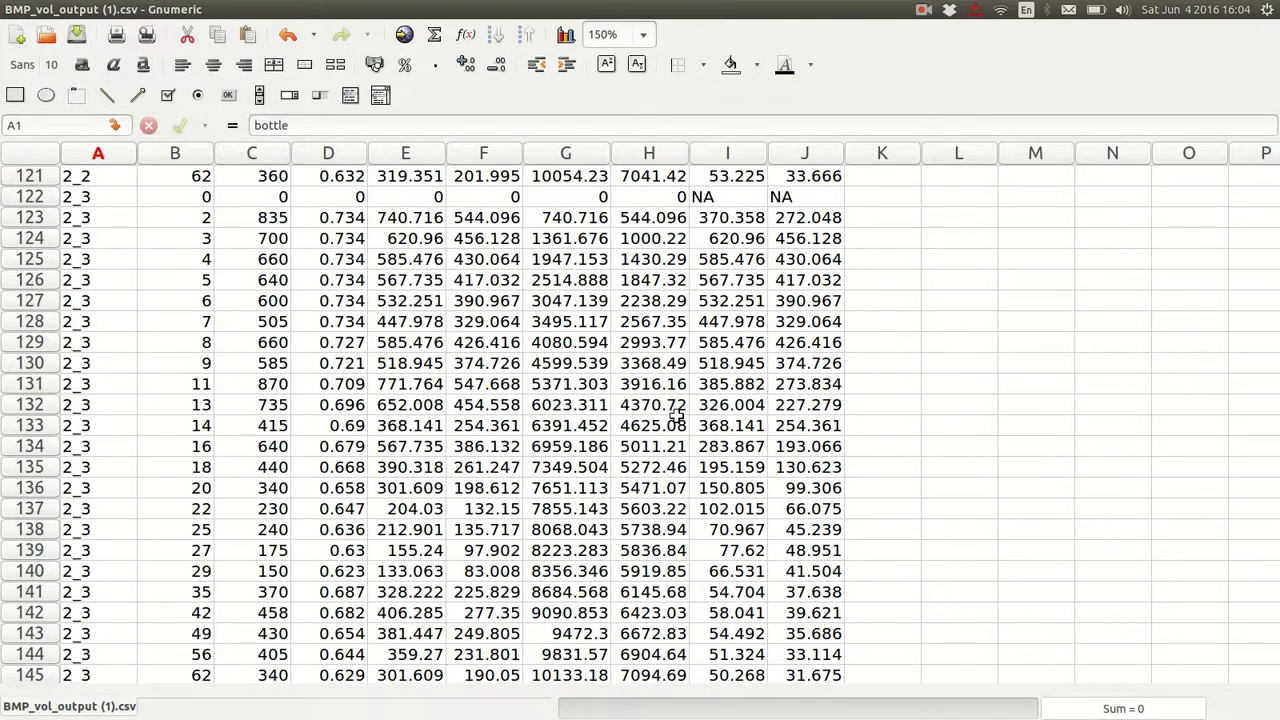
scroll(up, 3)
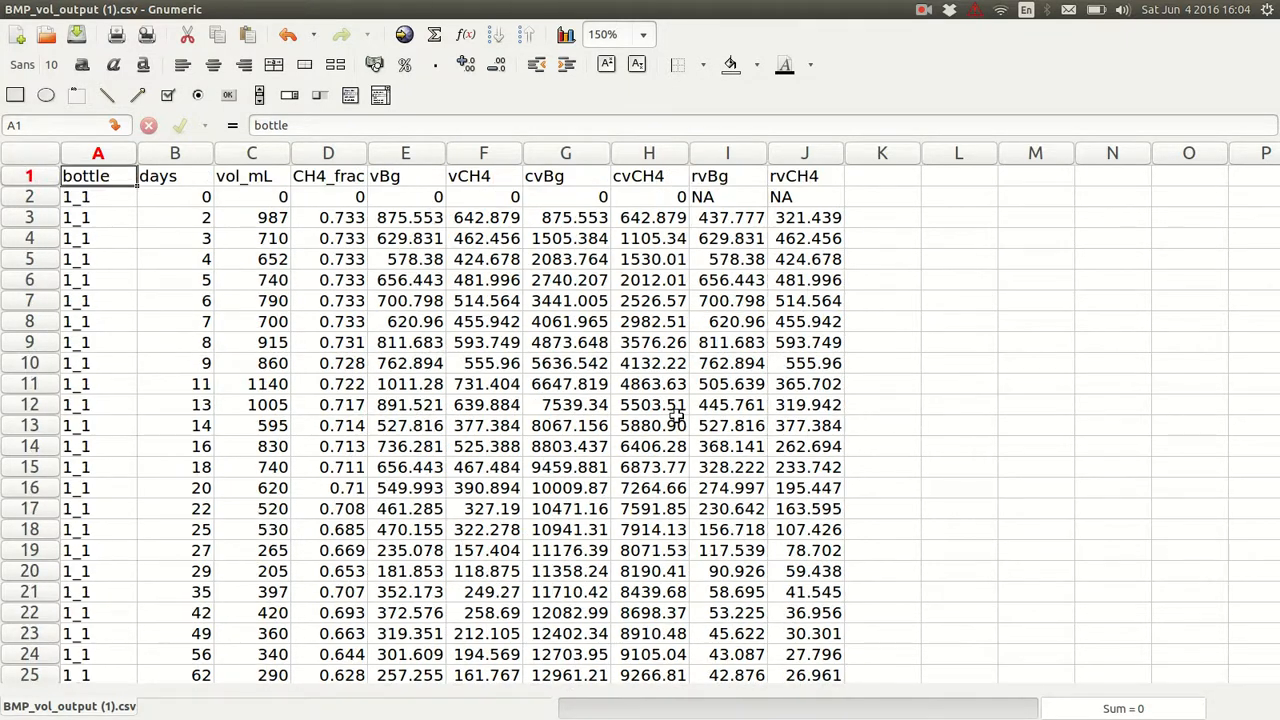